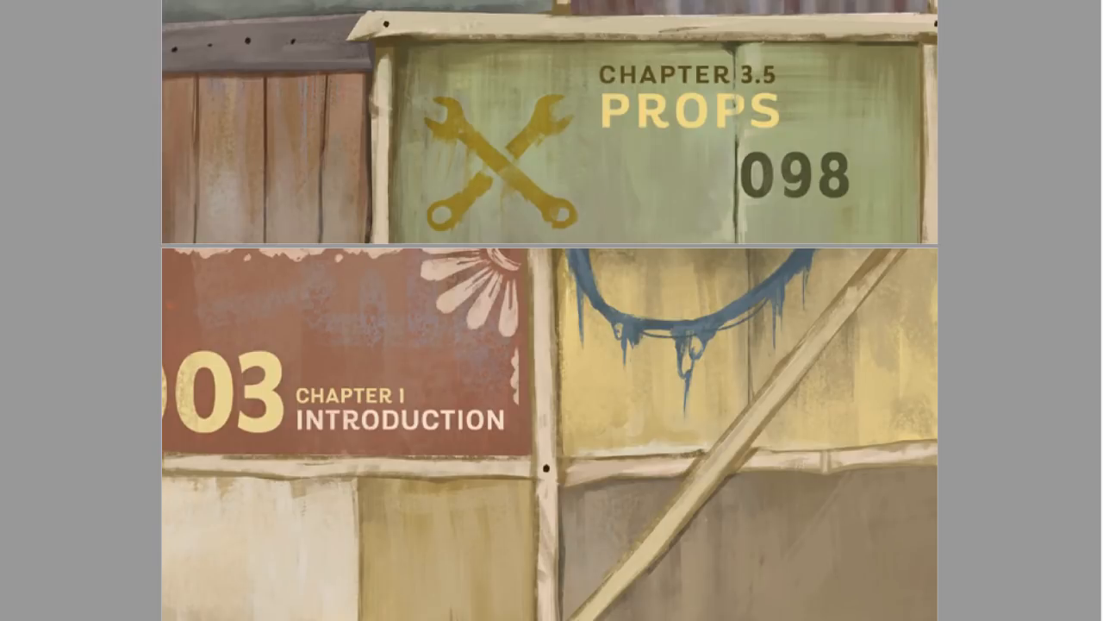
Scroll through the Beautiful Decay sheet's stage layout and location notes.
scroll(down, 3)
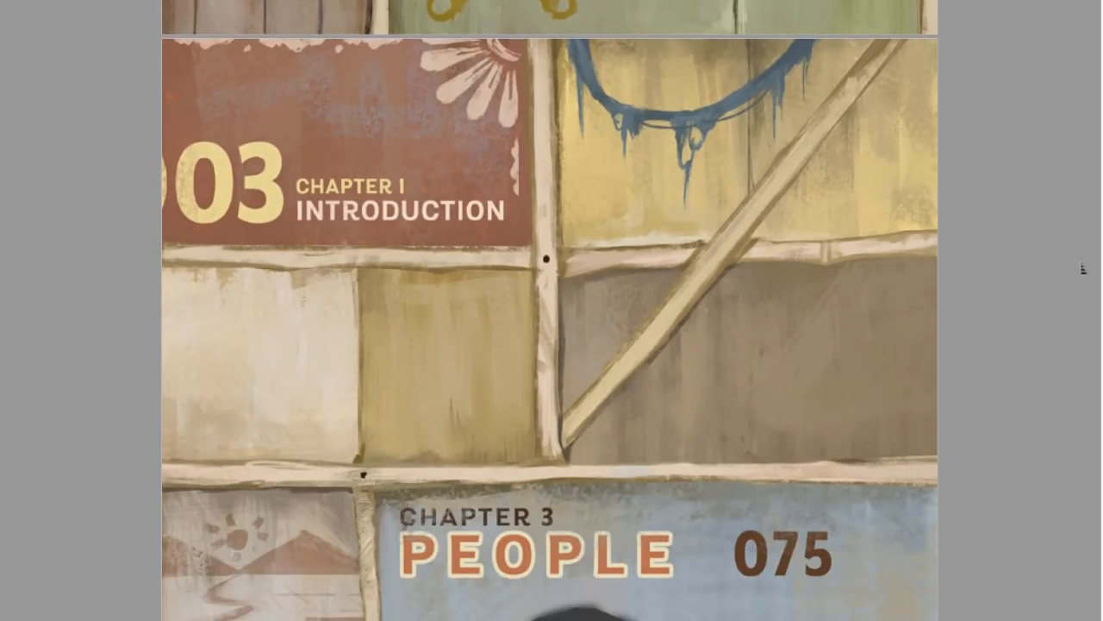
scroll(down, 3)
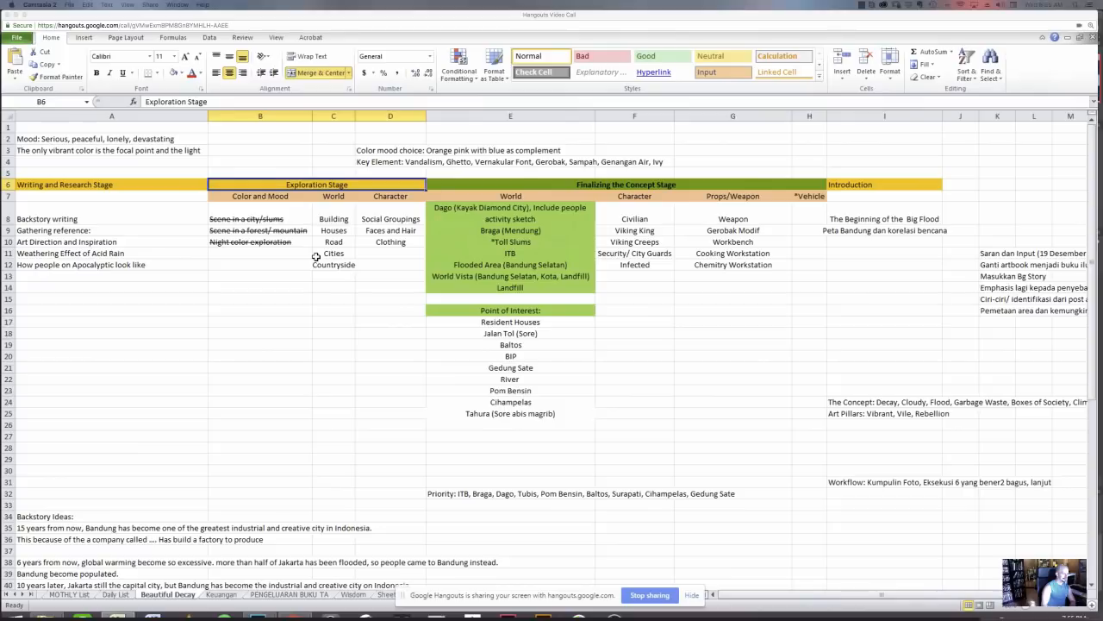
click(112, 298)
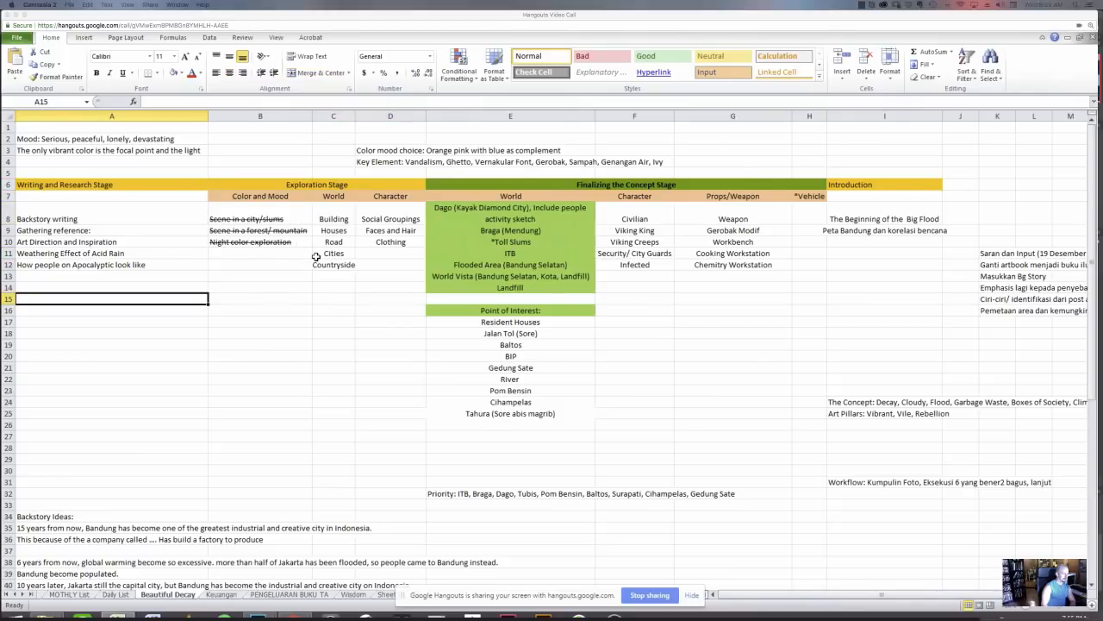
scroll(down, 3)
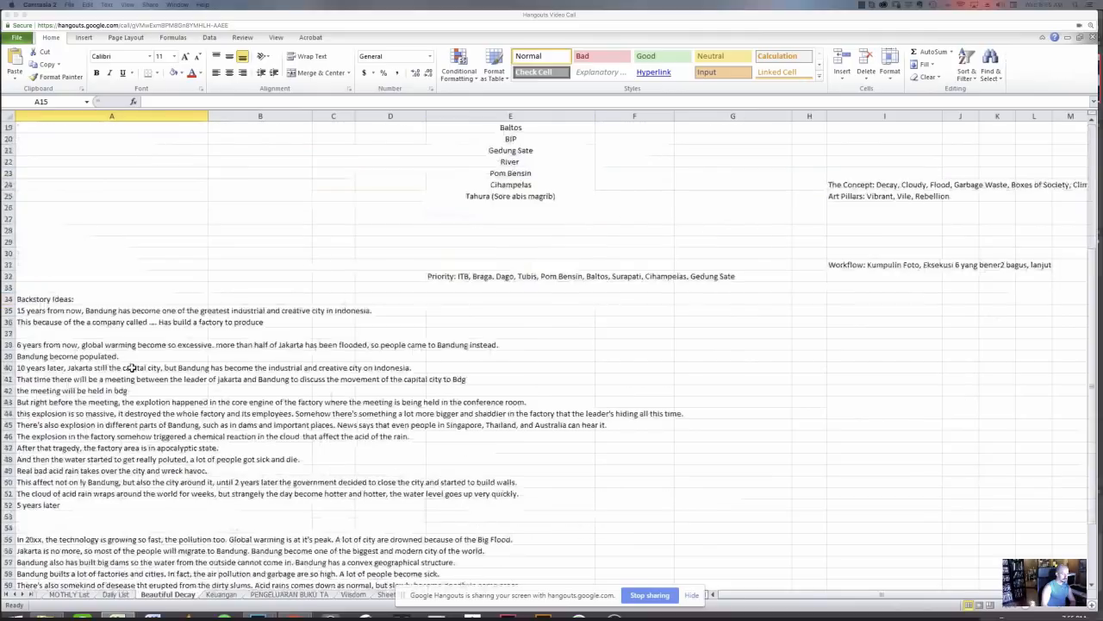
scroll(down, 3)
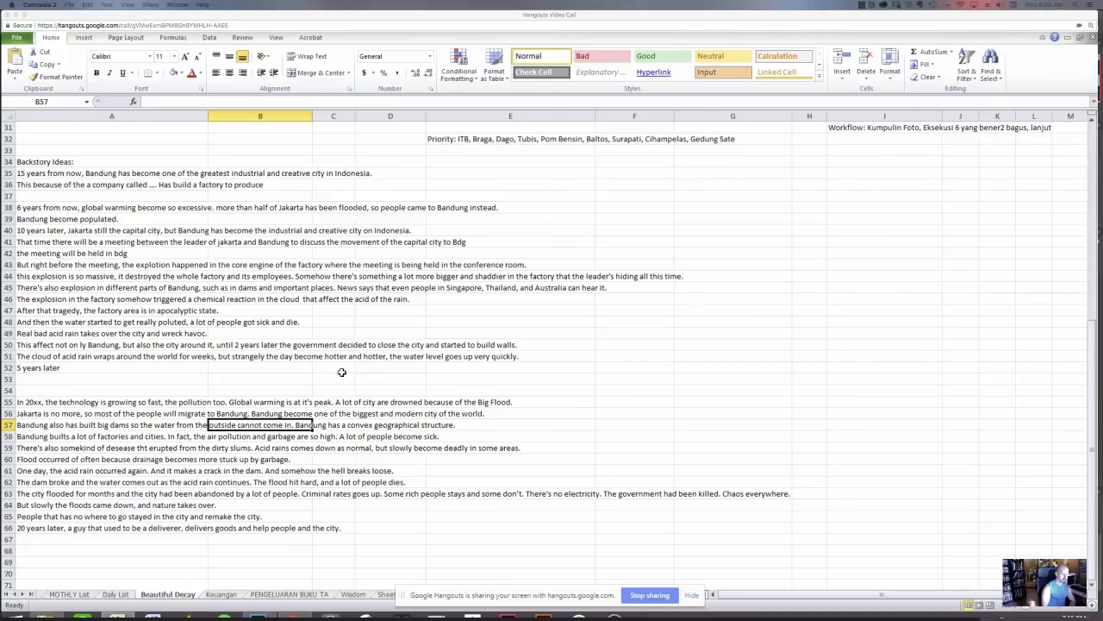
mouse_move(394, 312)
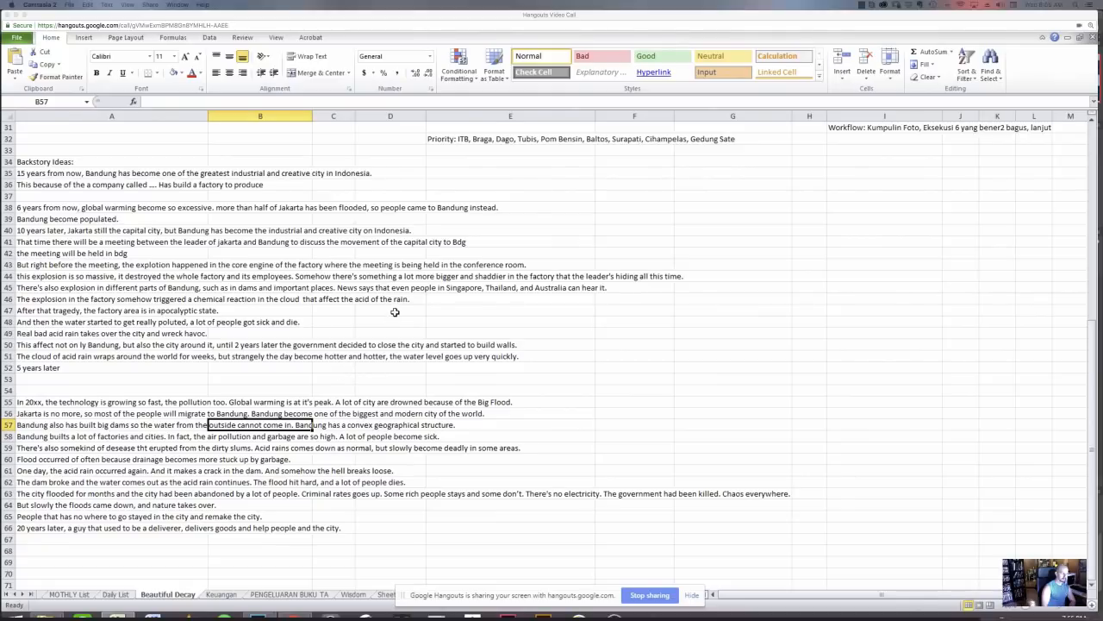
click(259, 344)
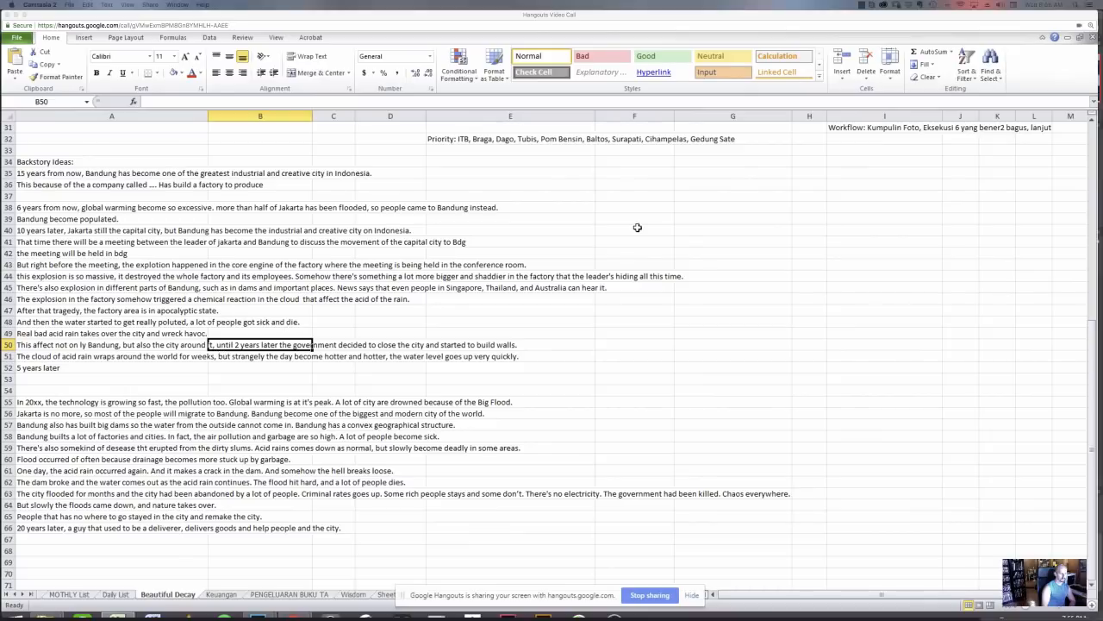
scroll(up, 3)
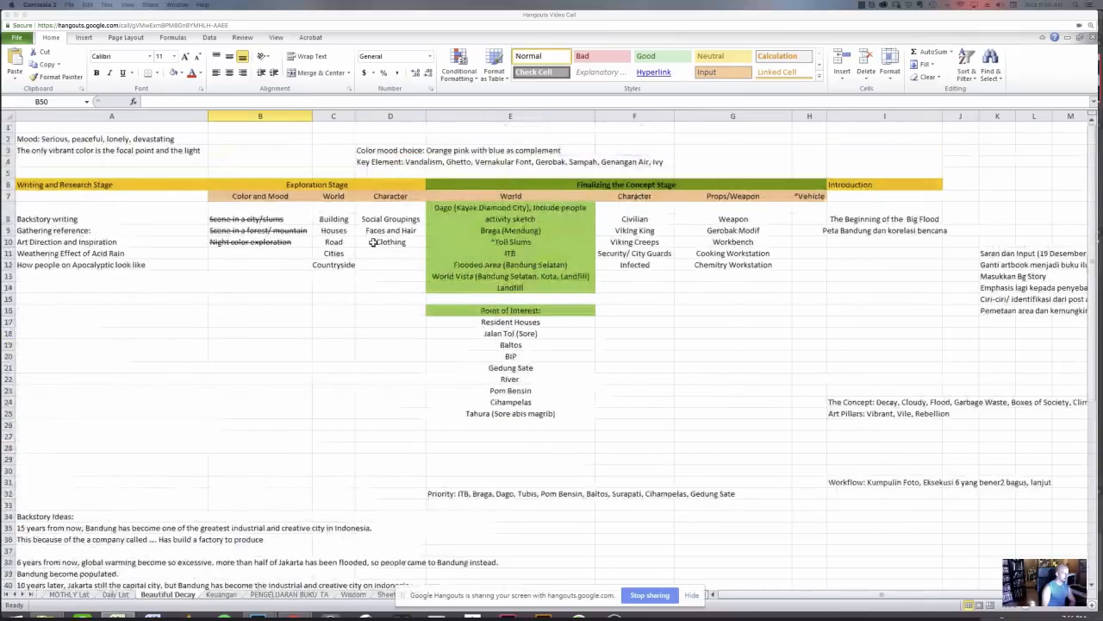
click(390, 172)
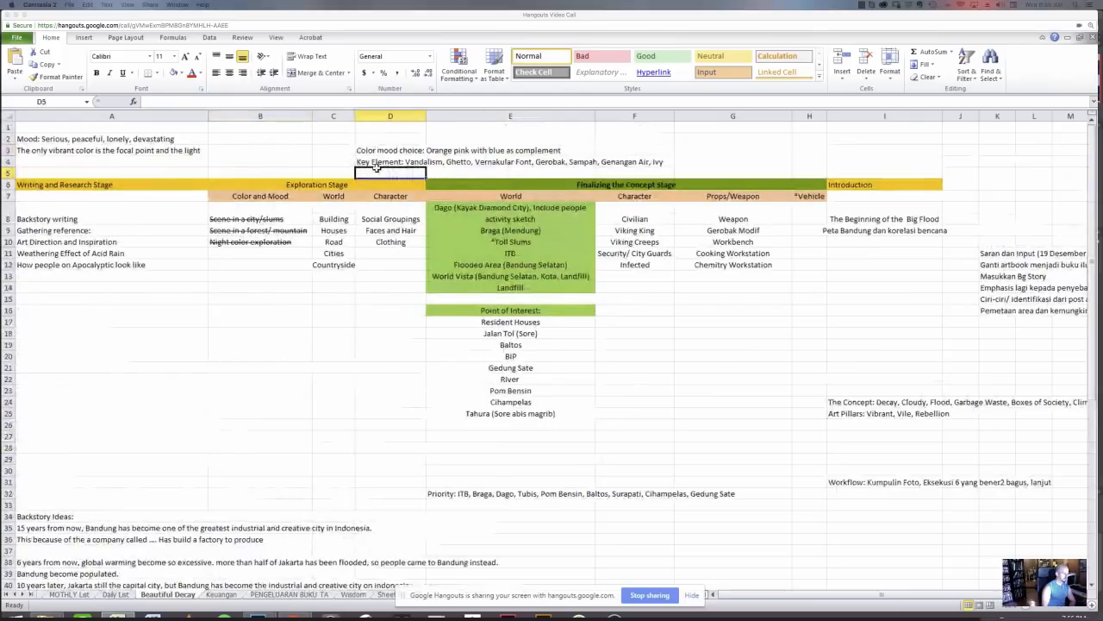
click(389, 149)
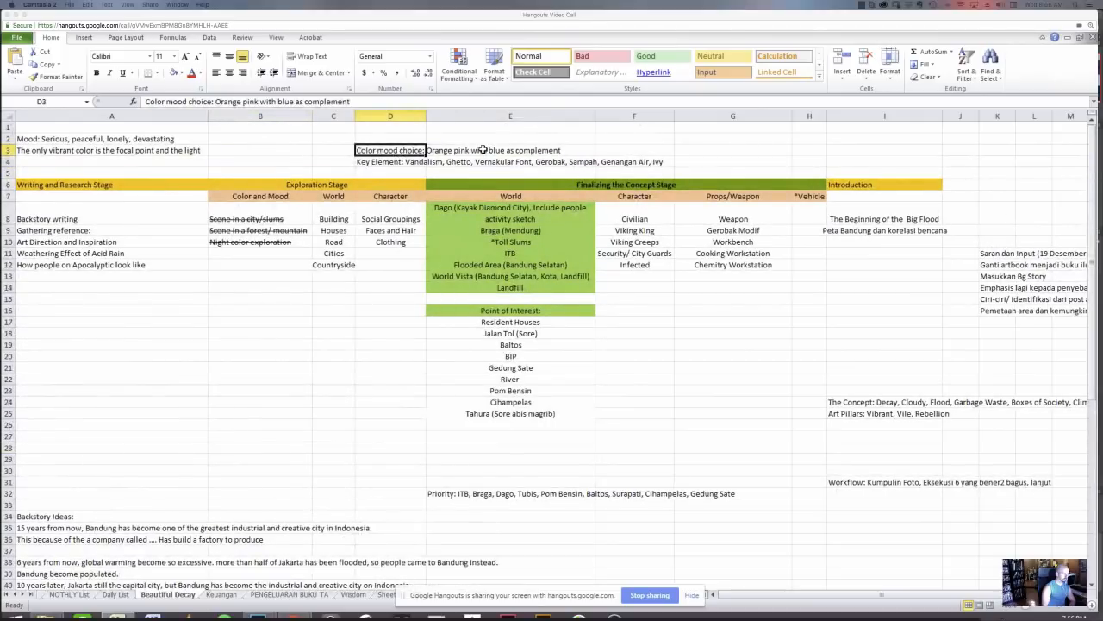
click(390, 161)
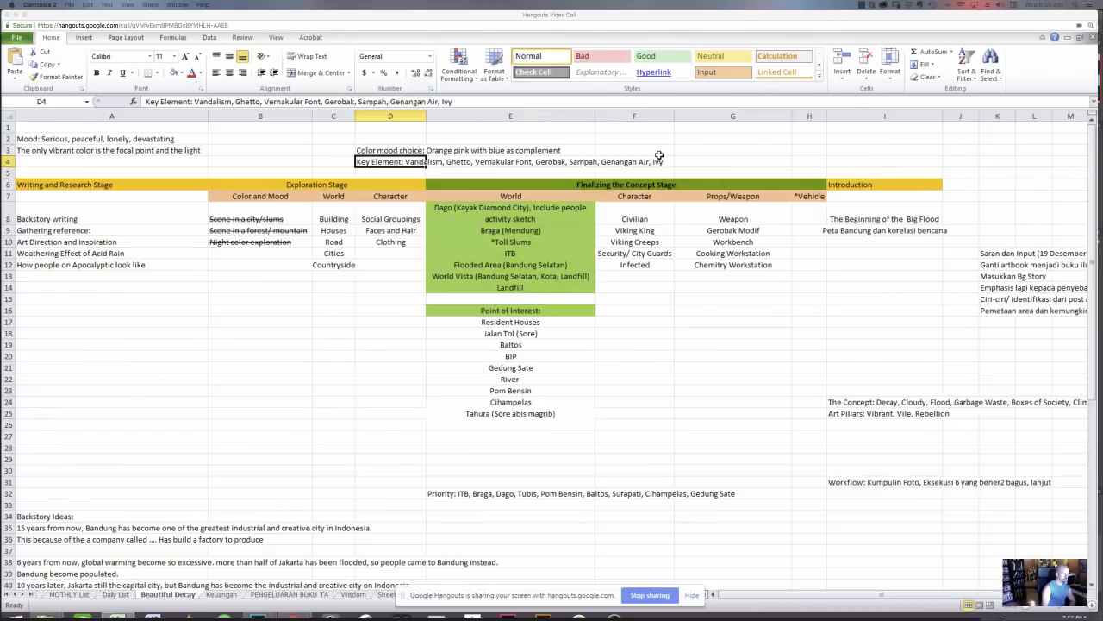
click(634, 149)
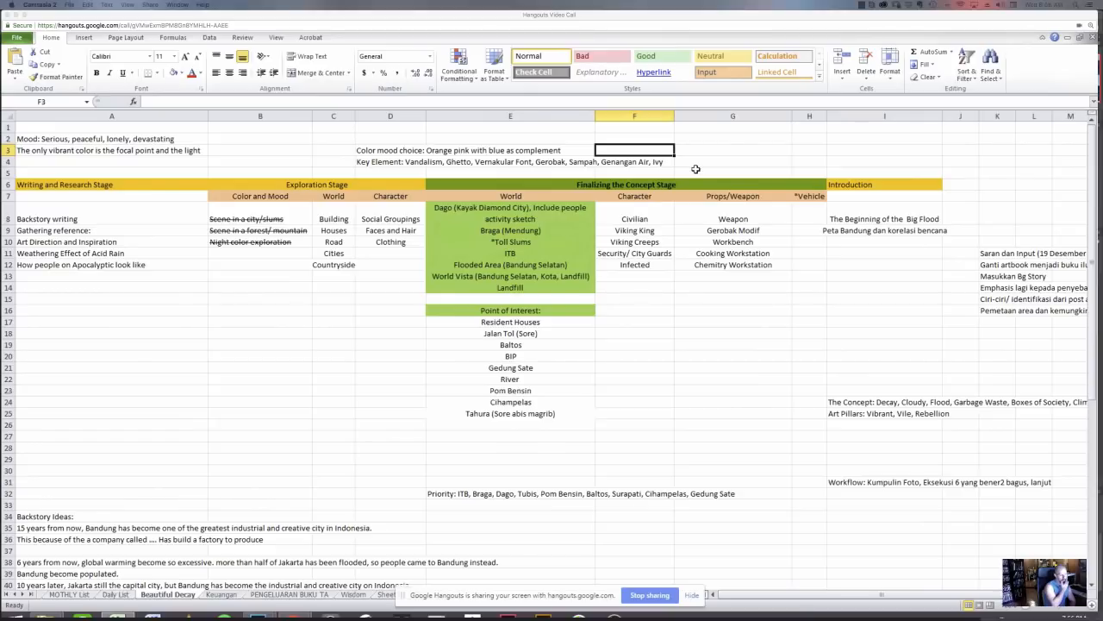
click(634, 161)
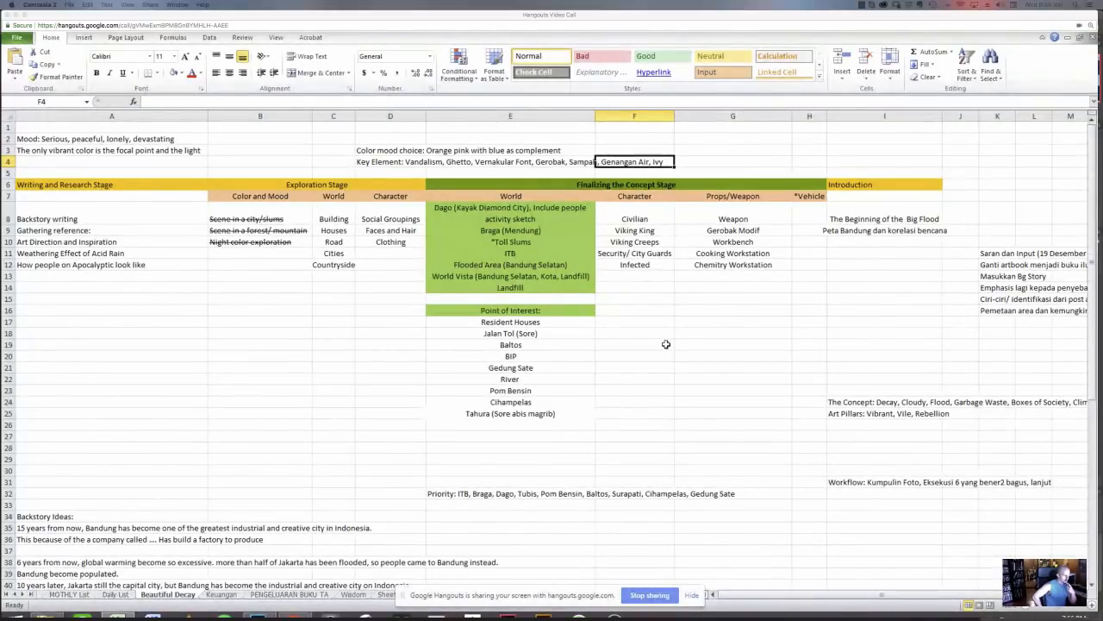
mouse_move(655, 478)
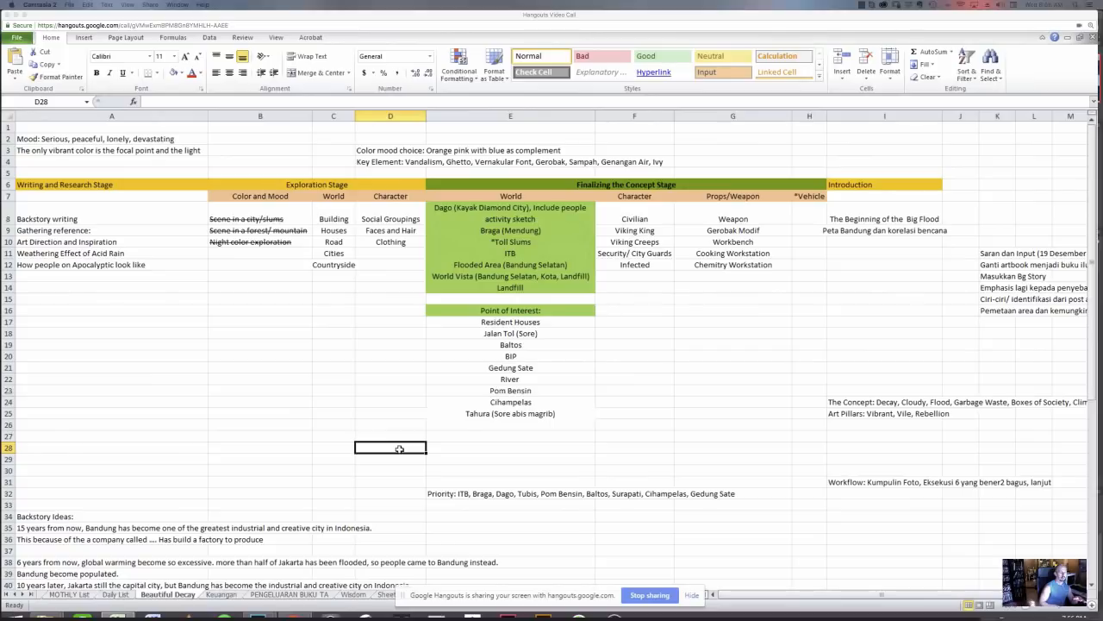
click(731, 447)
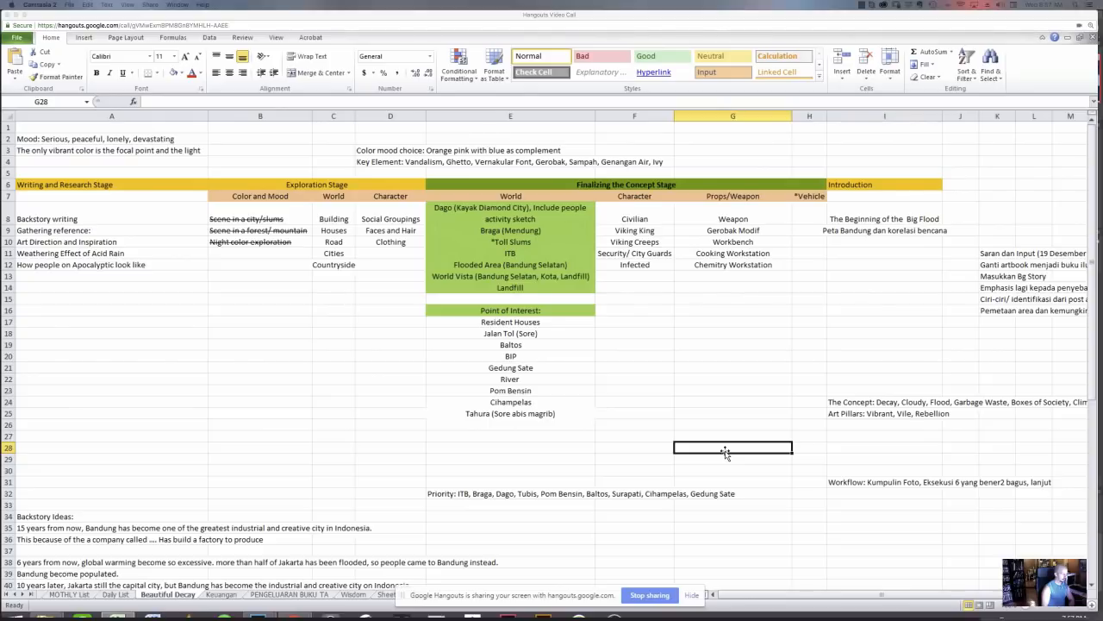
mouse_move(168, 583)
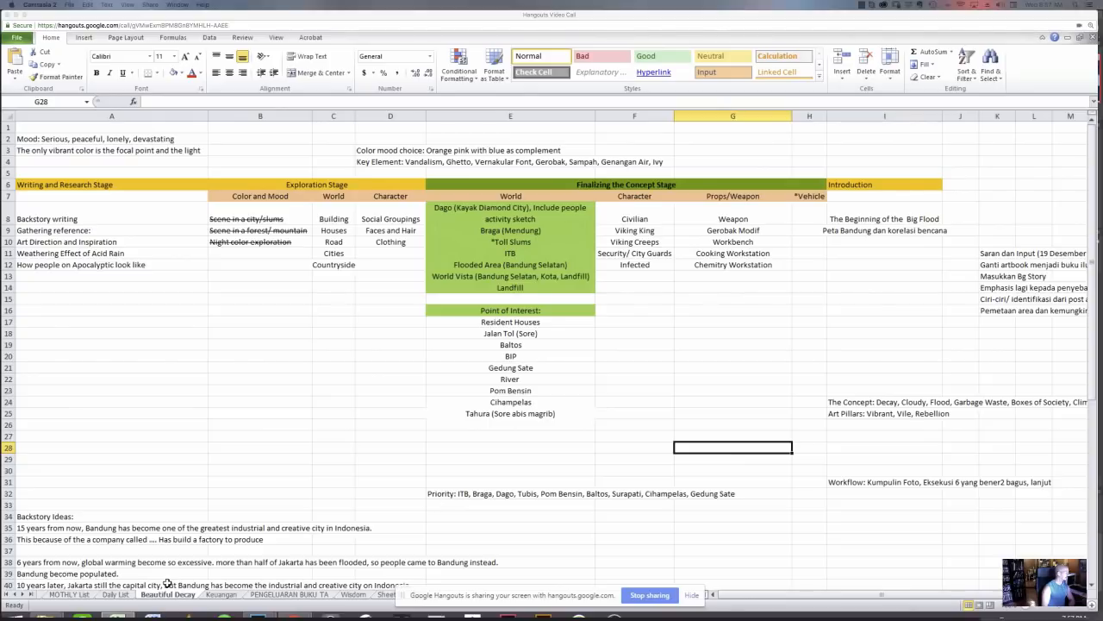
click(509, 379)
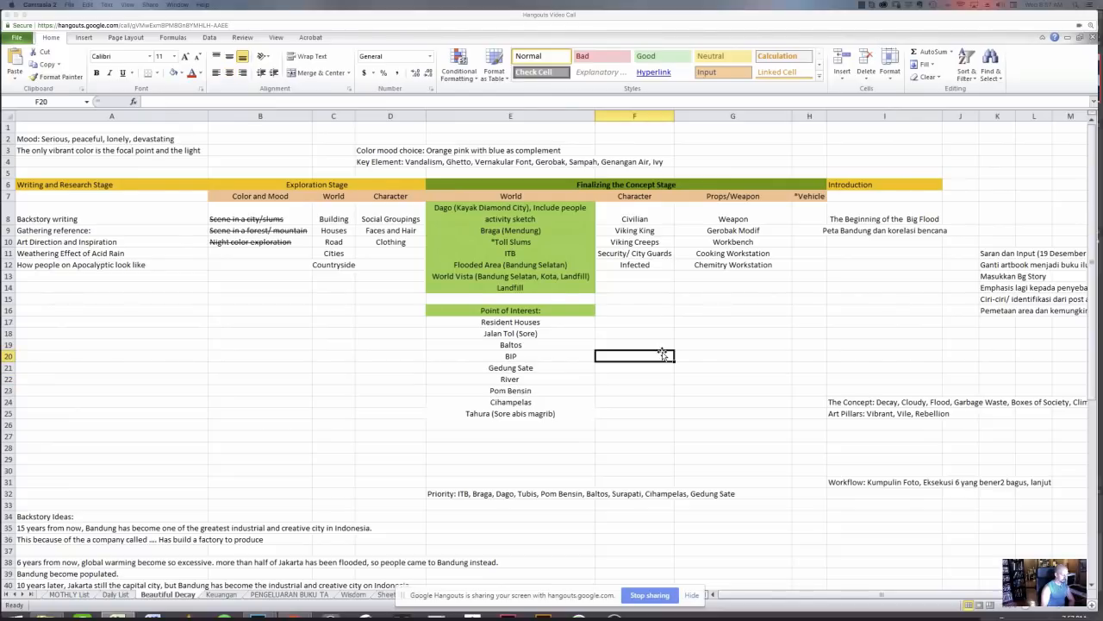
click(732, 333)
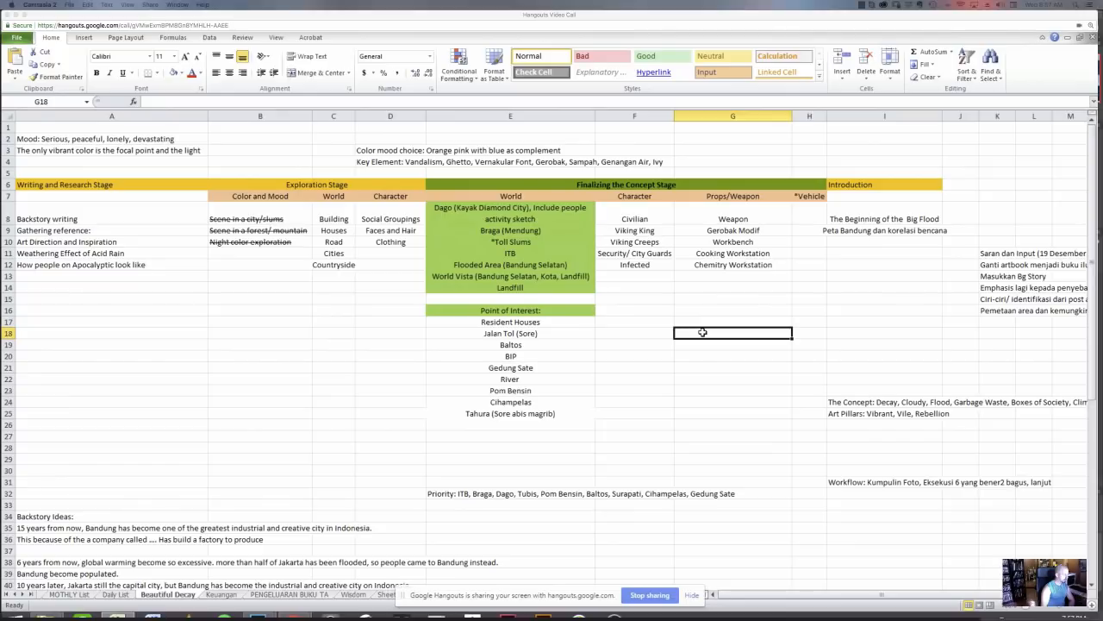
click(635, 389)
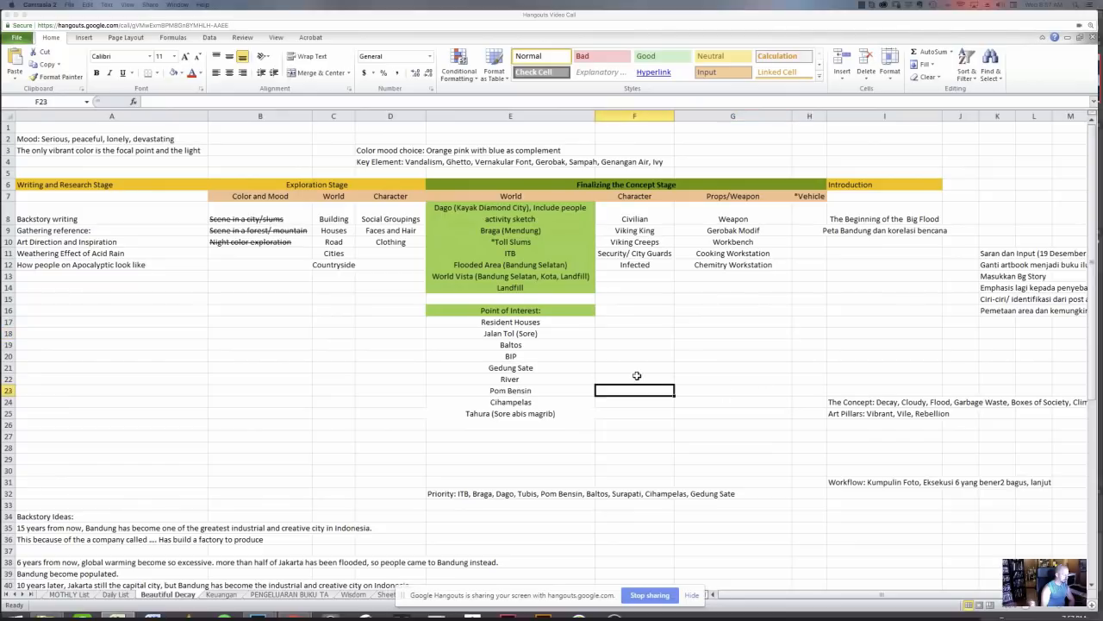
click(260, 264)
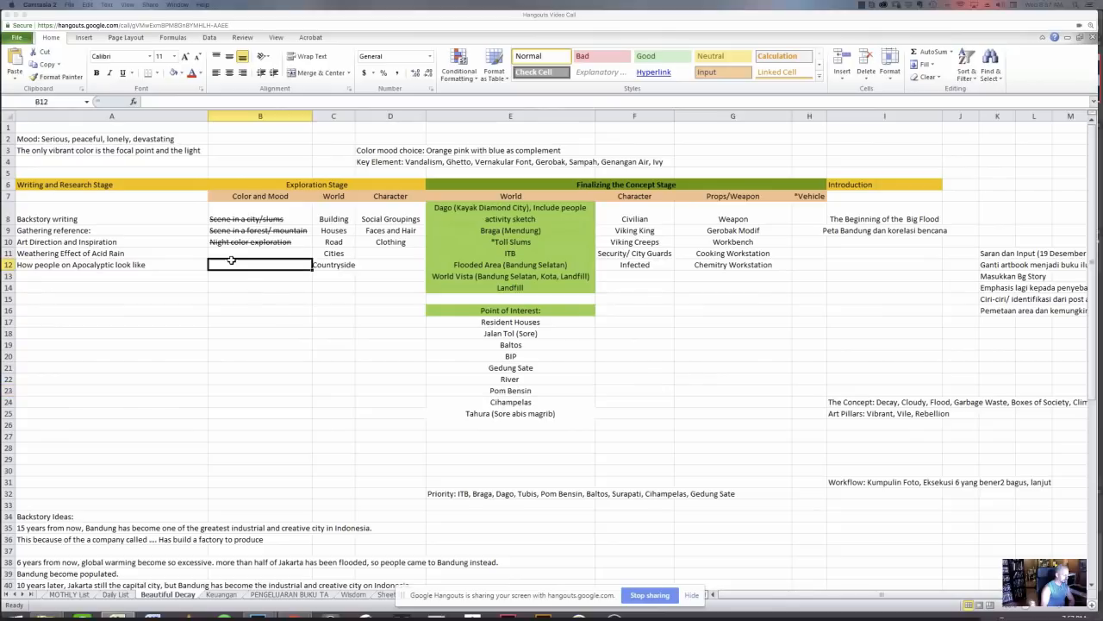
mouse_move(314, 324)
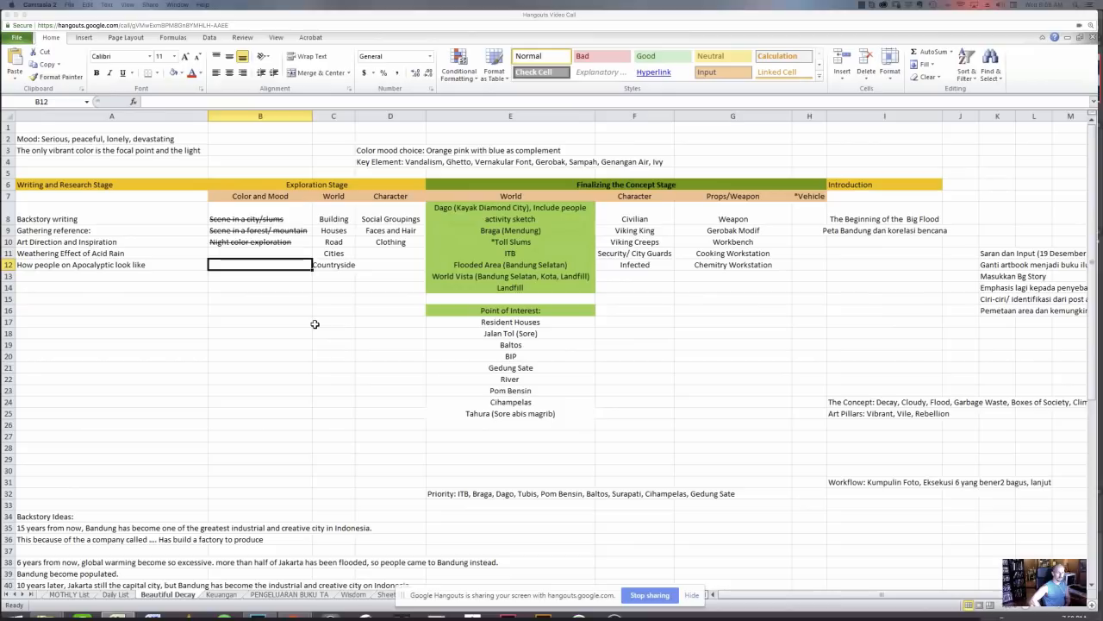
mouse_move(256, 572)
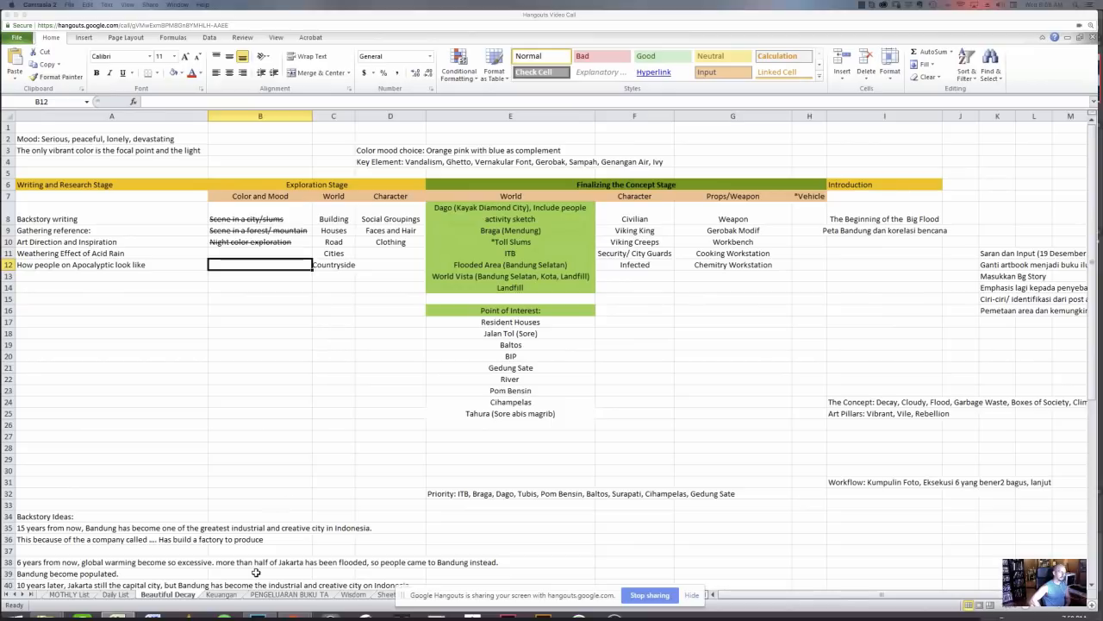
scroll(down, 3)
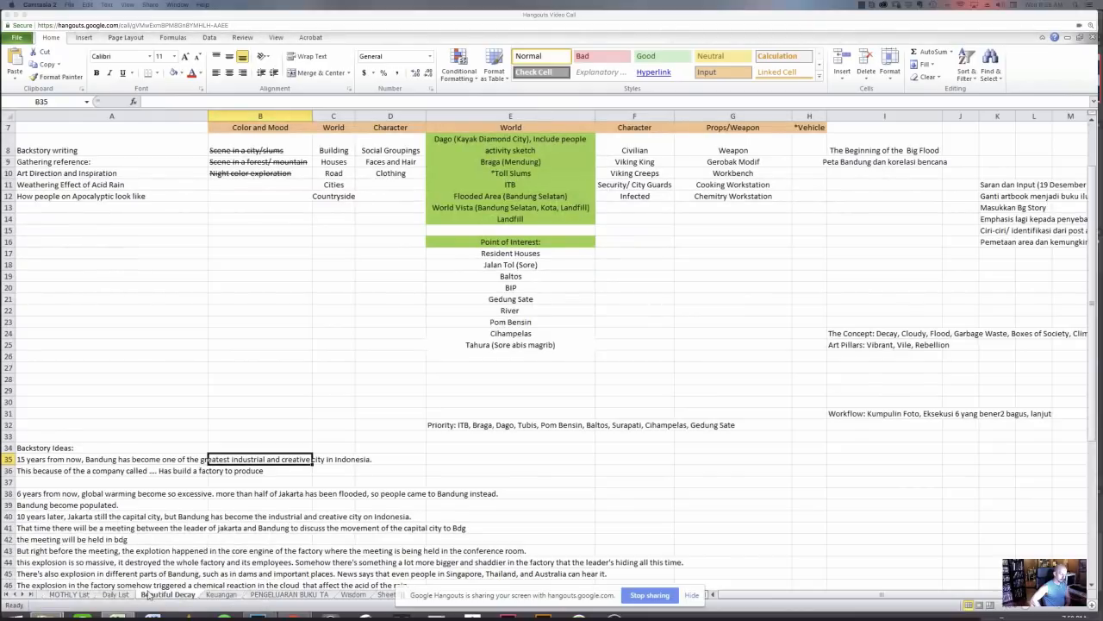
Open the MOTHLY List sheet and scroll through its monthly blocks toward 2018.
click(69, 594)
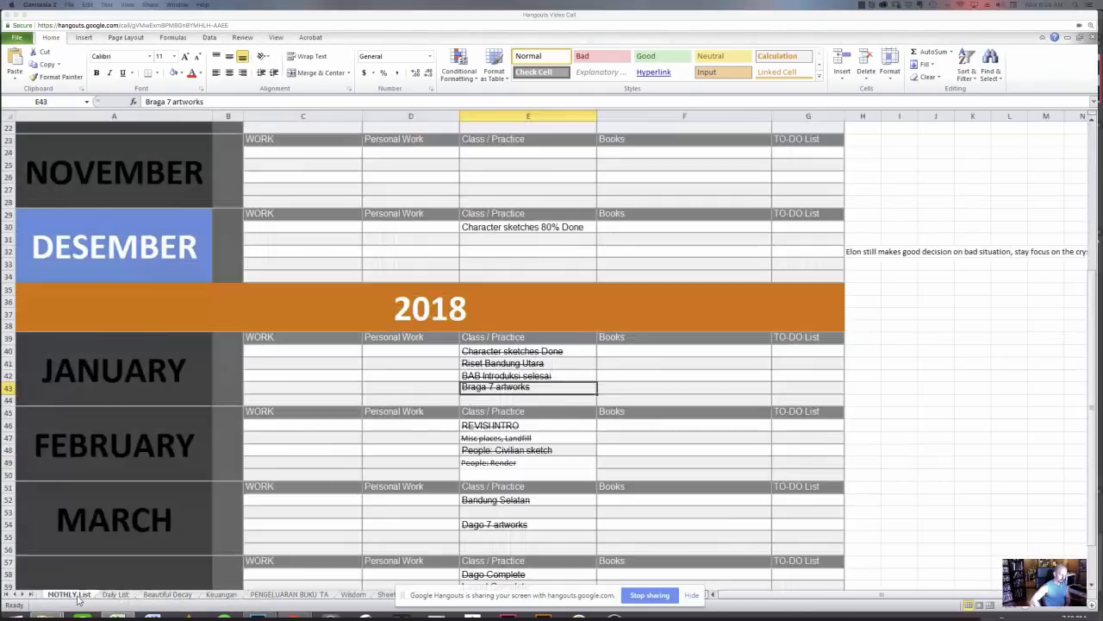
scroll(down, 3)
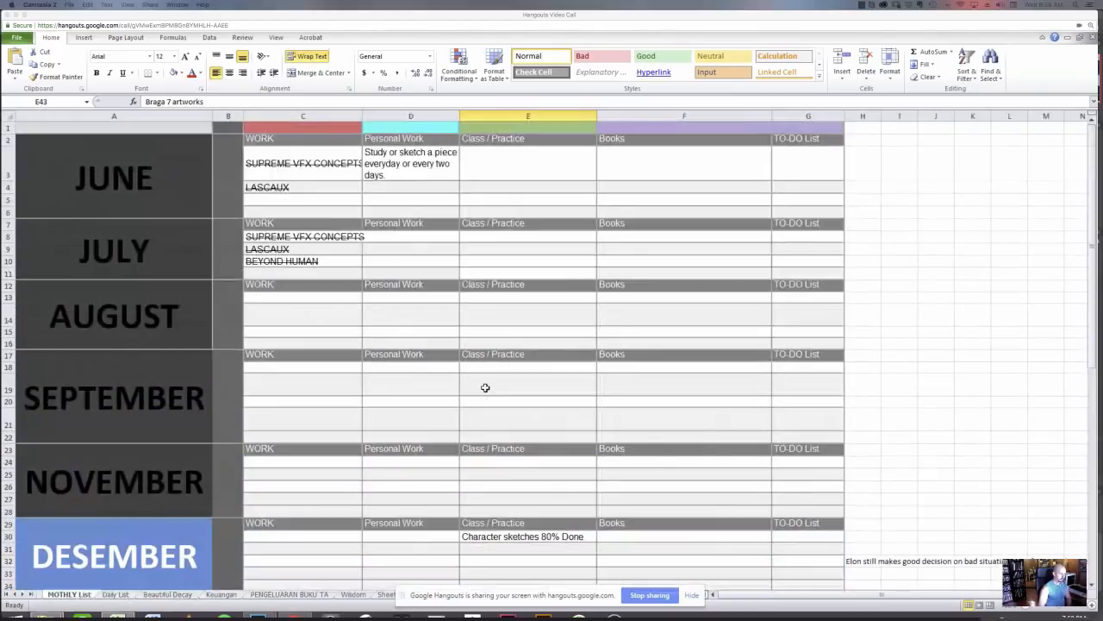
scroll(down, 3)
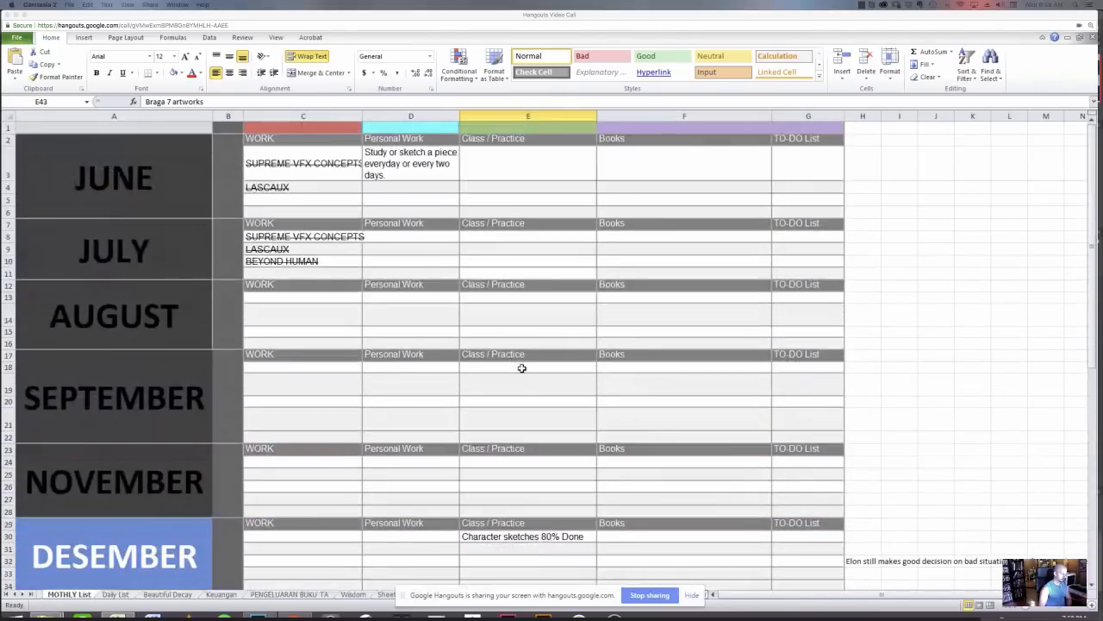
scroll(down, 3)
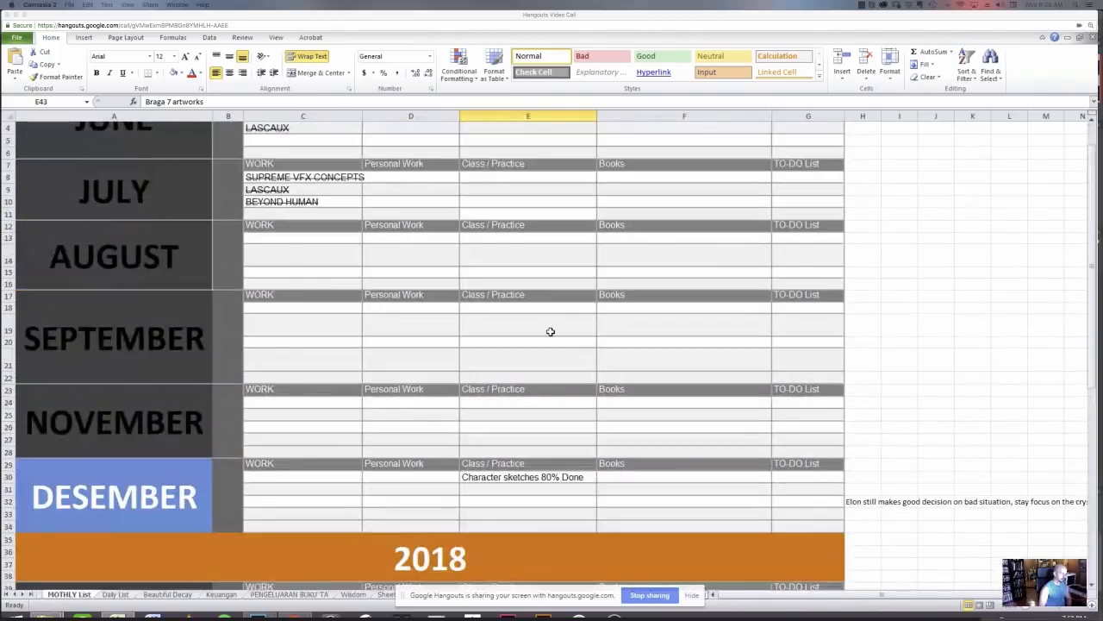
scroll(down, 3)
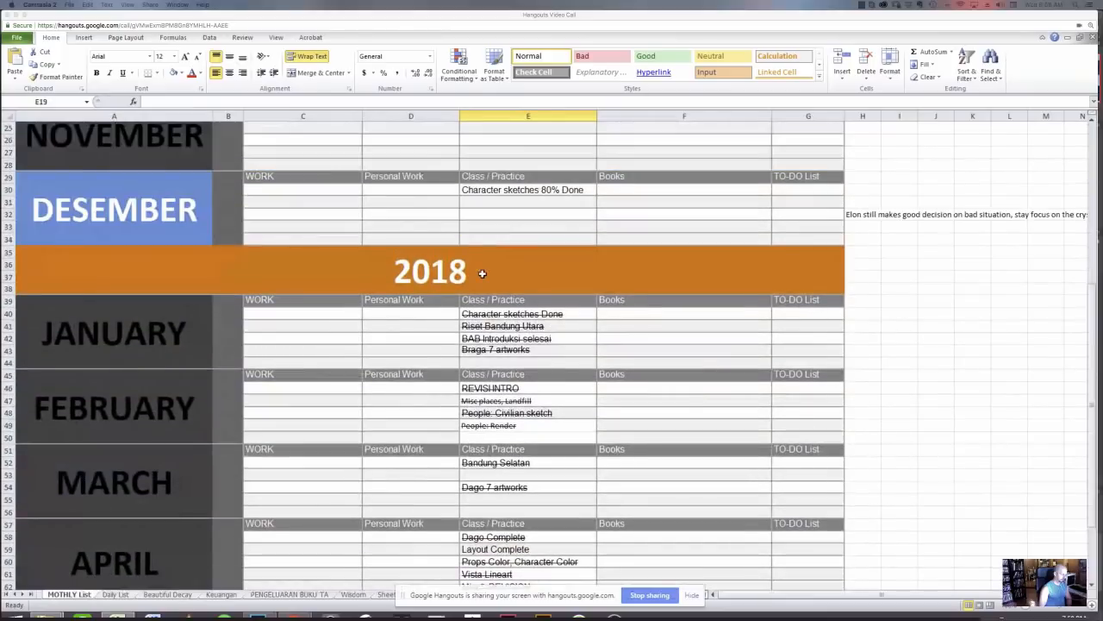
scroll(down, 3)
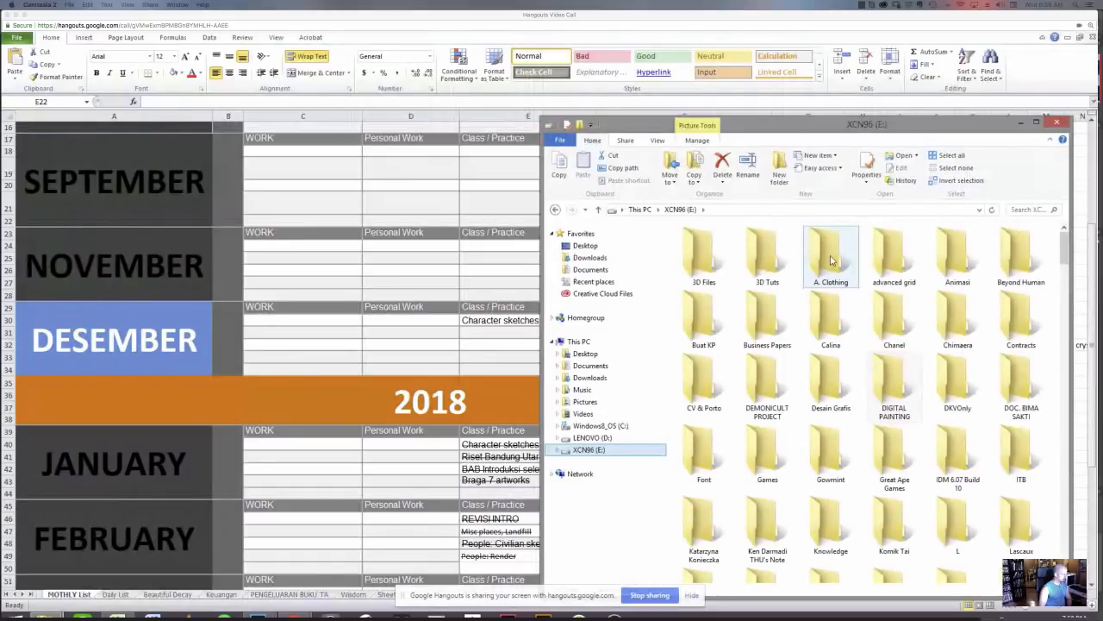
Enter Post Apoc Project on XCN96 (E:) and browse the PRA TA folder's files.
scroll(down, 3)
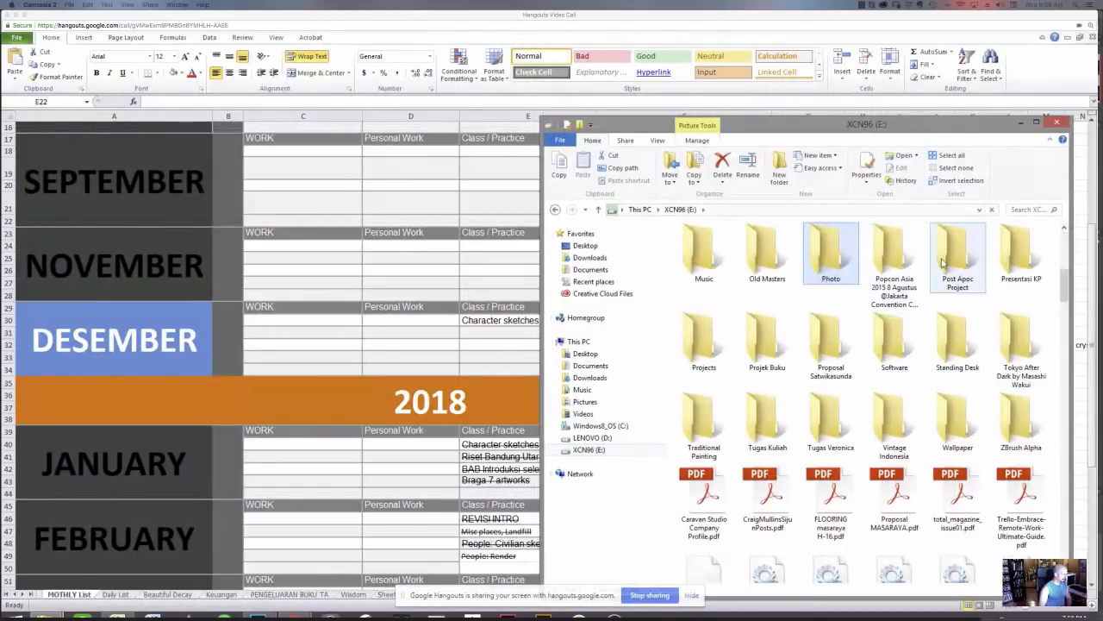
double_click(957, 253)
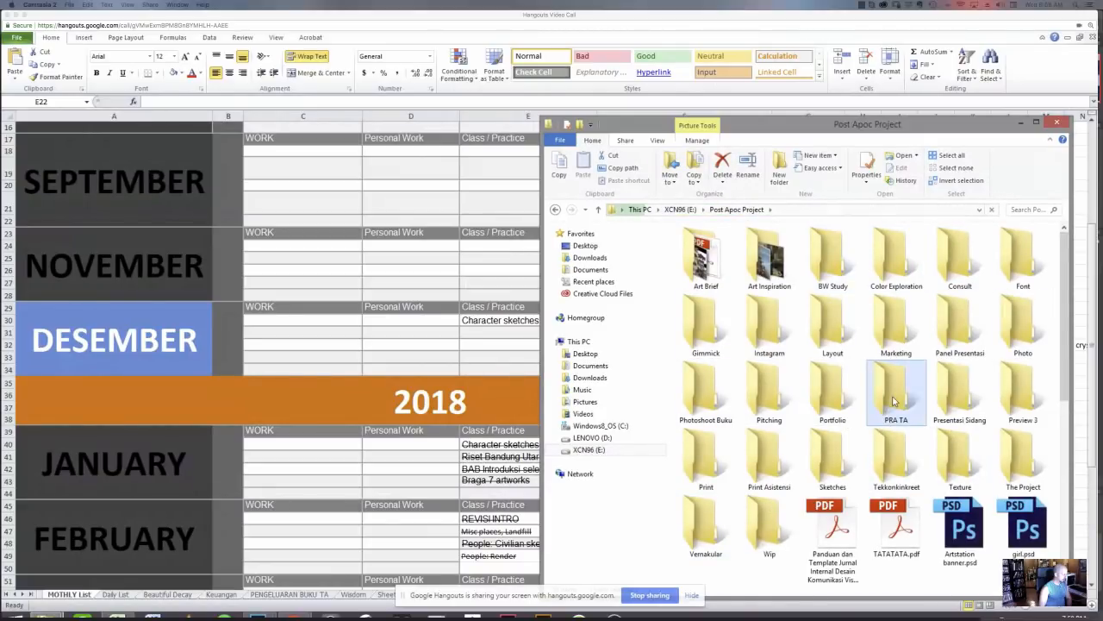
click(832, 388)
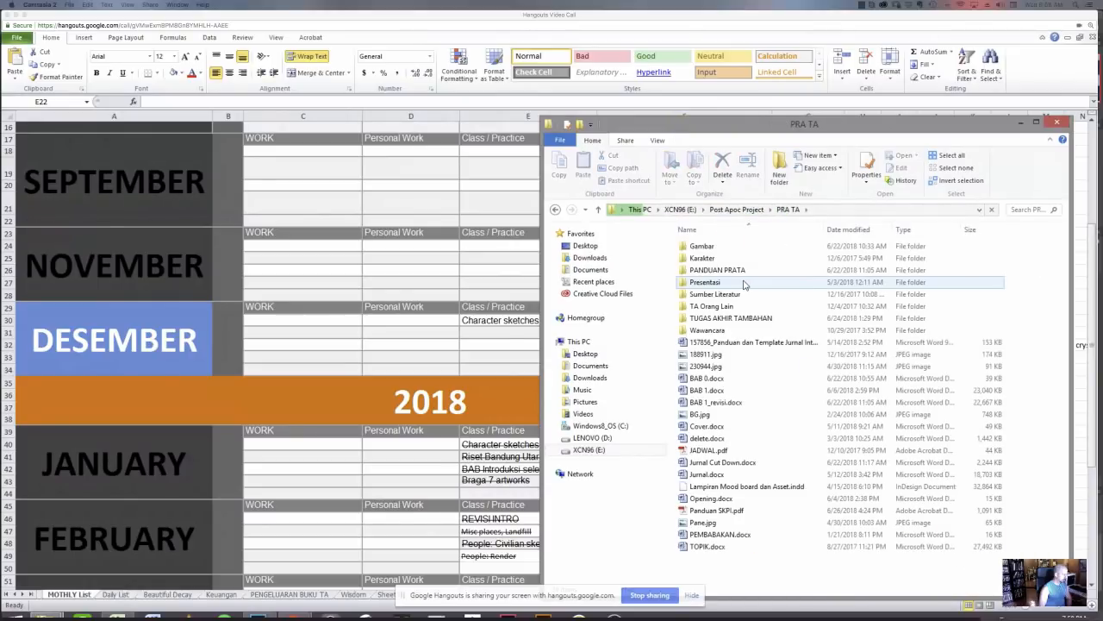
click(707, 330)
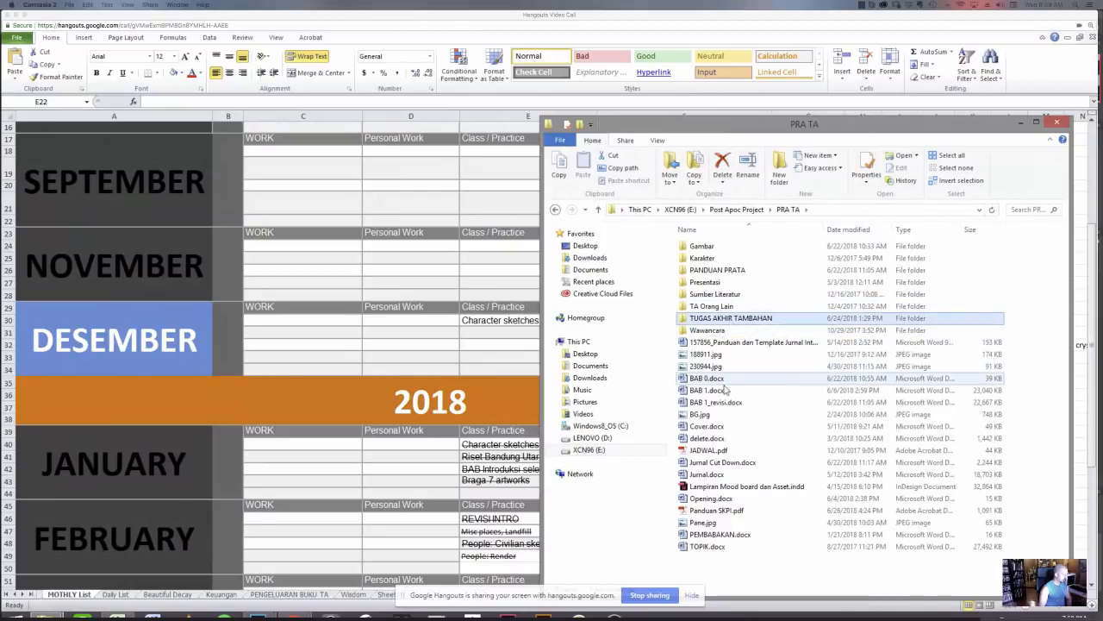
click(715, 402)
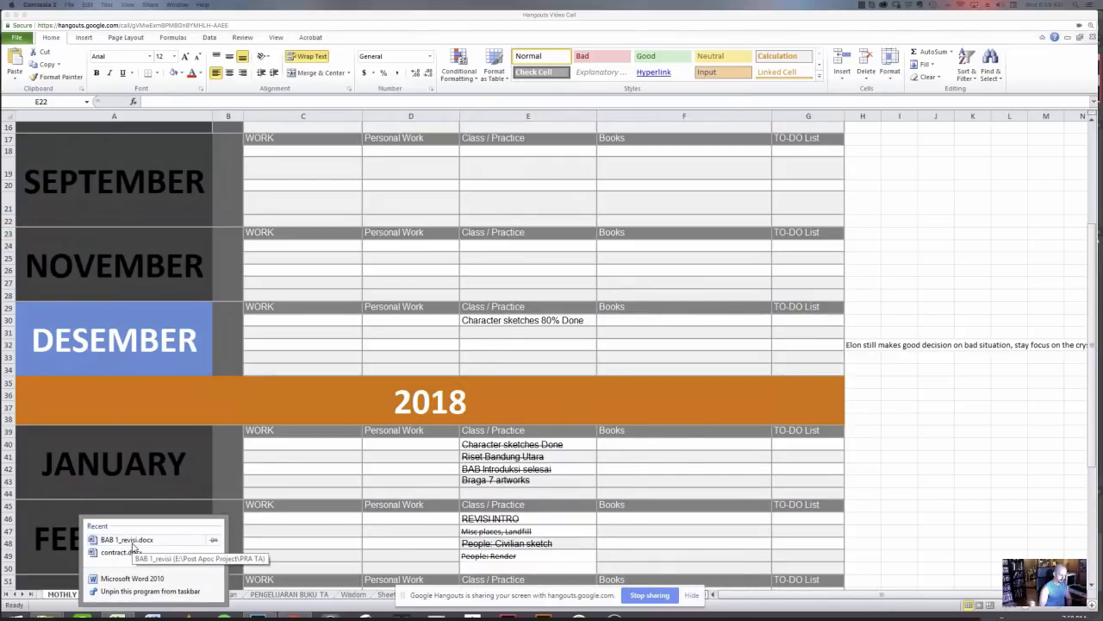
Open BAB 1_revisi.docx from the recent list and close the Office Activation Wizard.
click(573, 418)
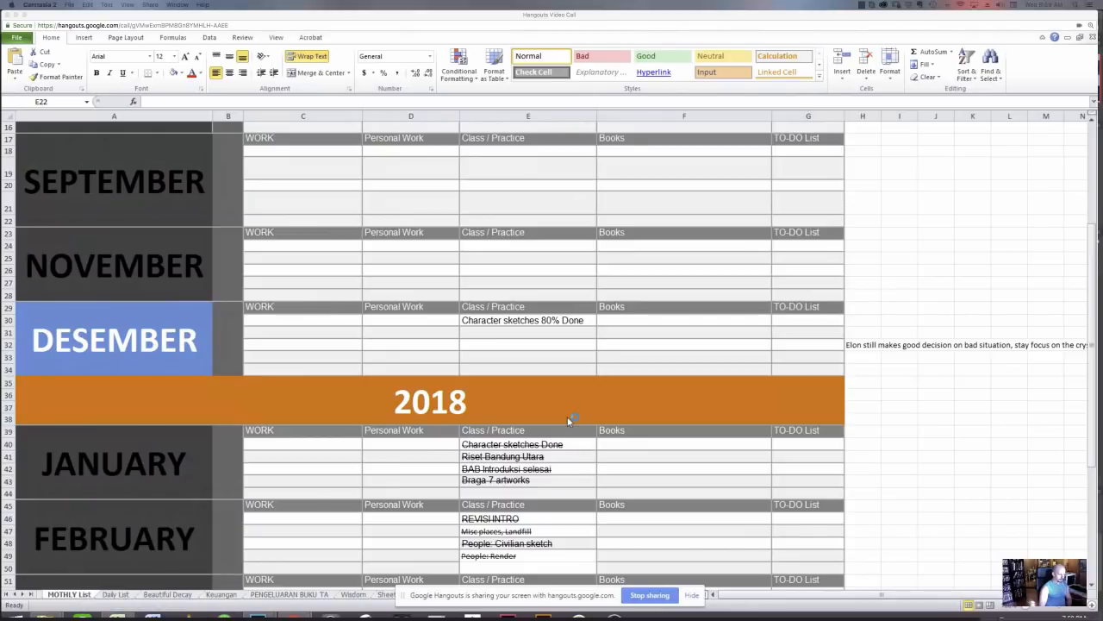
click(512, 444)
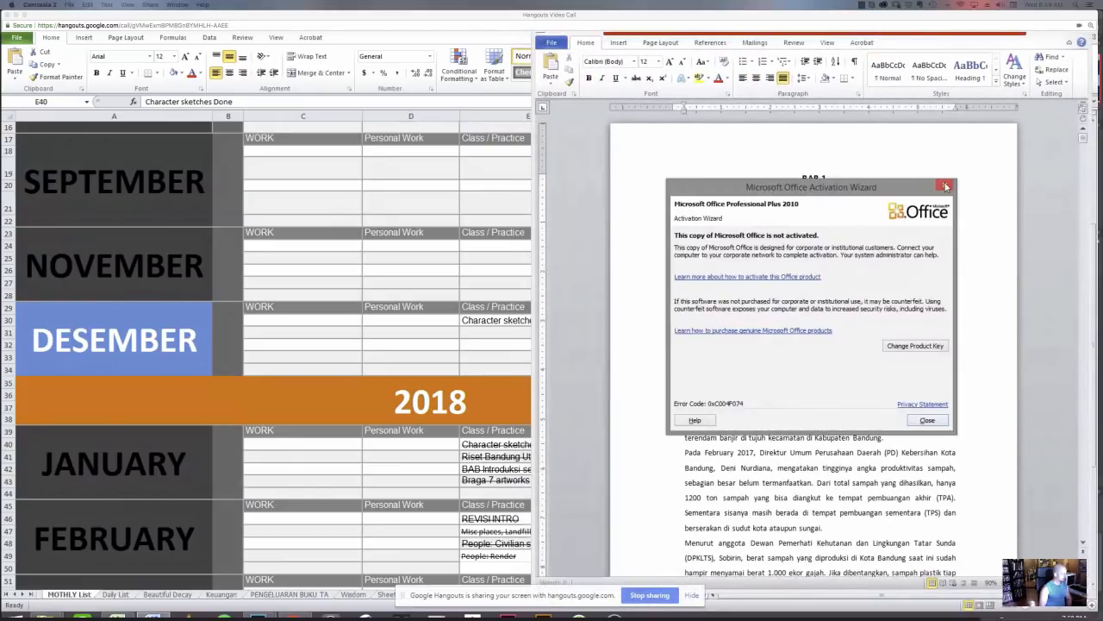
click(946, 186)
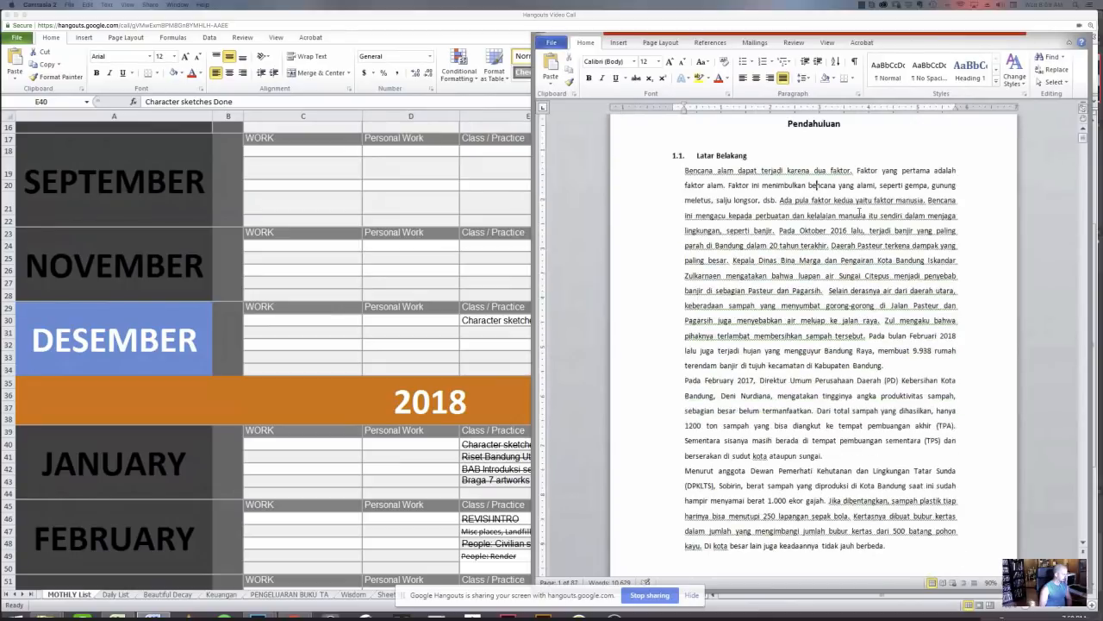
scroll(down, 3)
text(BAB 1)
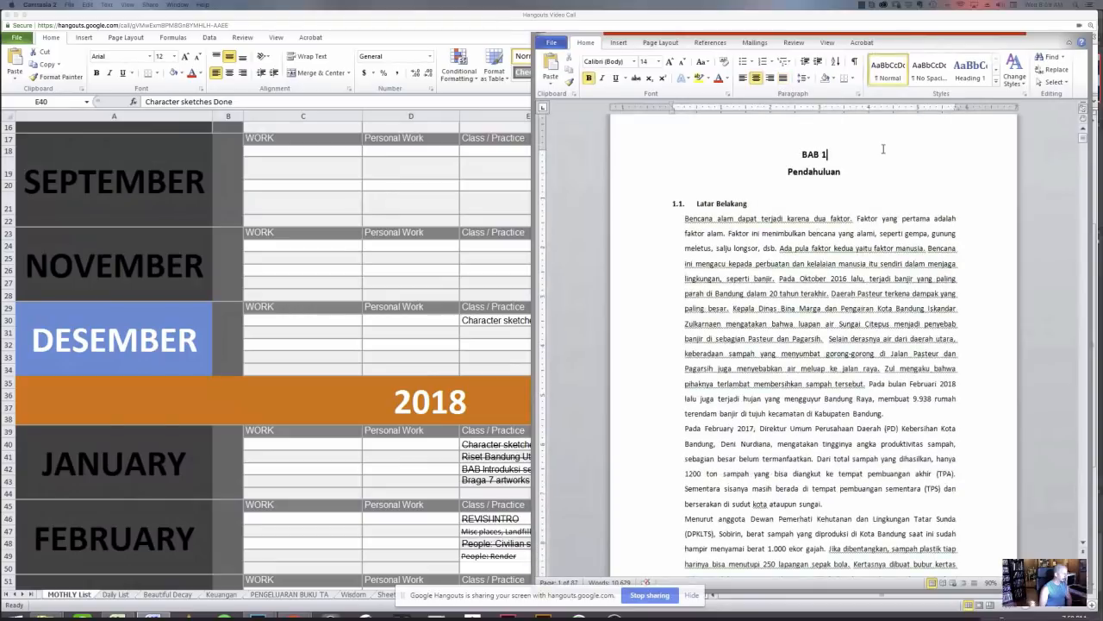
scroll(down, 3)
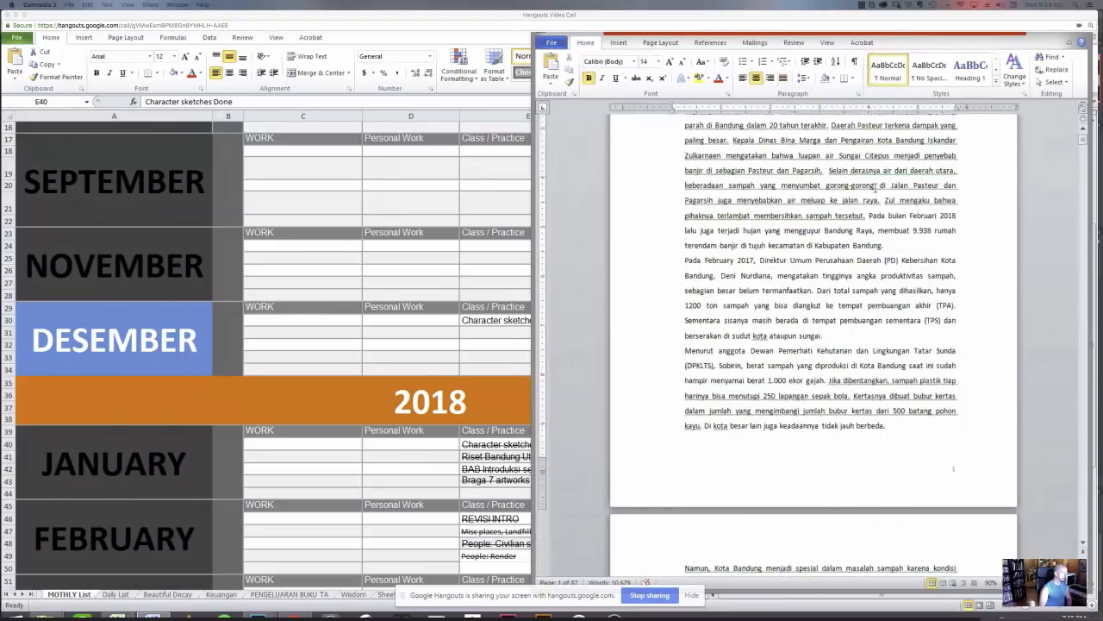
scroll(down, 3)
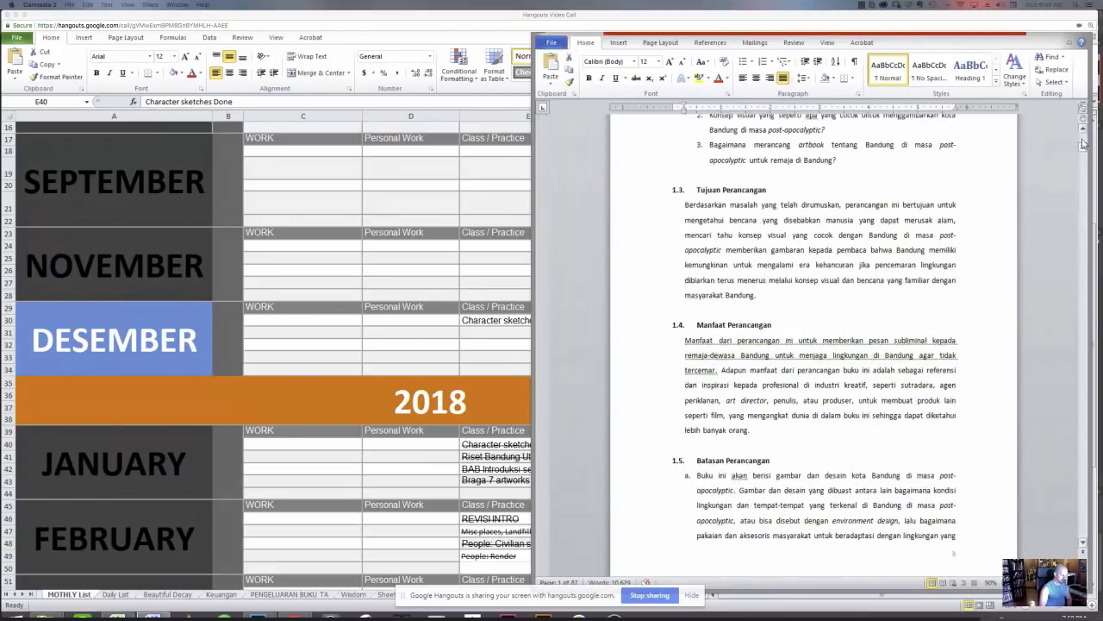
scroll(down, 3)
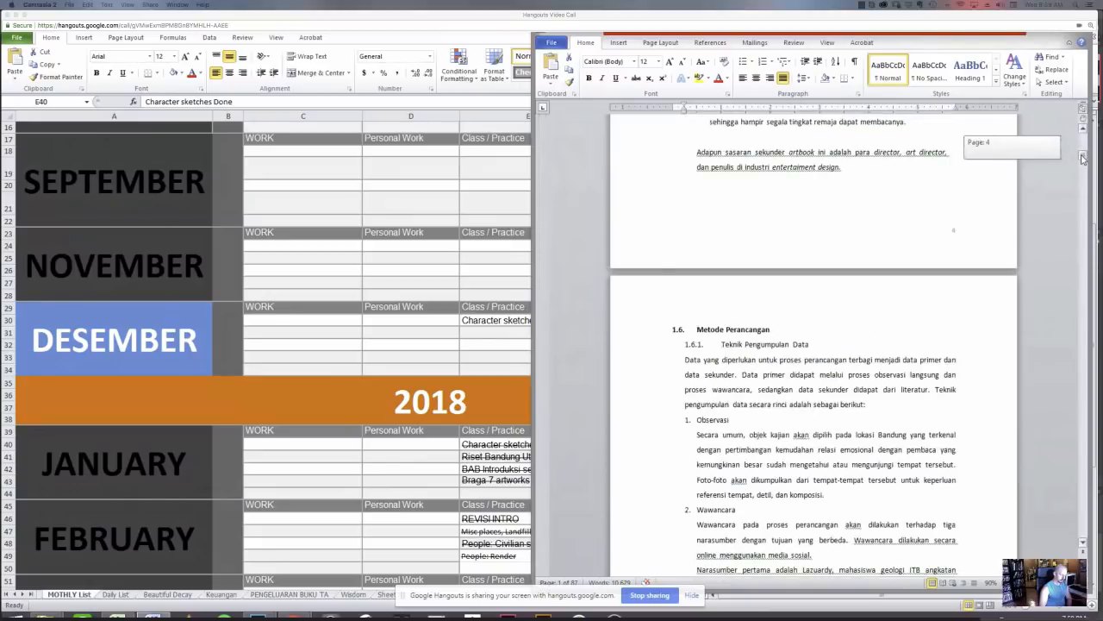
scroll(down, 3)
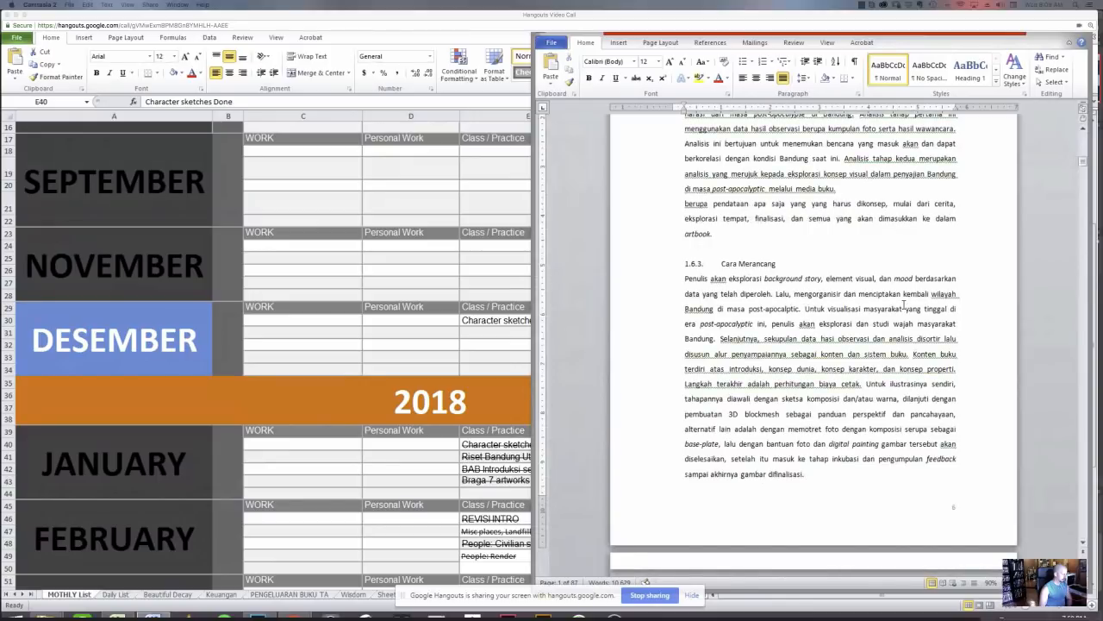
scroll(down, 3)
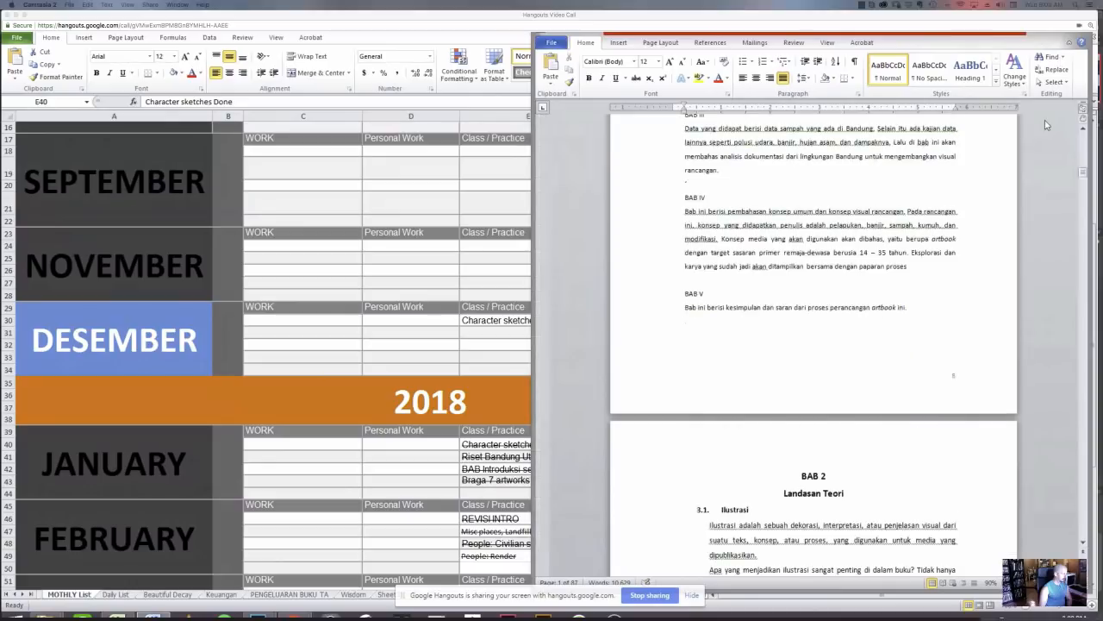
scroll(down, 3)
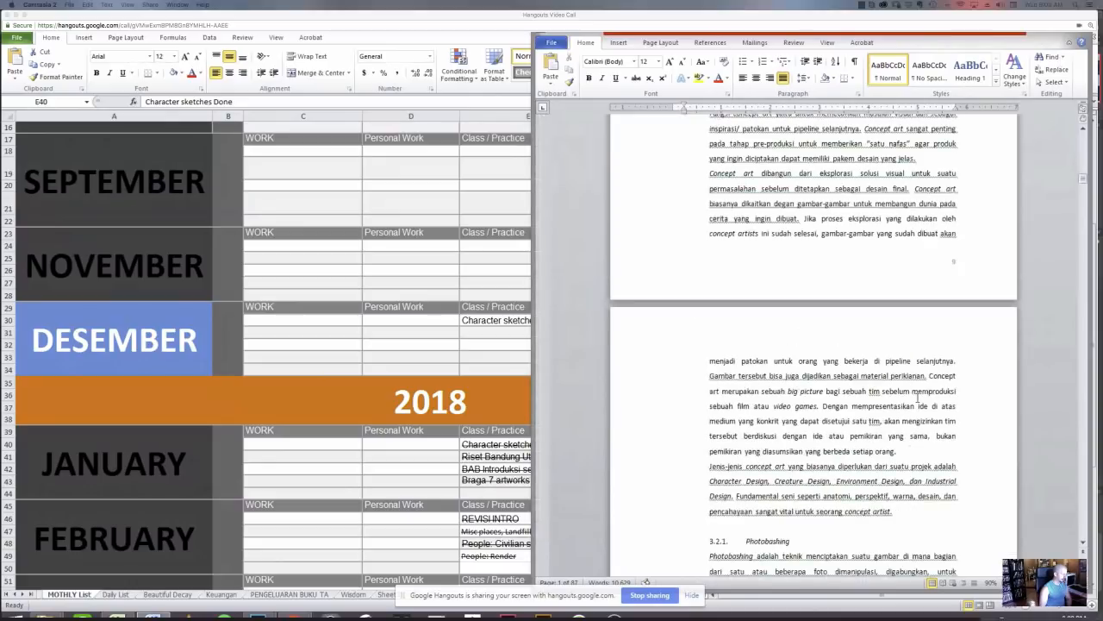
scroll(down, 3)
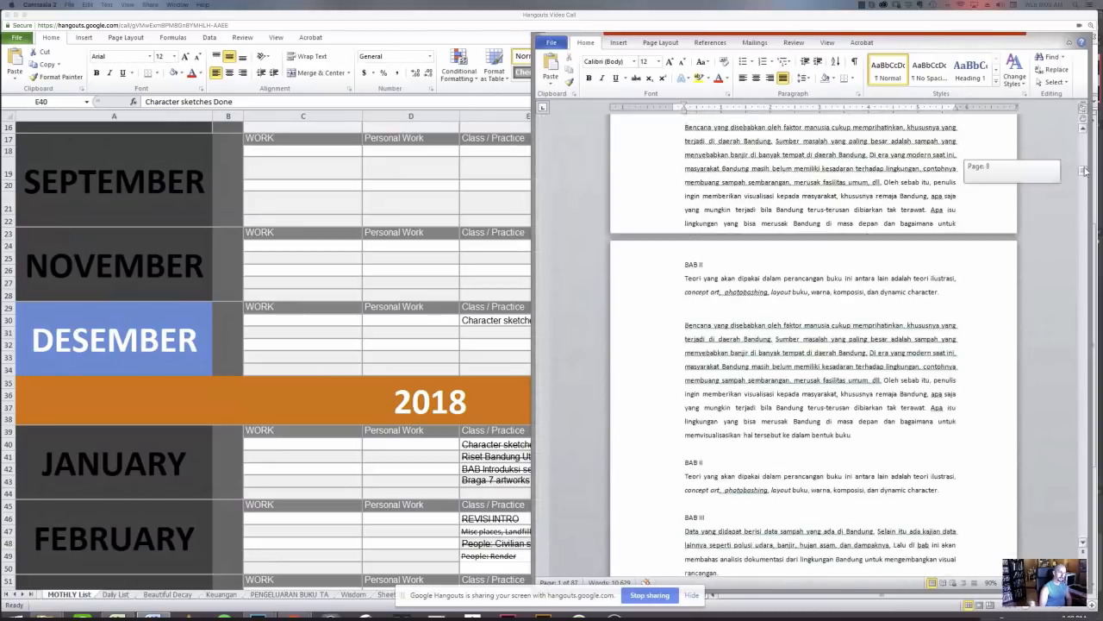
scroll(down, 3)
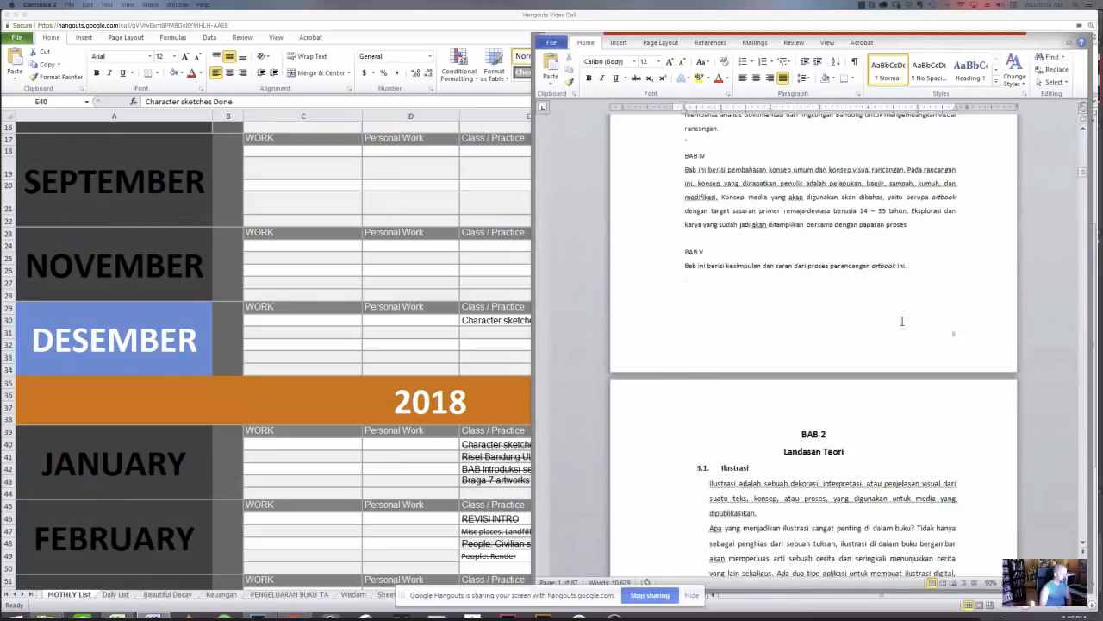
scroll(down, 3)
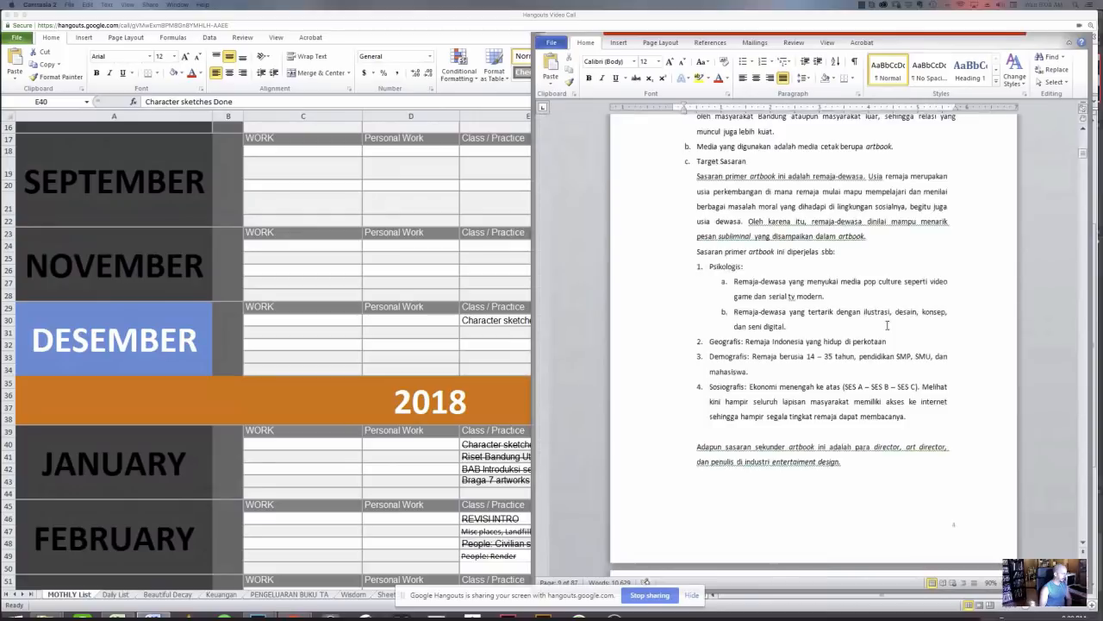
scroll(down, 3)
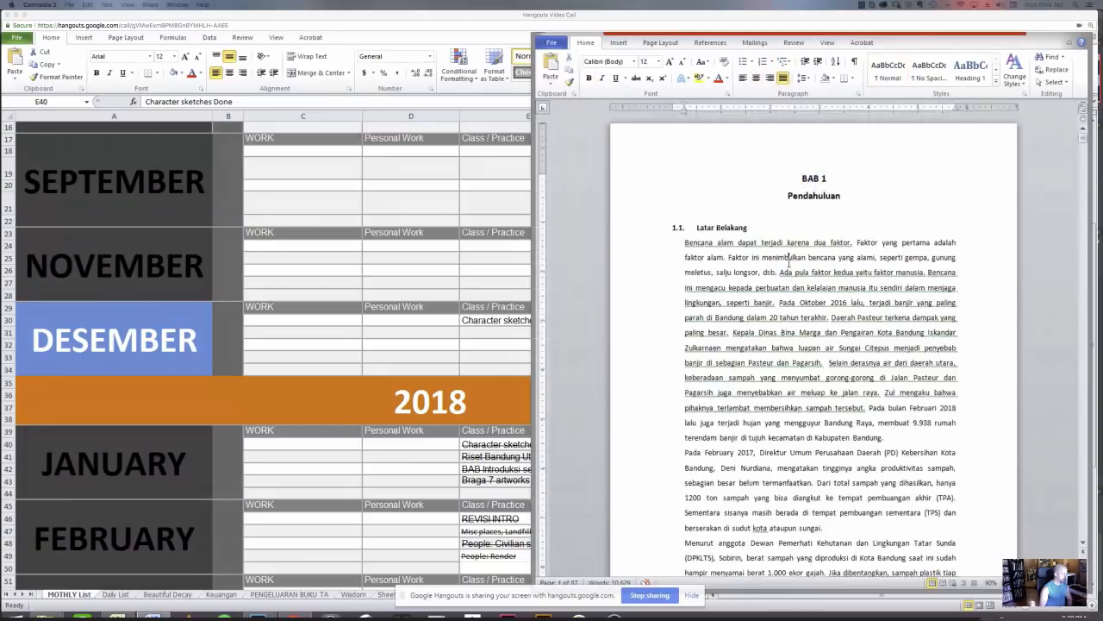
scroll(down, 3)
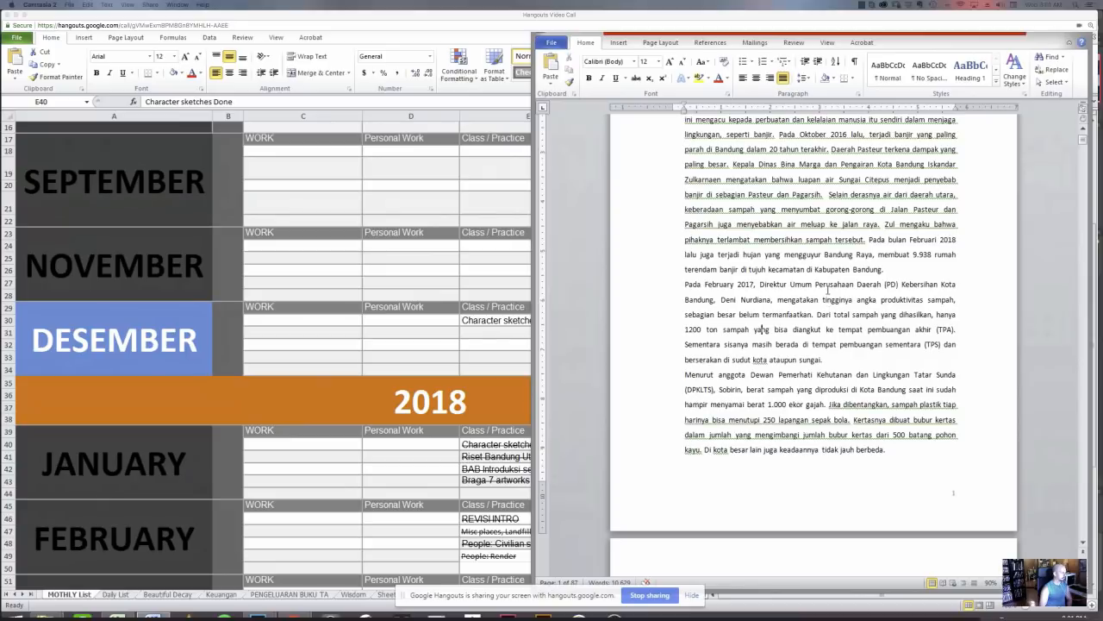
scroll(down, 3)
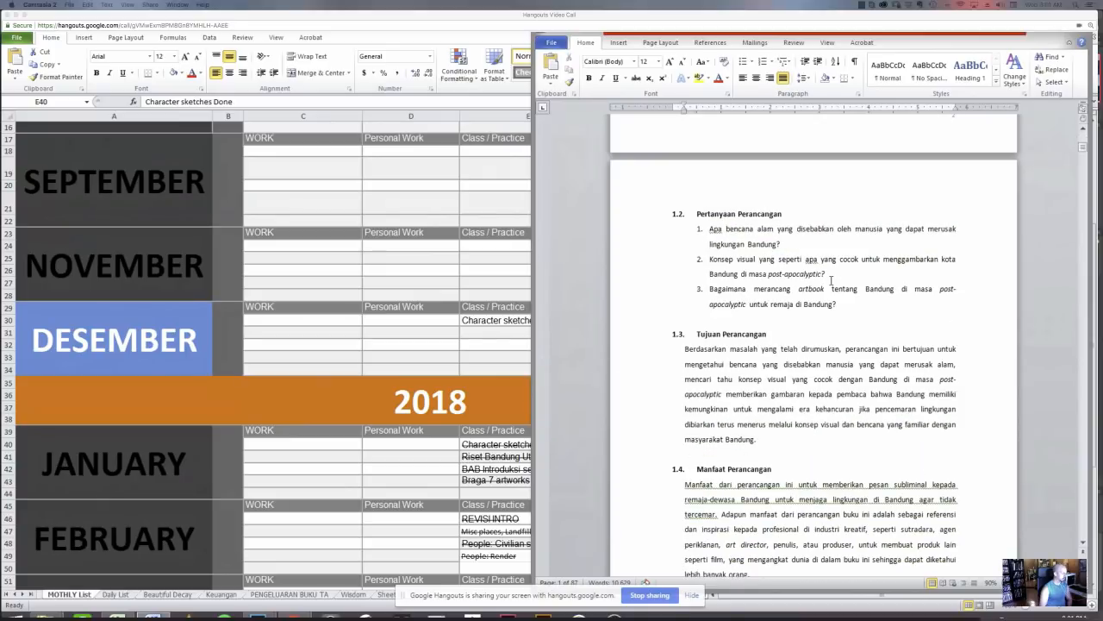
scroll(down, 3)
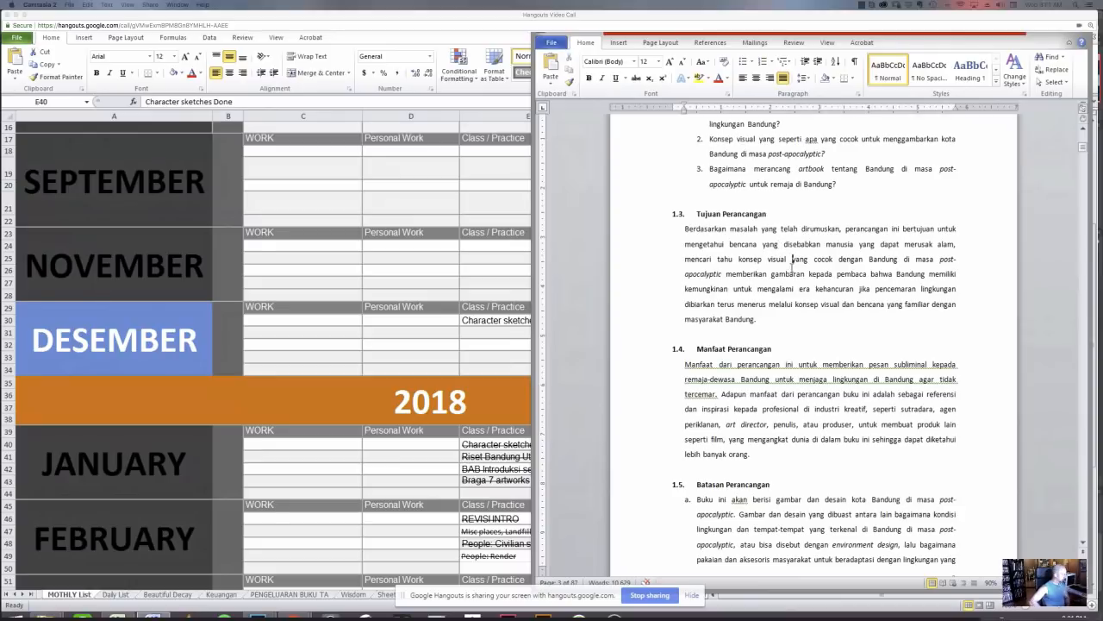
scroll(down, 3)
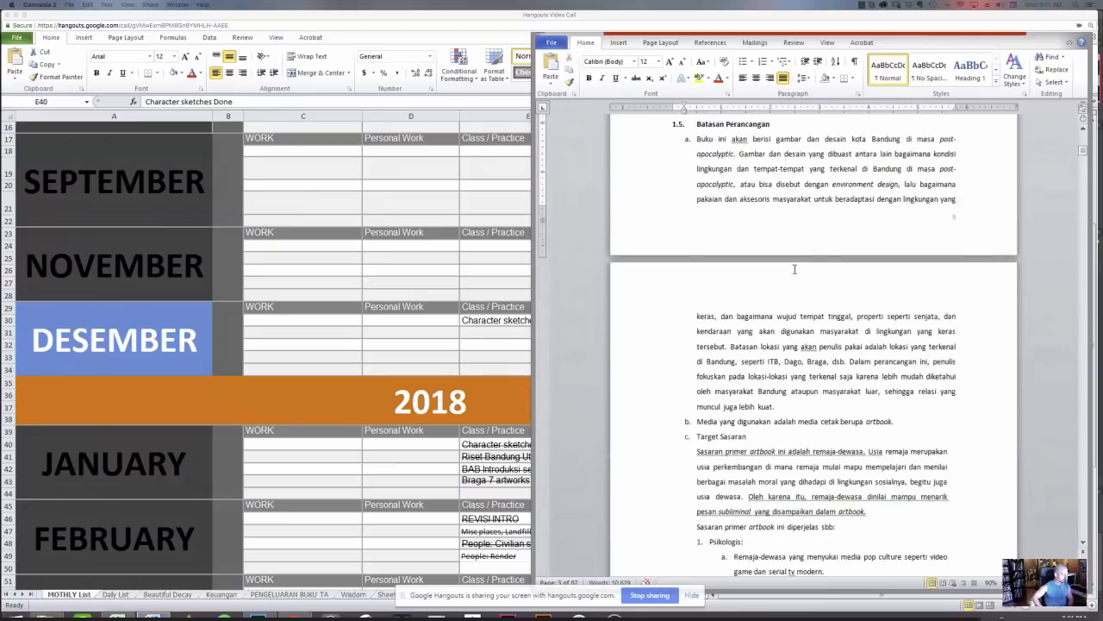
scroll(down, 3)
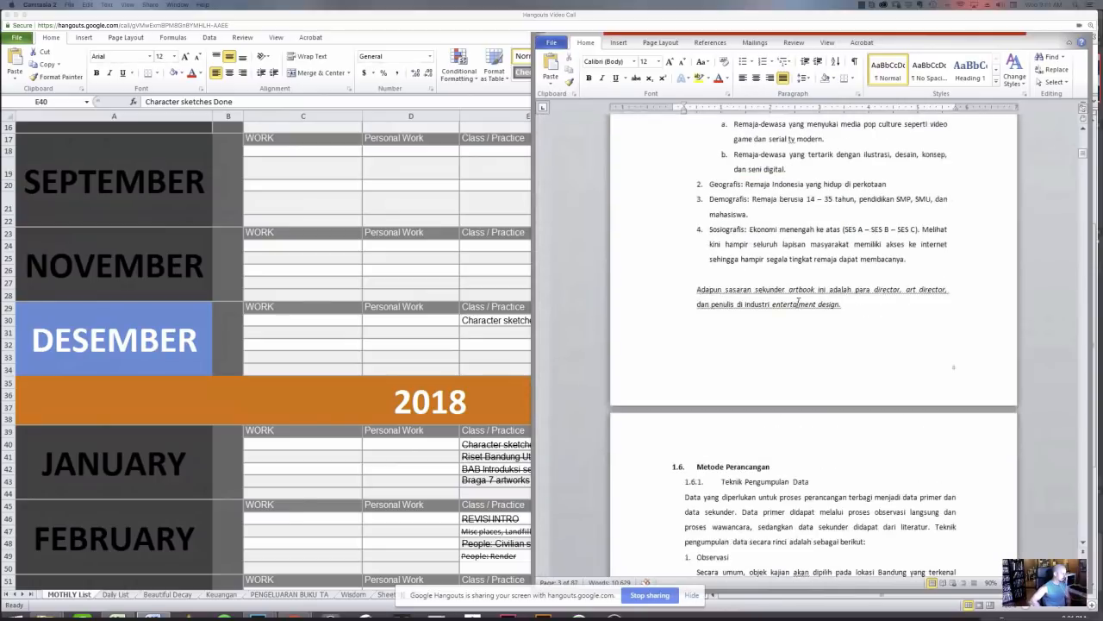
scroll(down, 3)
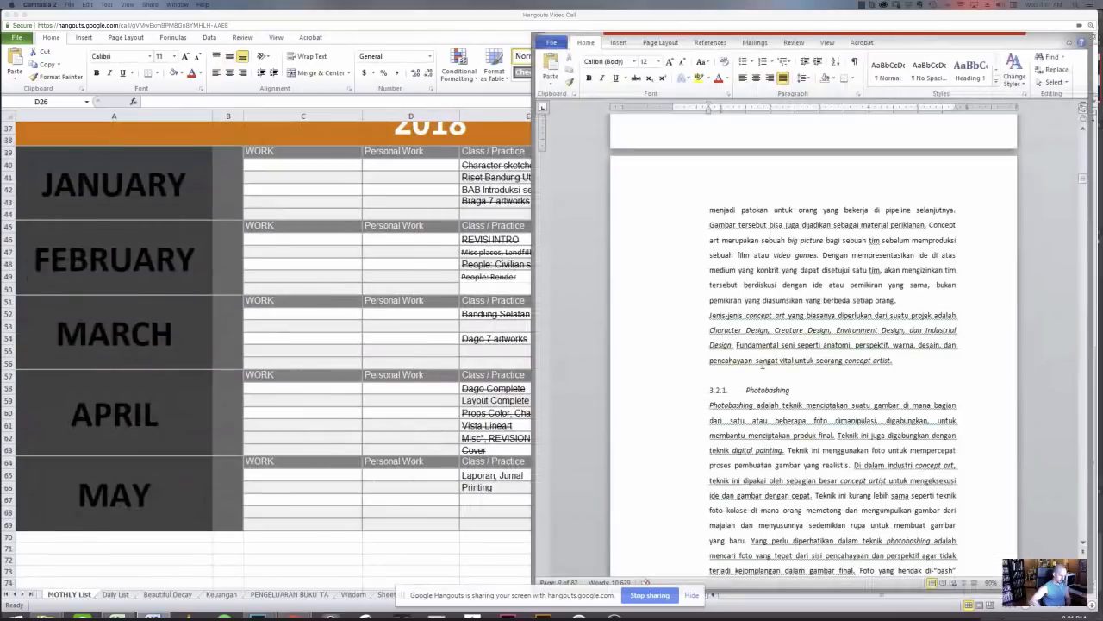
Scroll the thesis document down toward chapter 2.
scroll(down, 3)
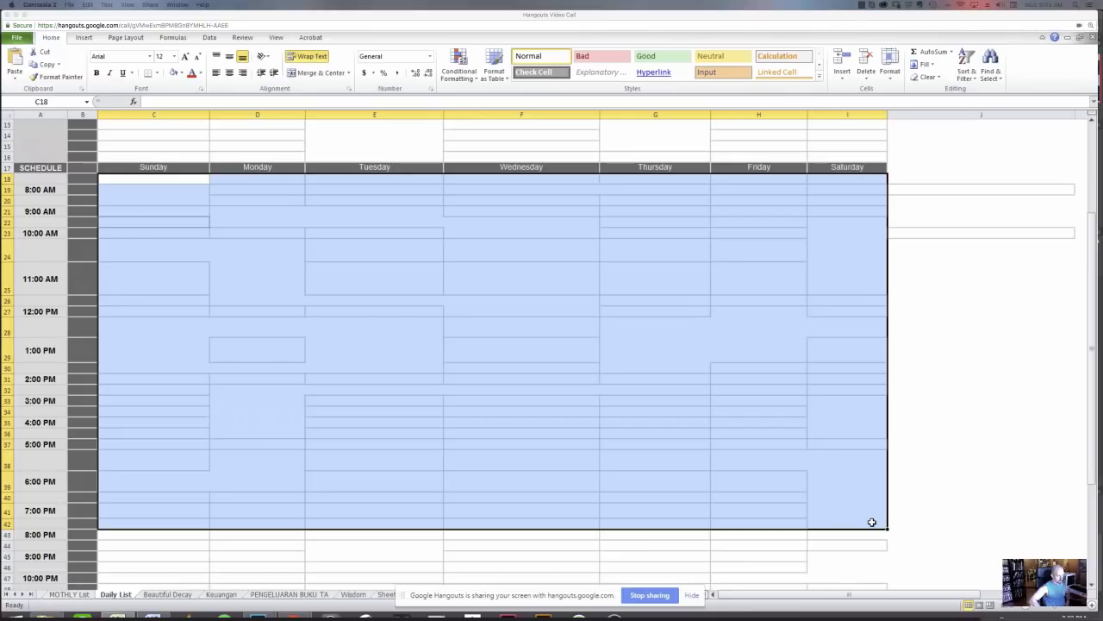
mouse_move(871, 517)
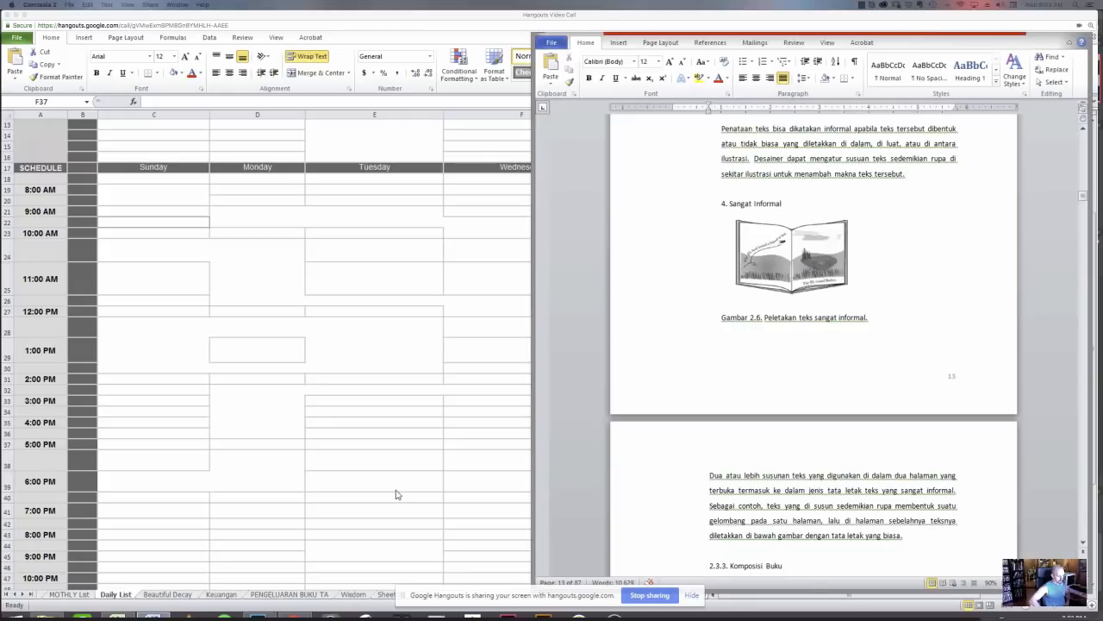
Return to MOTHLY List, scroll to the 2018 months and select cell E42.
click(69, 593)
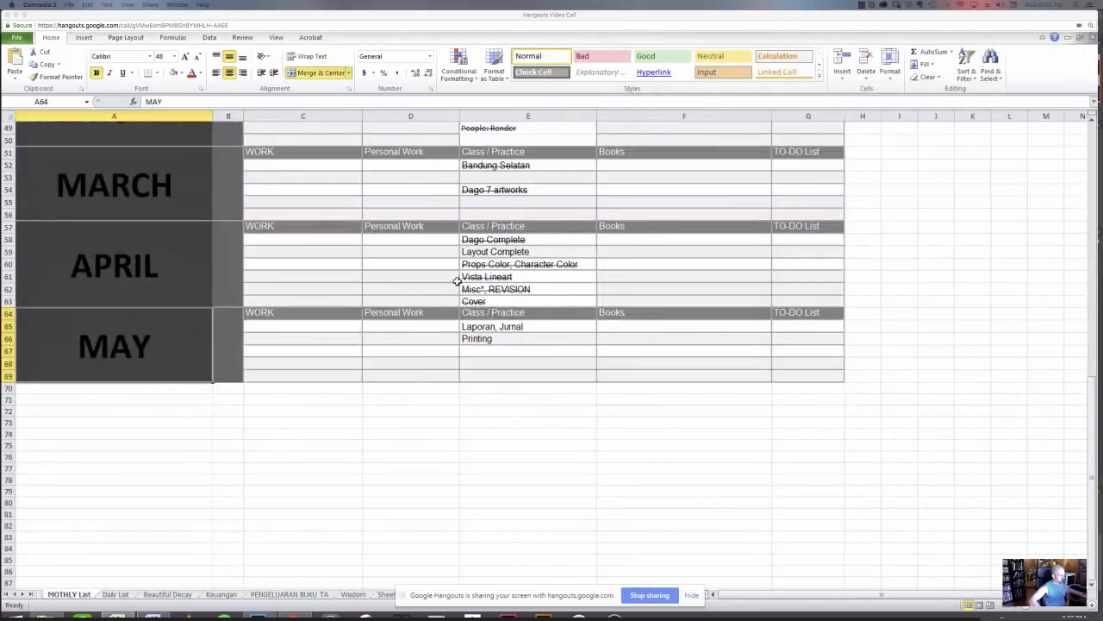
scroll(up, 3)
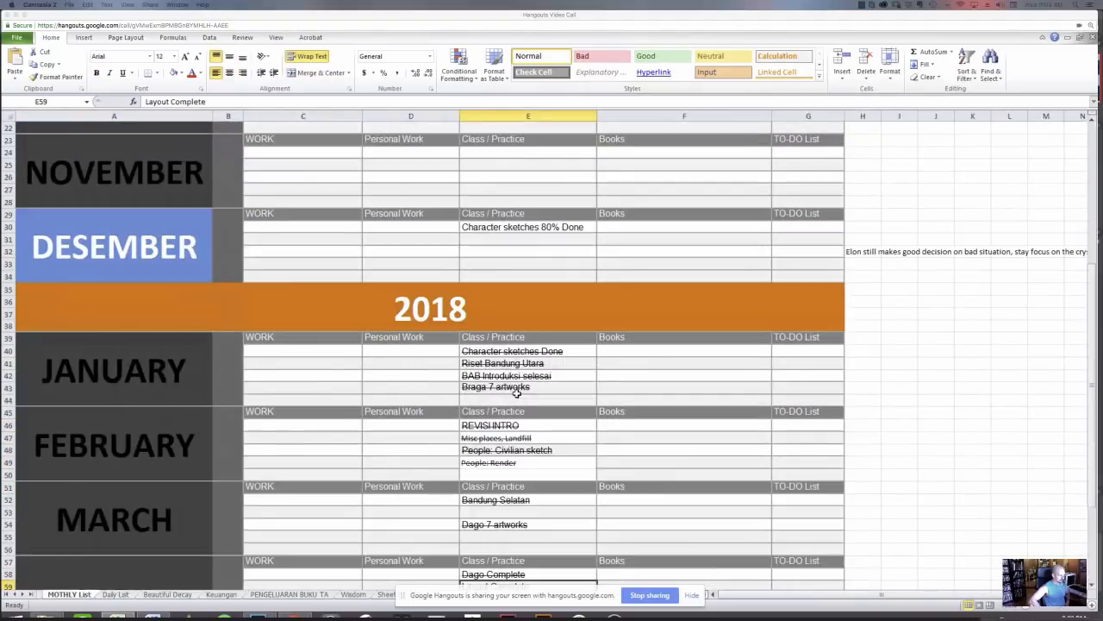
scroll(down, 3)
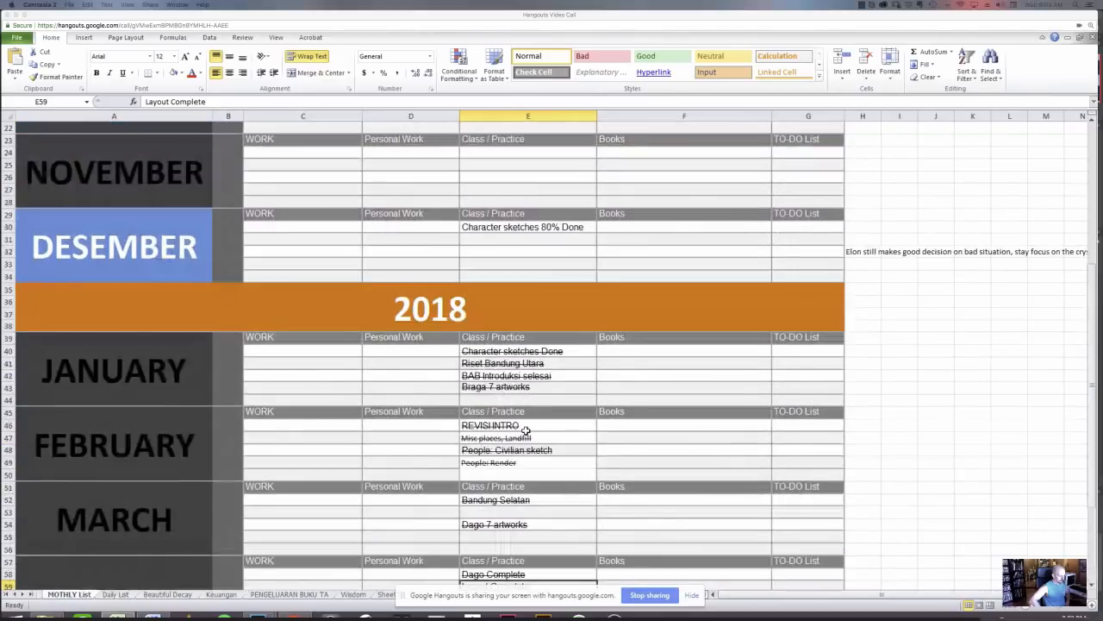
scroll(up, 3)
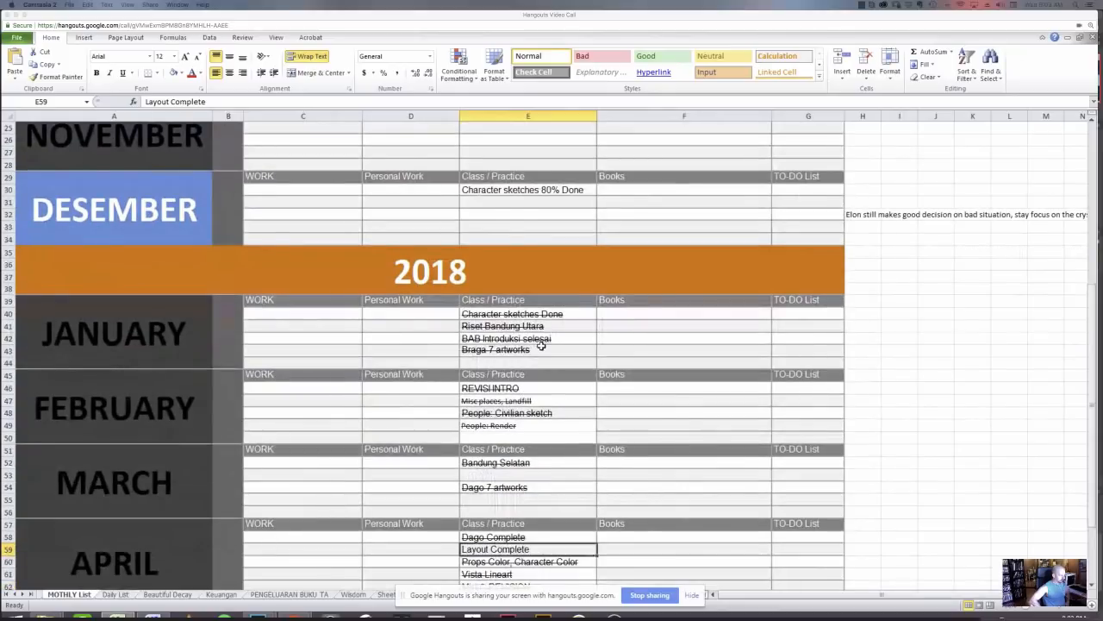
click(528, 349)
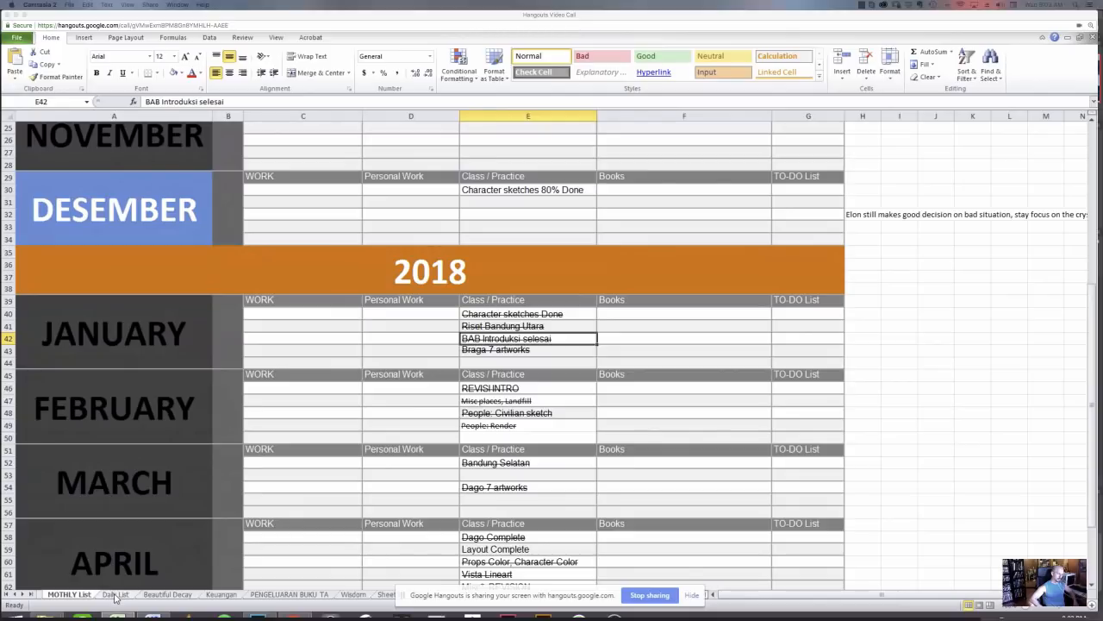
Switch to the Daily List sheet, select goals range C3:I16 and inspect schedule cells.
click(115, 594)
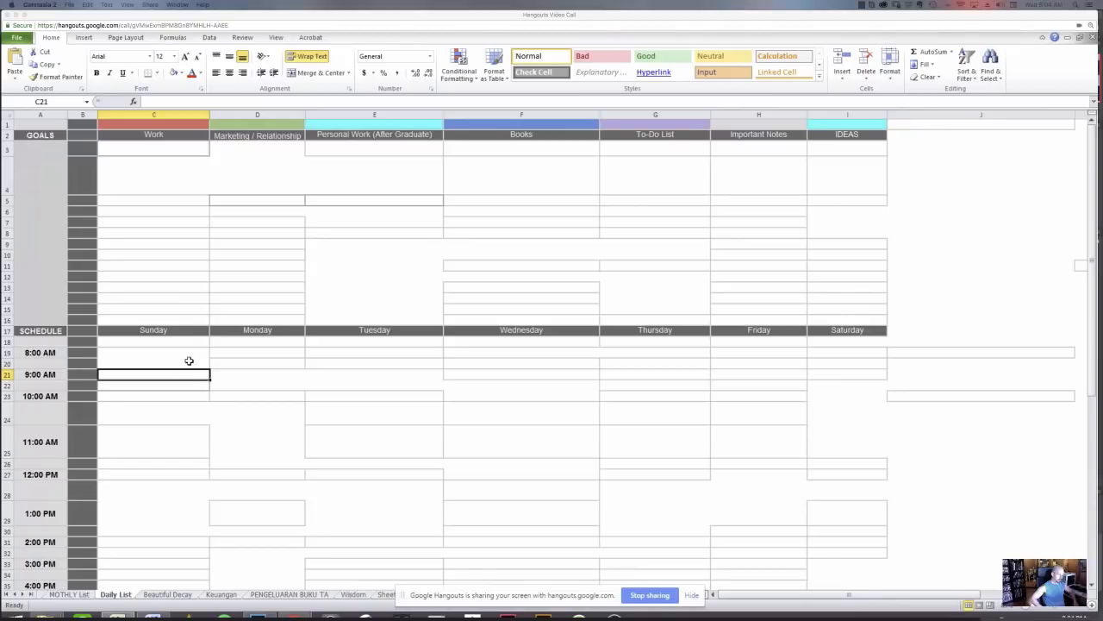
click(153, 233)
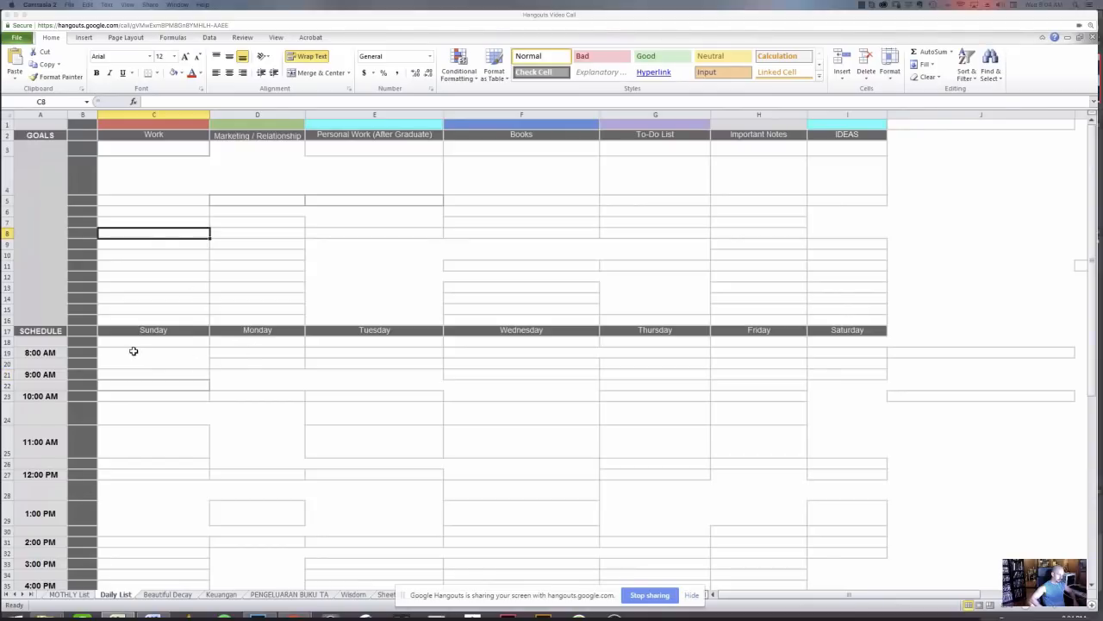
click(257, 363)
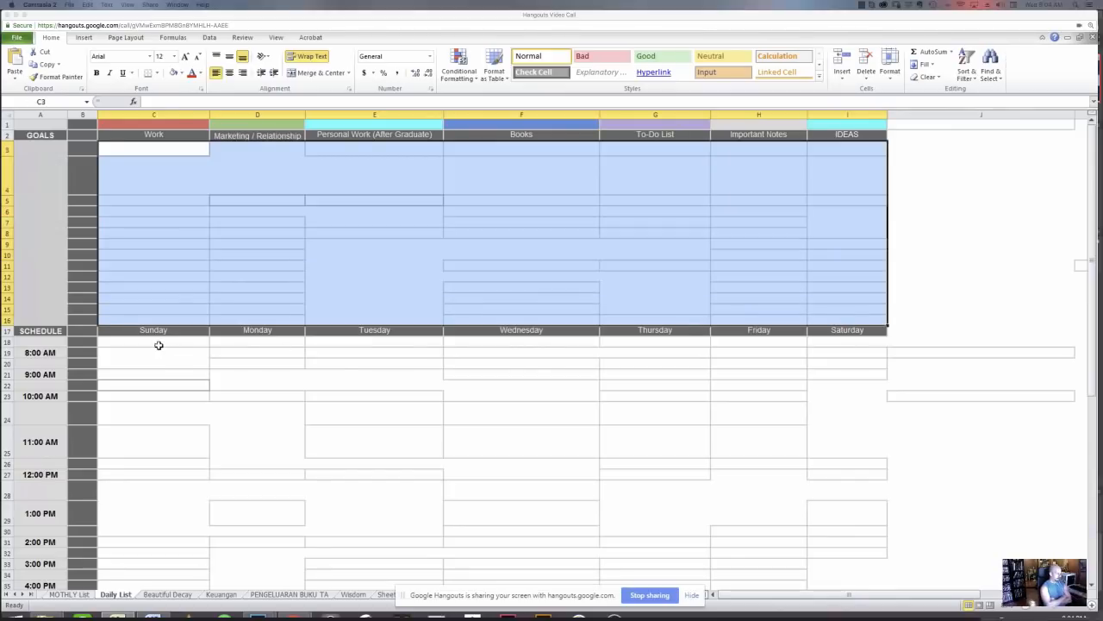
scroll(down, 3)
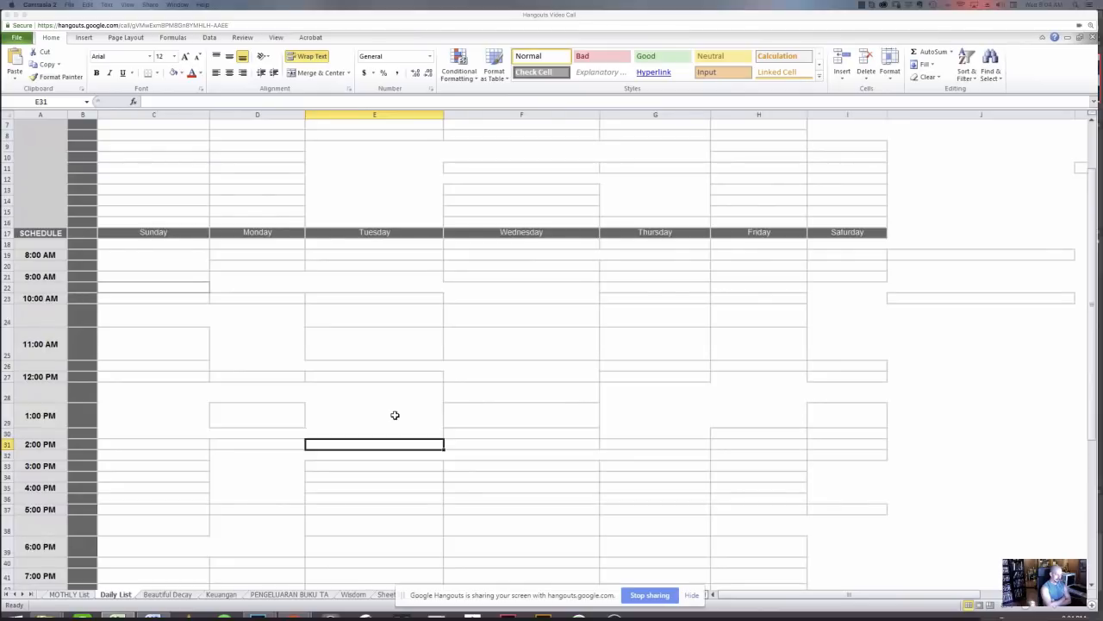
click(373, 415)
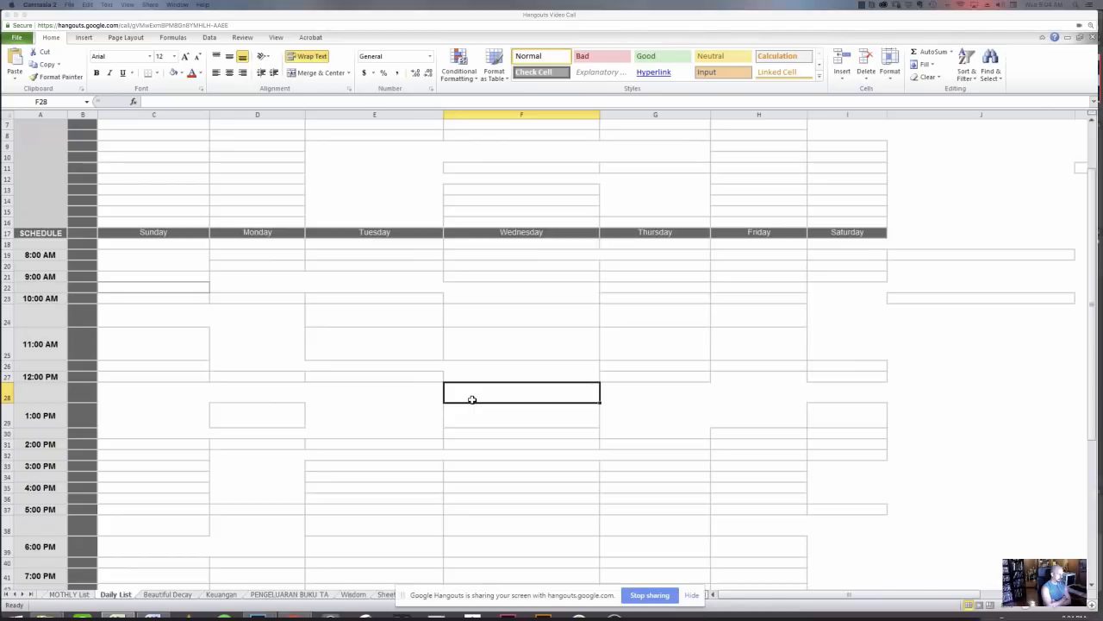
mouse_move(130, 262)
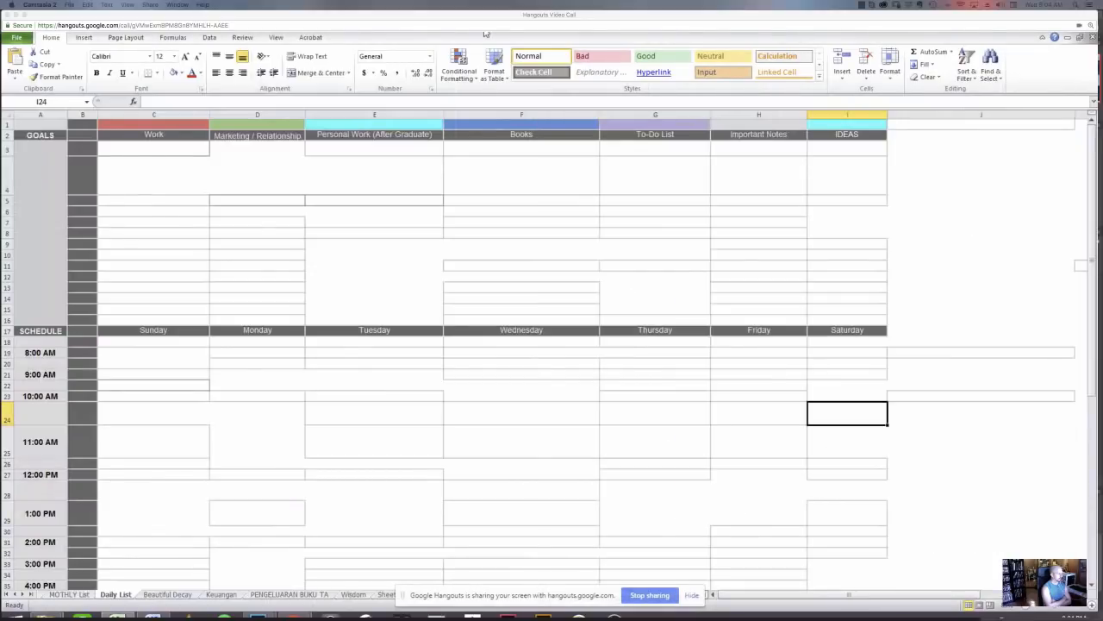
mouse_move(423, 224)
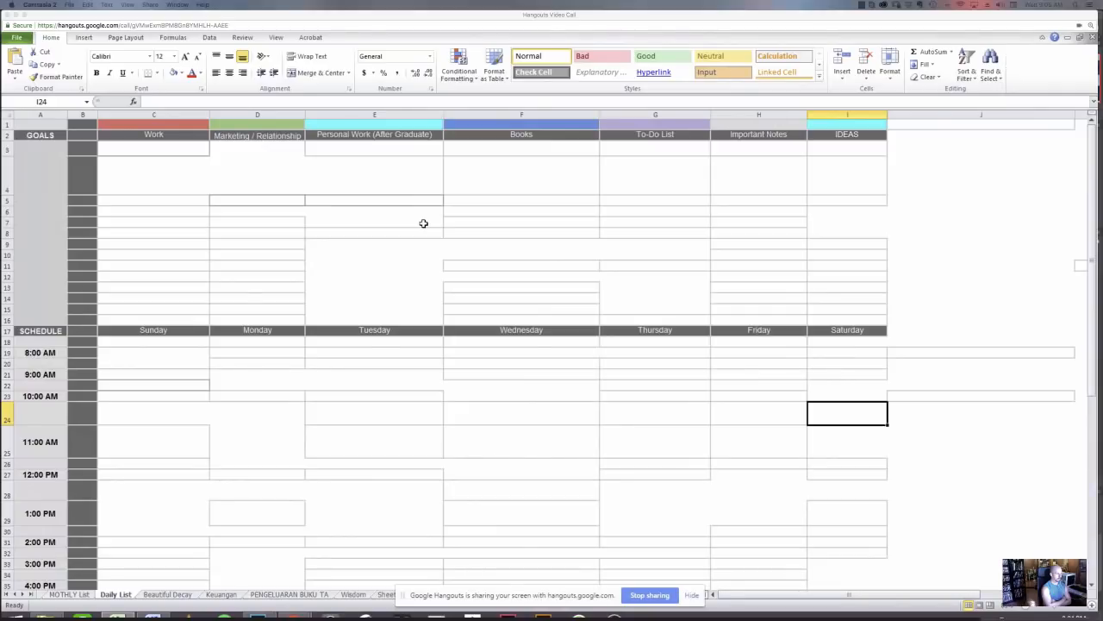
click(257, 330)
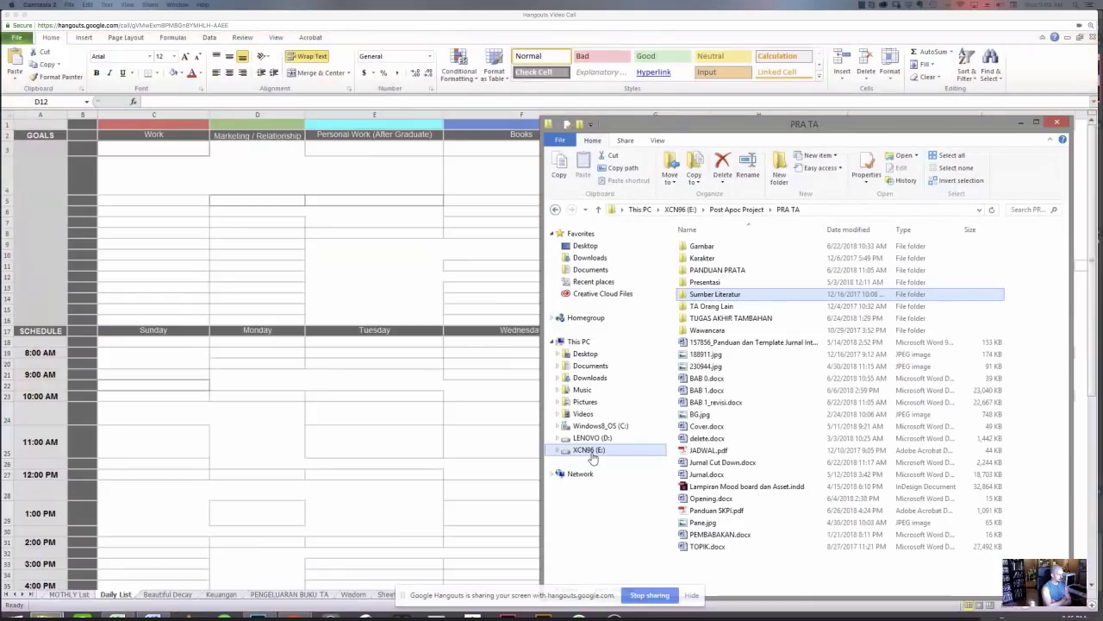
Go to XCN96 (E:), open Post Apoc Project, peek into BW Study and return.
click(590, 449)
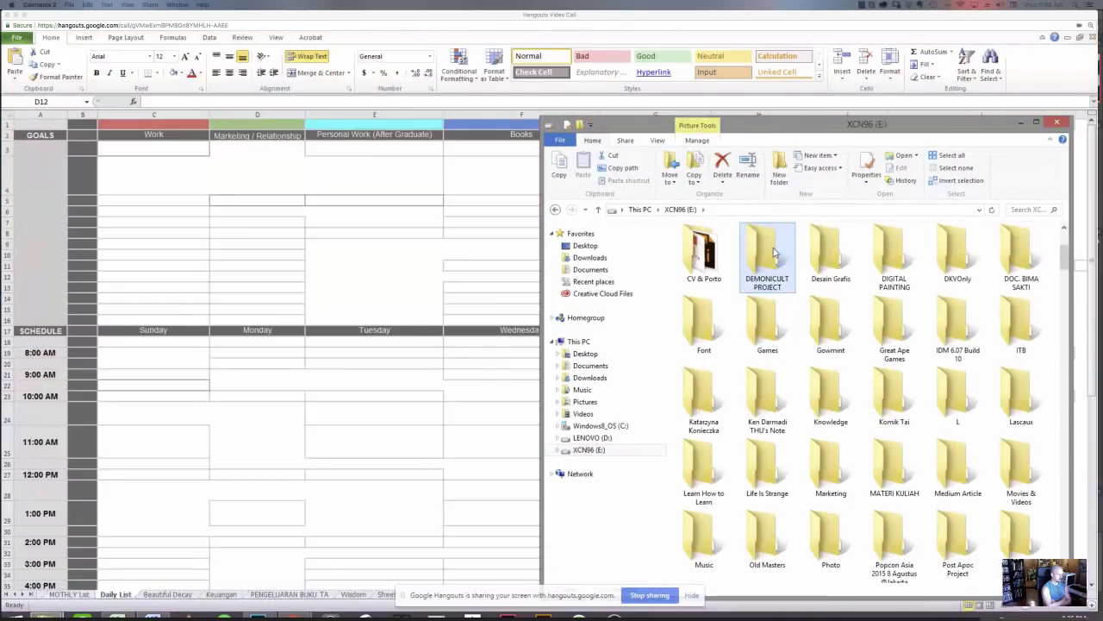
scroll(down, 3)
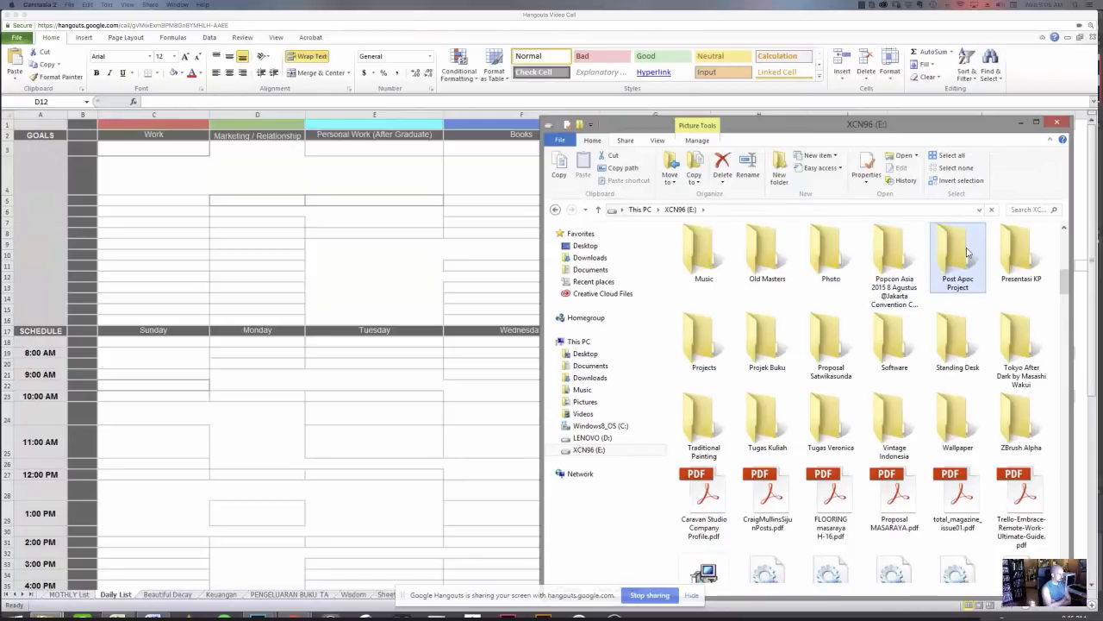
double_click(958, 250)
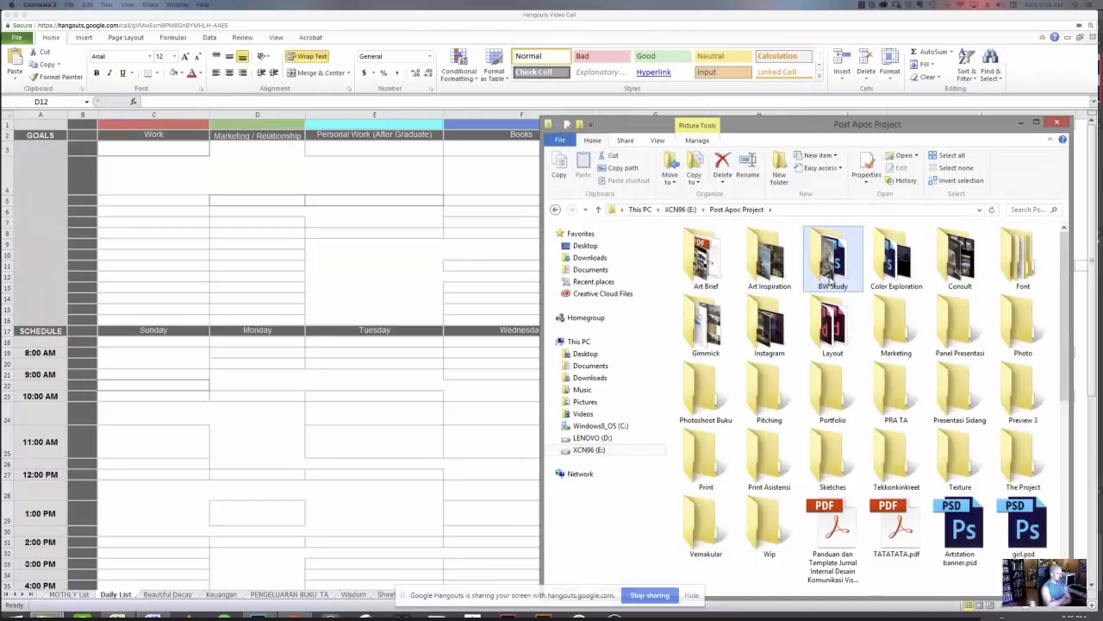
double_click(832, 254)
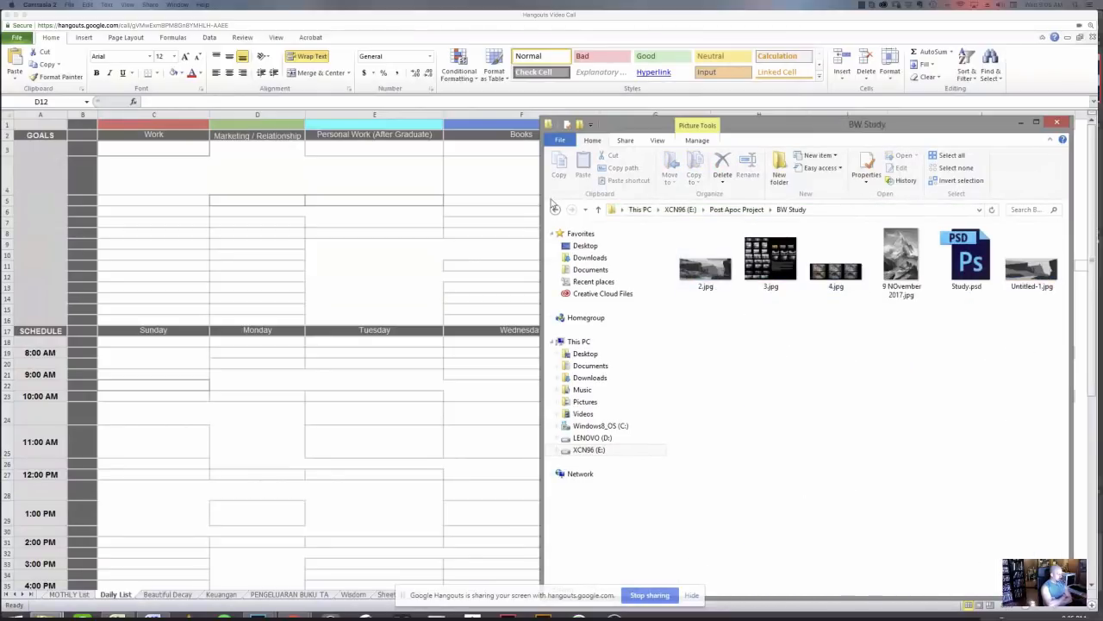
click(556, 210)
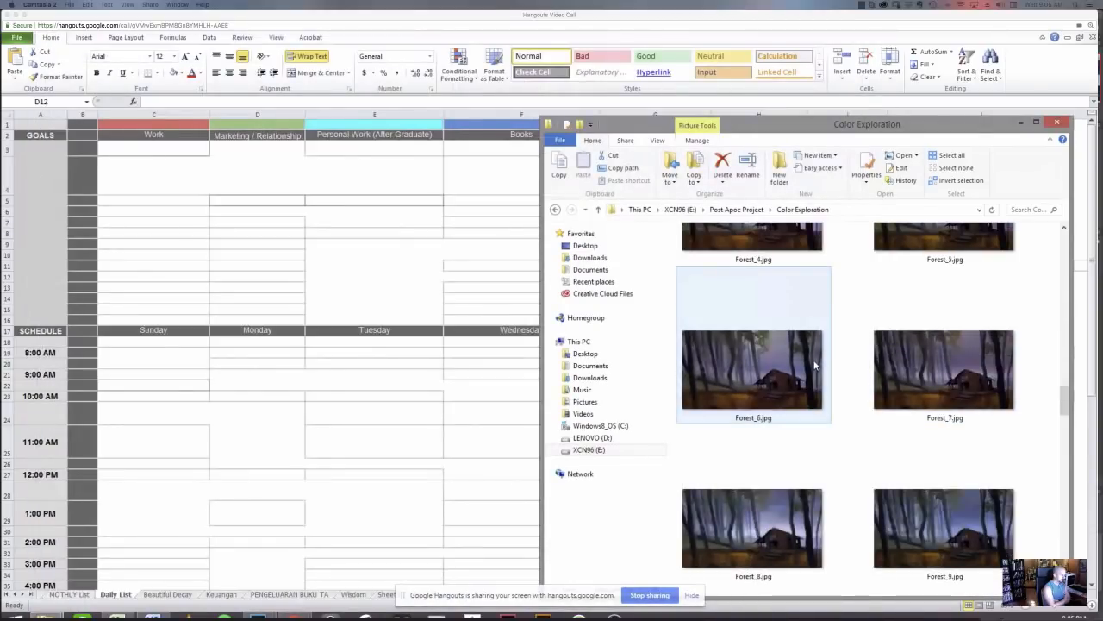
Scroll through the Forest_*.jpg thumbnails in Color Exploration.
scroll(down, 3)
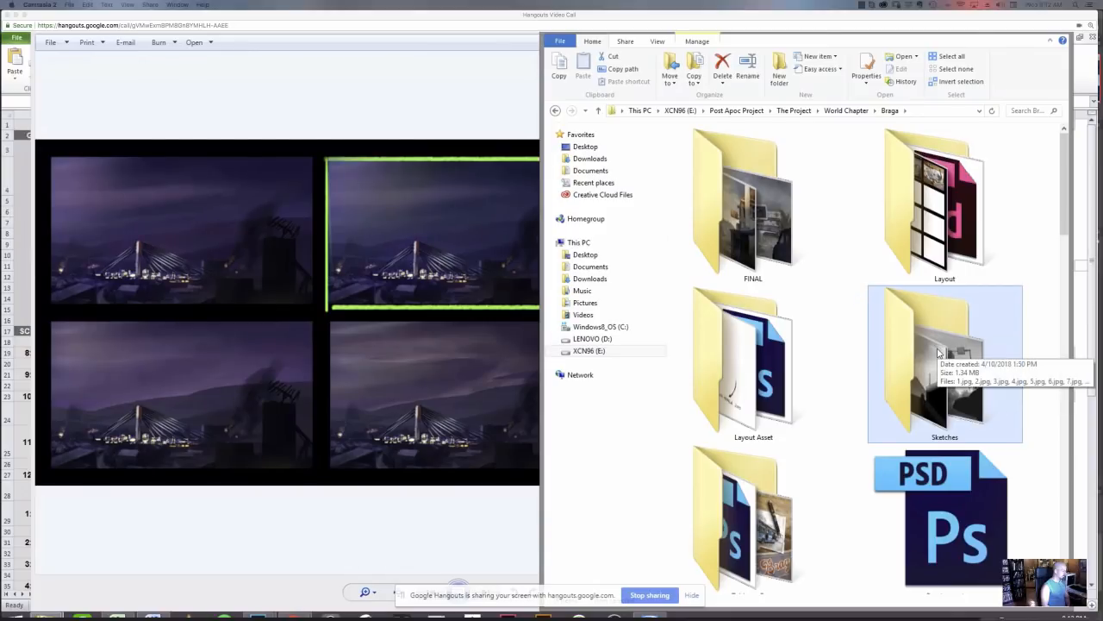
View Braga's sketch 1.jpg, peek into FINAL, then scroll to Braga's PSD files.
double_click(945, 362)
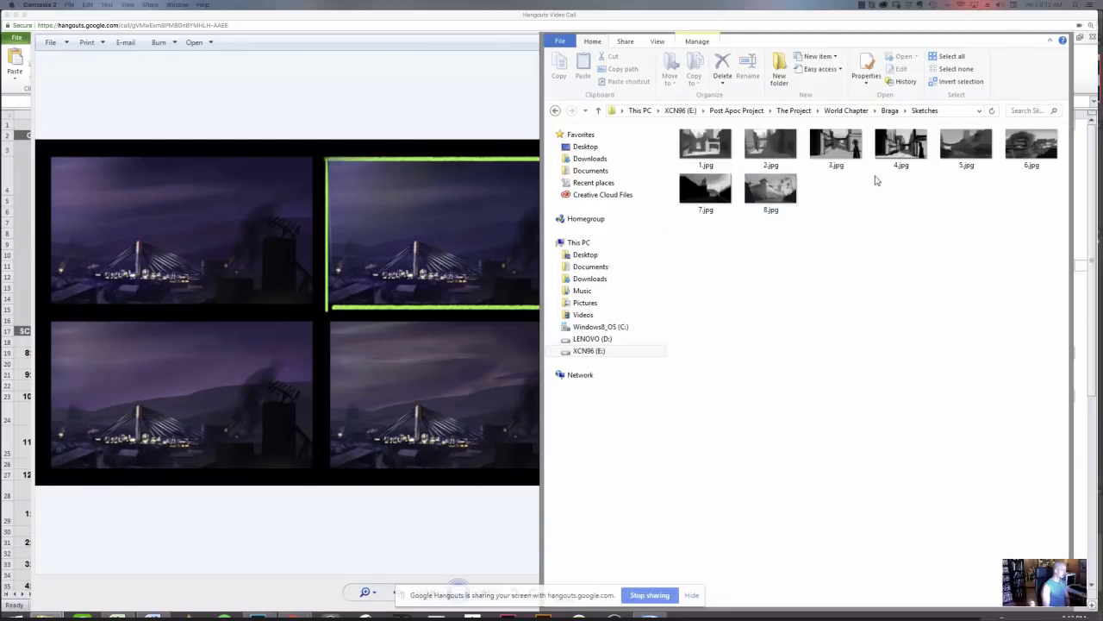
click(706, 143)
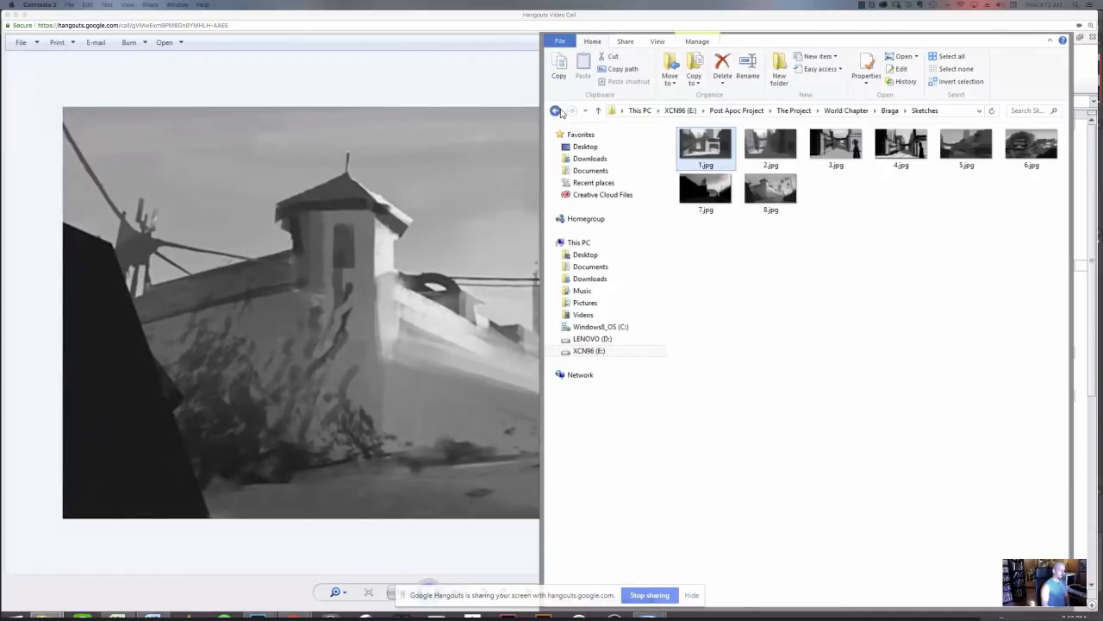
click(556, 110)
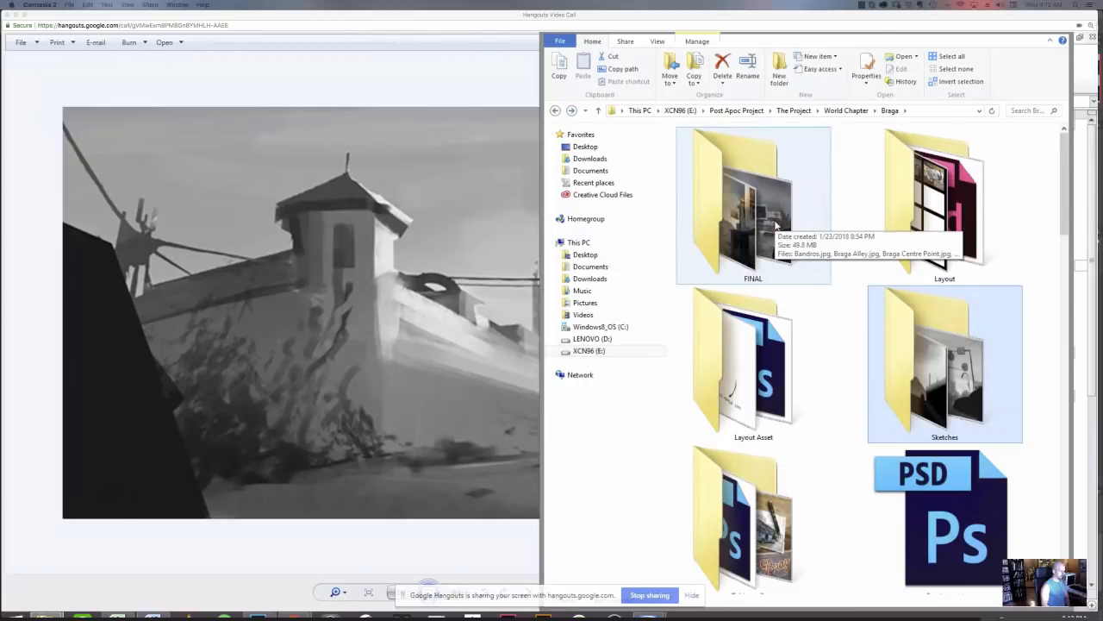
double_click(753, 203)
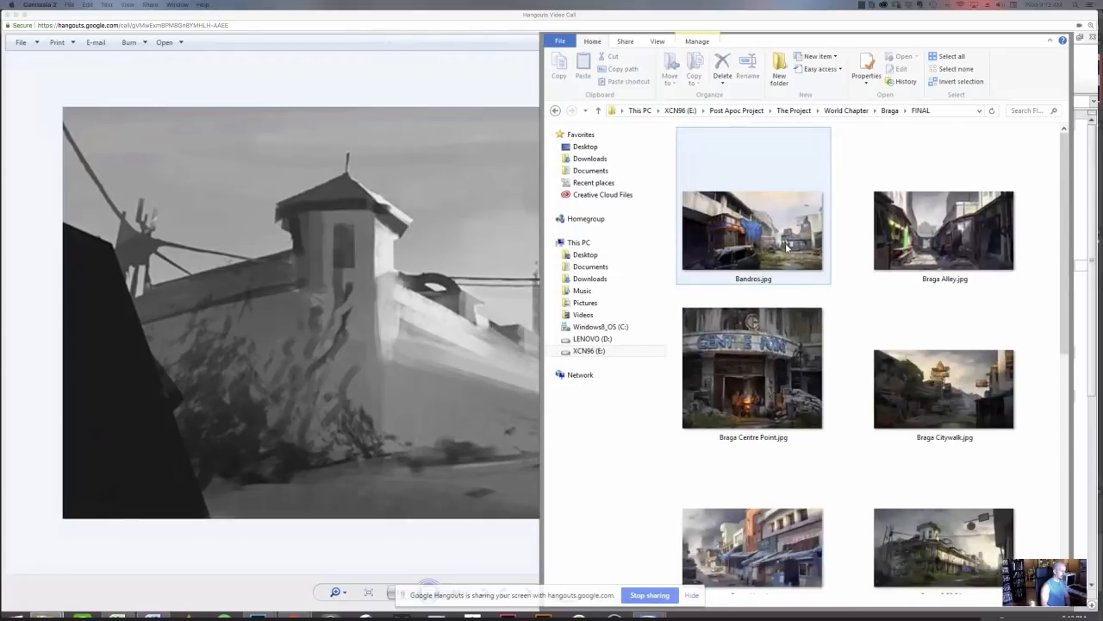
click(555, 110)
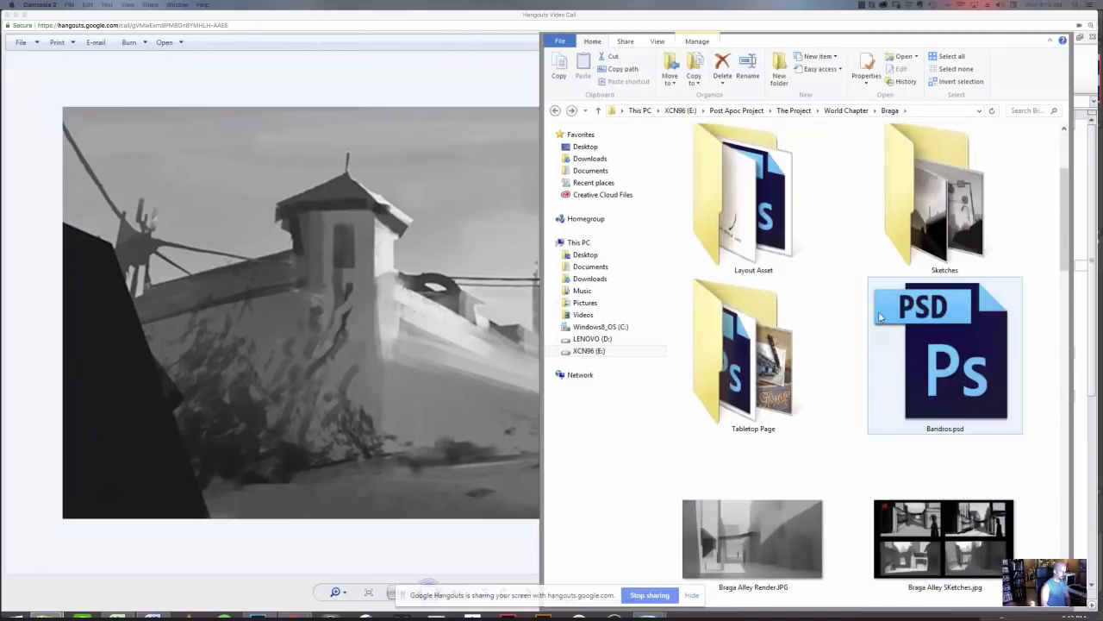
scroll(down, 3)
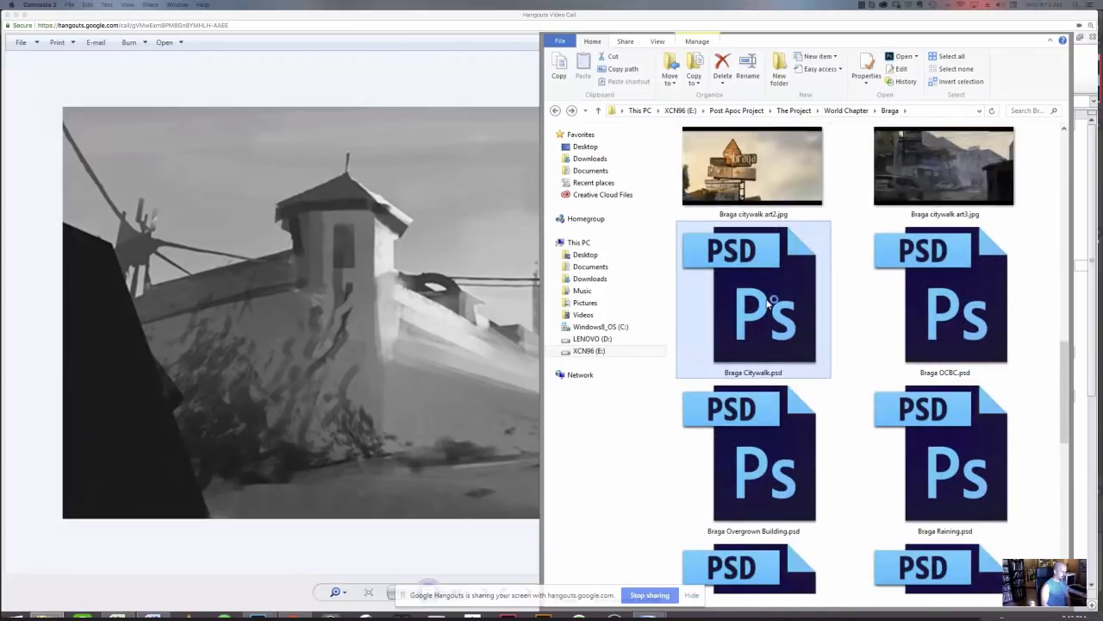
Open Braga Citywalk.psd and show the hidden street layers with the shops and Braga sign.
double_click(752, 297)
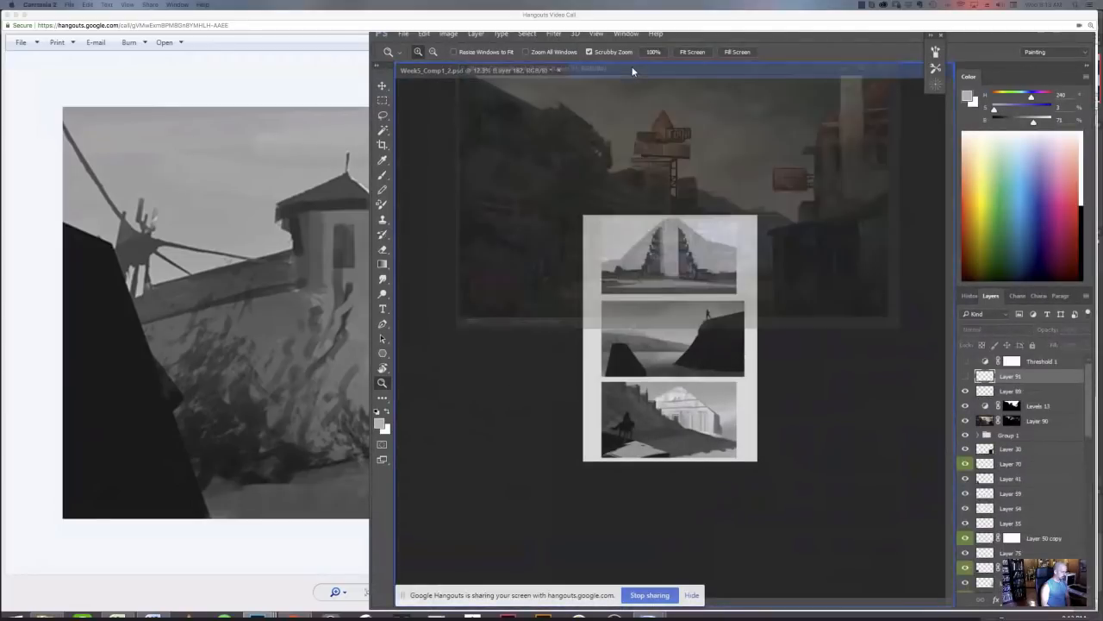
click(638, 70)
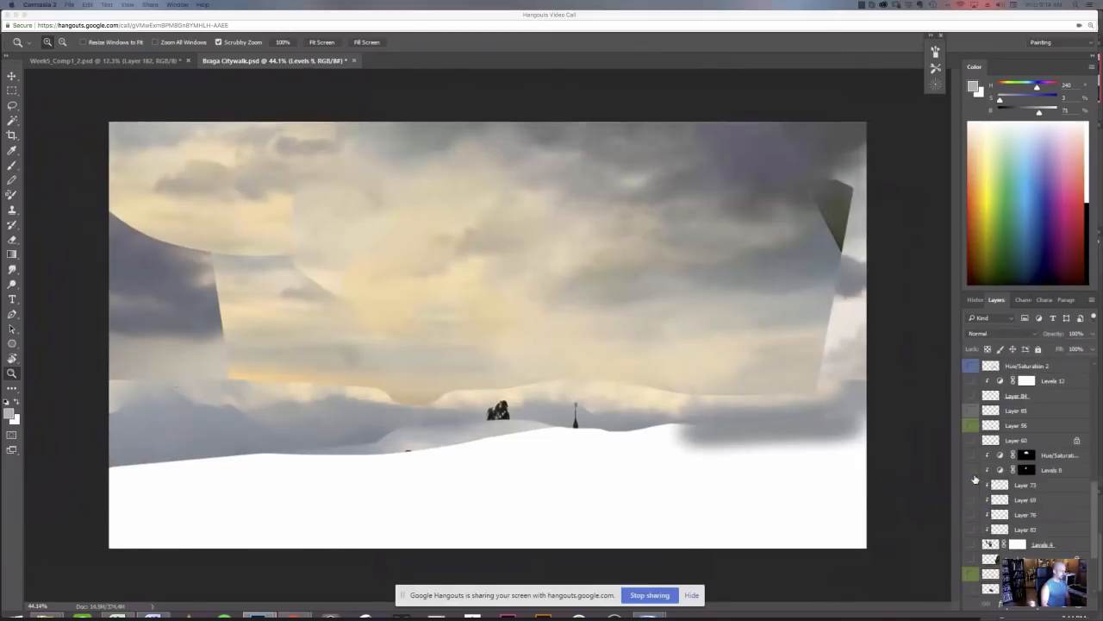
mouse_move(975, 480)
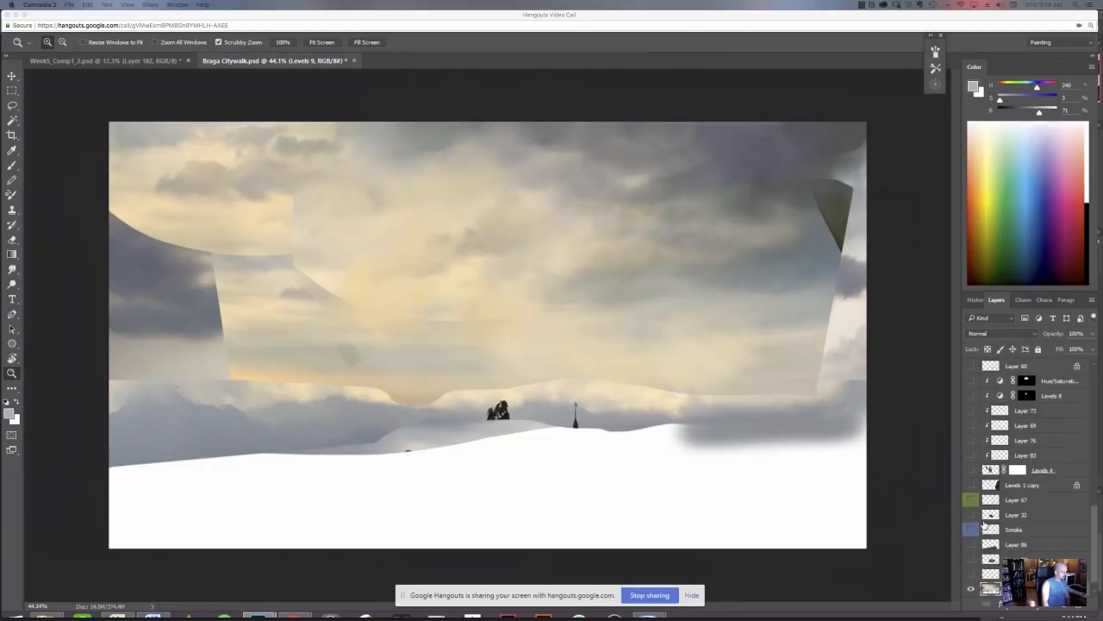
click(972, 470)
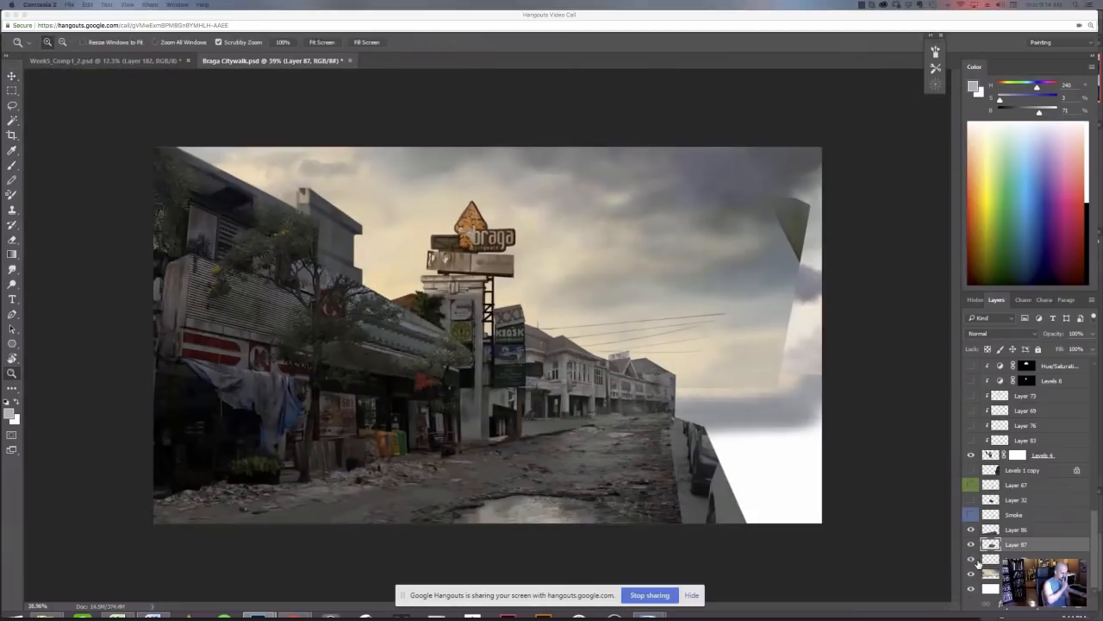
click(970, 515)
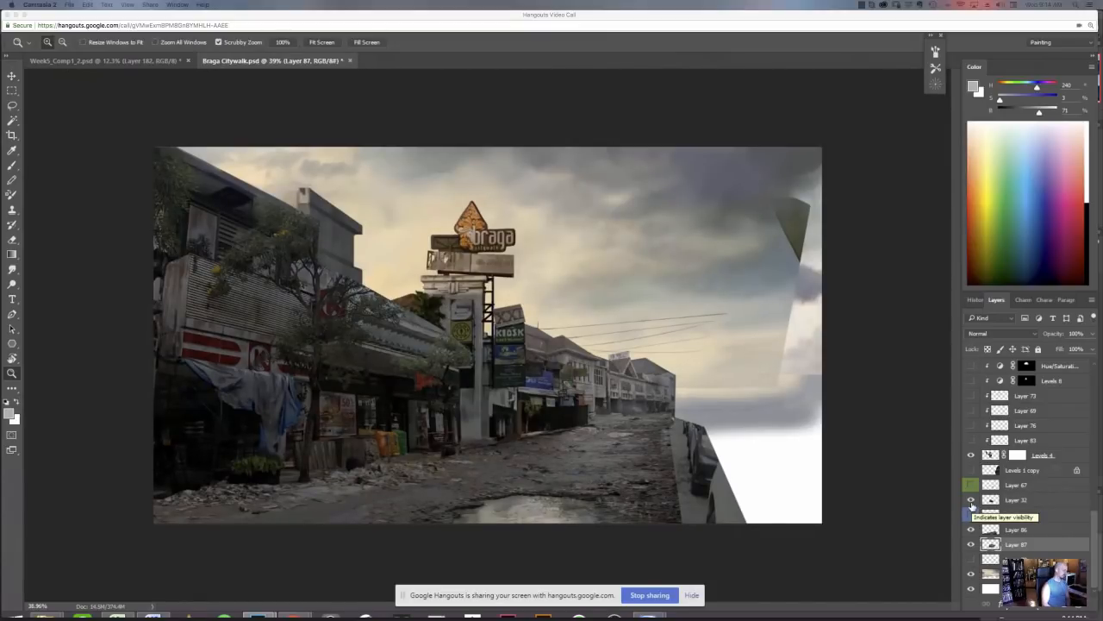
click(971, 514)
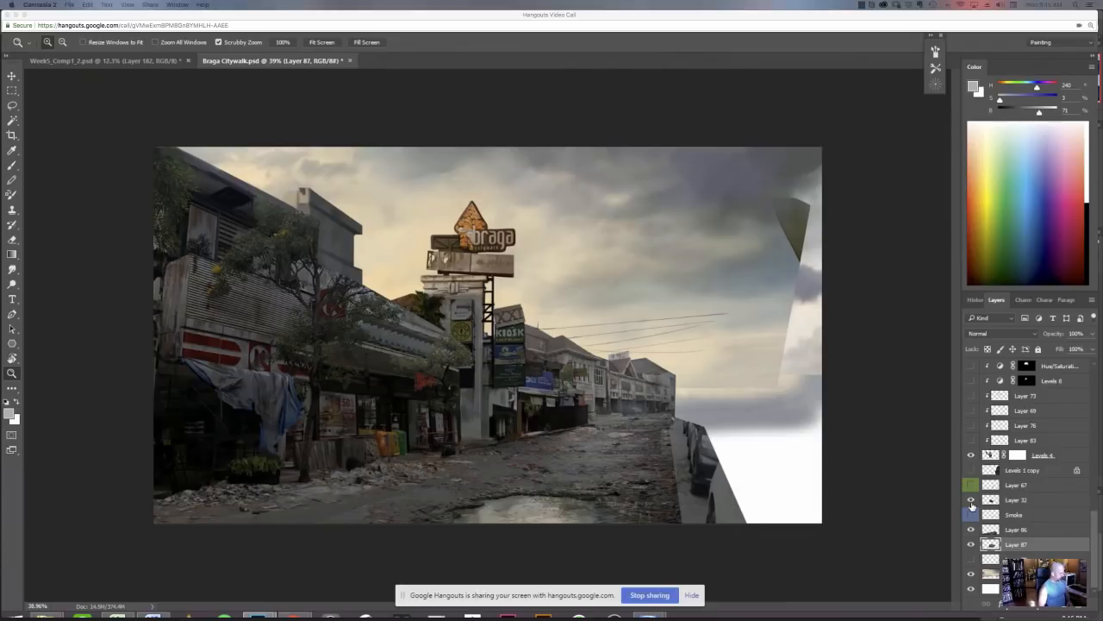
click(970, 500)
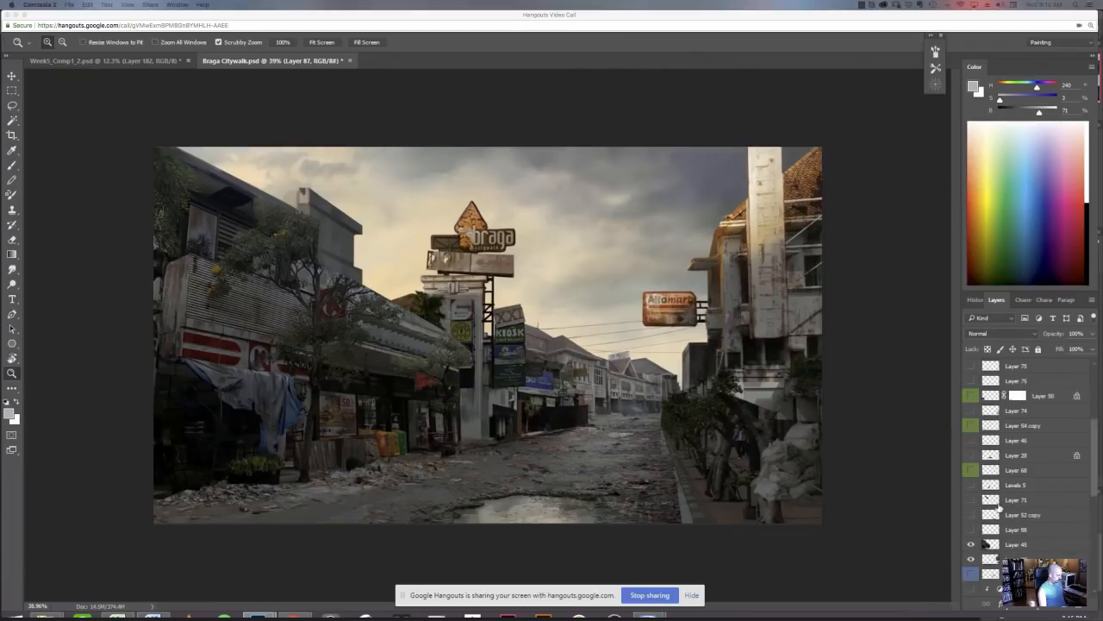
scroll(down, 3)
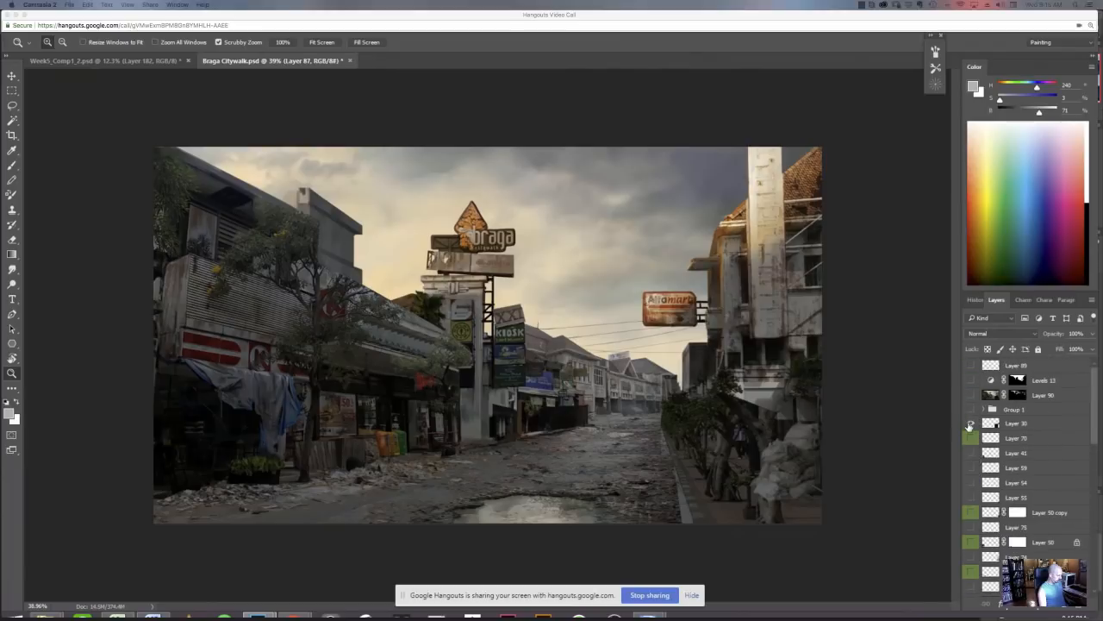
click(971, 423)
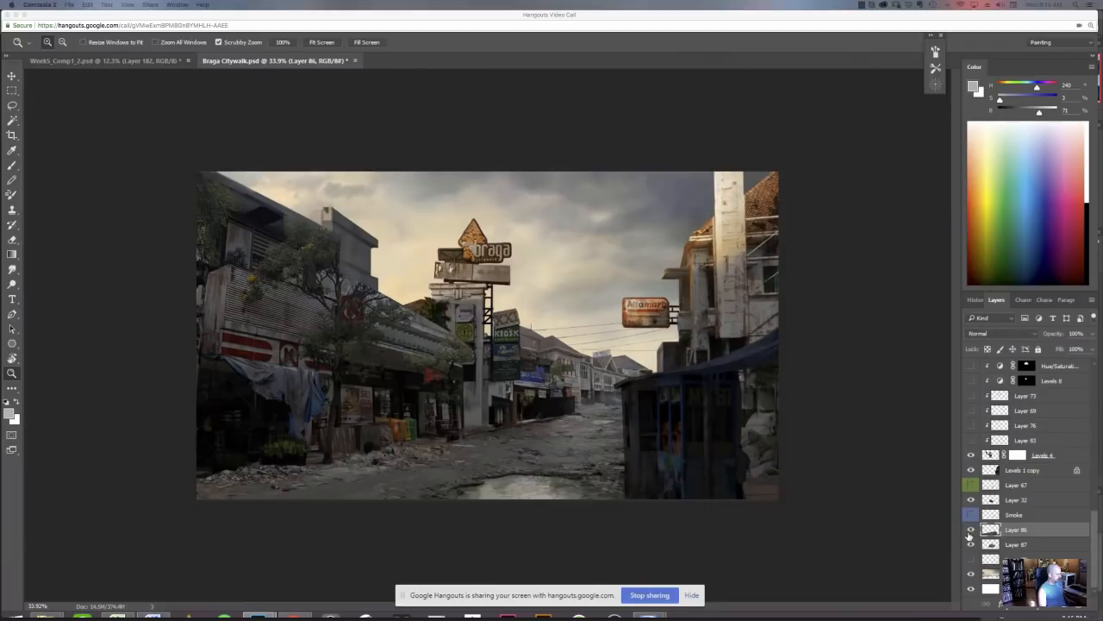
mouse_move(971, 529)
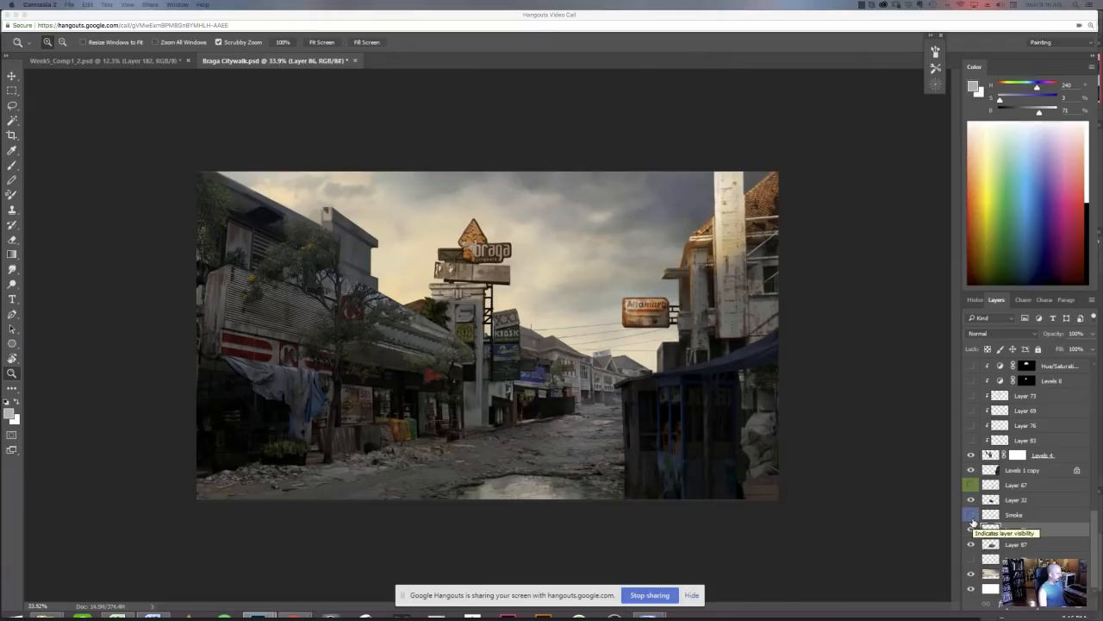
click(971, 515)
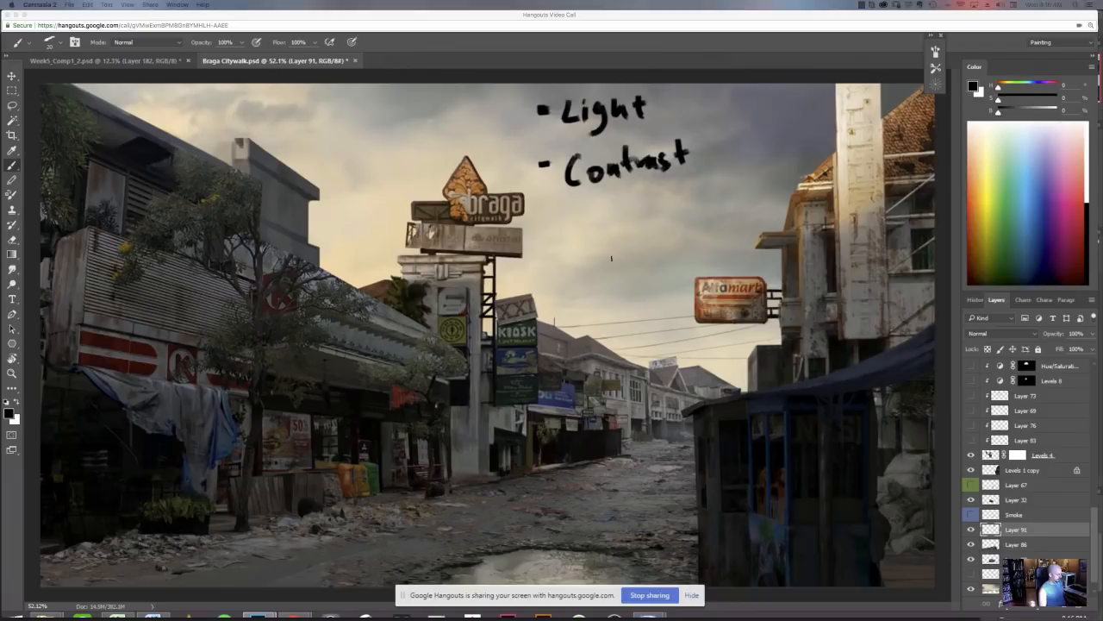
Handwrite the Color and Atmosphere notes beneath Light and Contrast on the painting.
drag(543, 218, 569, 218)
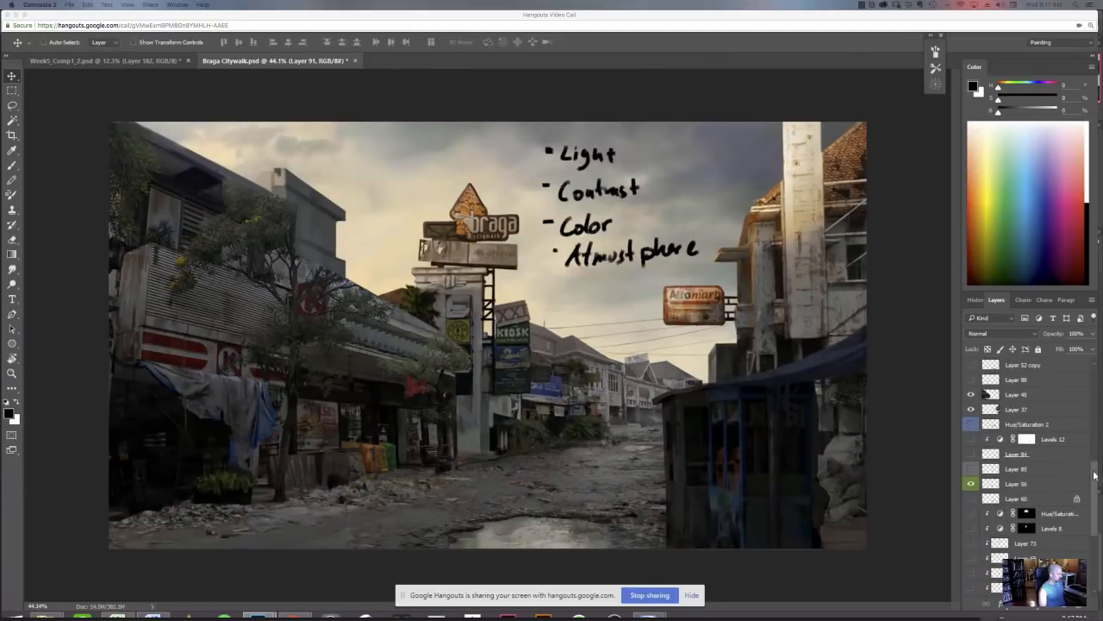
Make the rusty crate, foliage and abandoned car layers visible in the Layers panel.
scroll(down, 3)
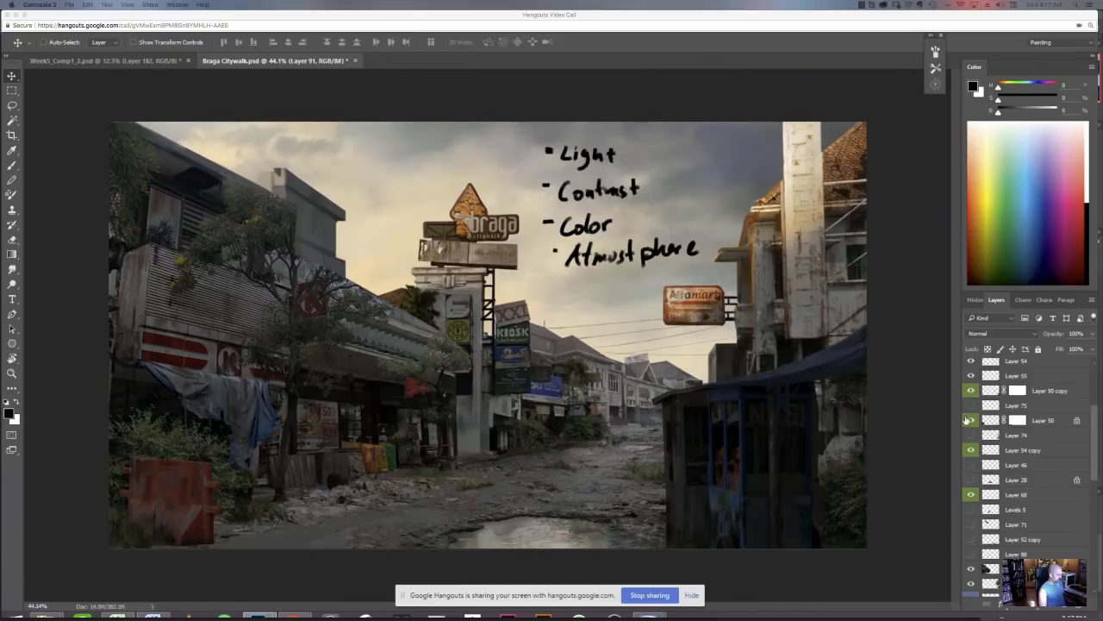
click(970, 435)
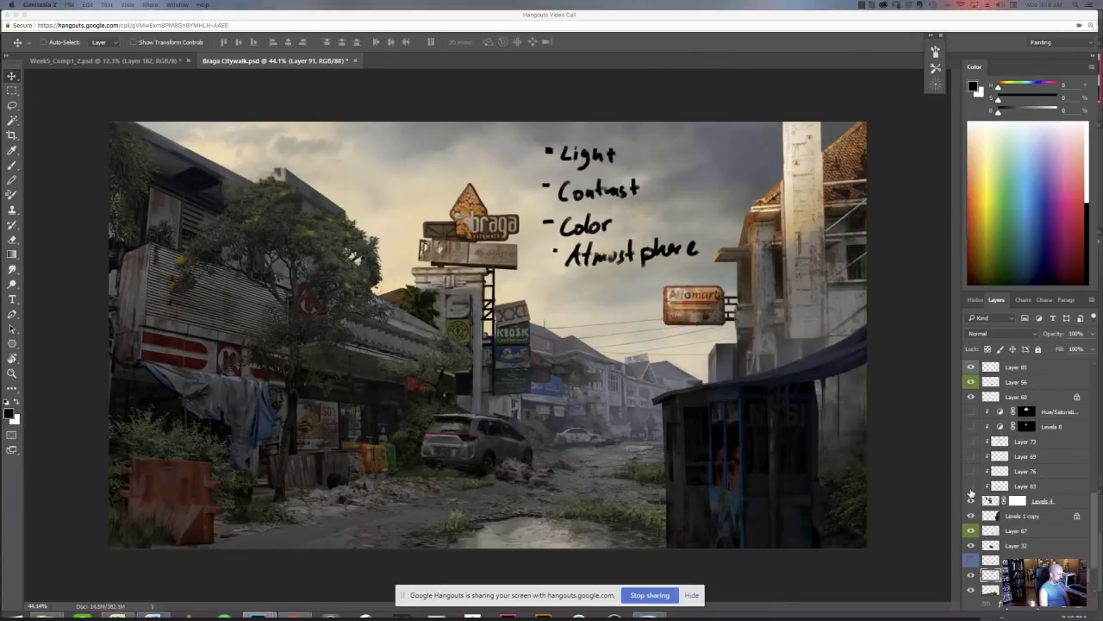
click(971, 471)
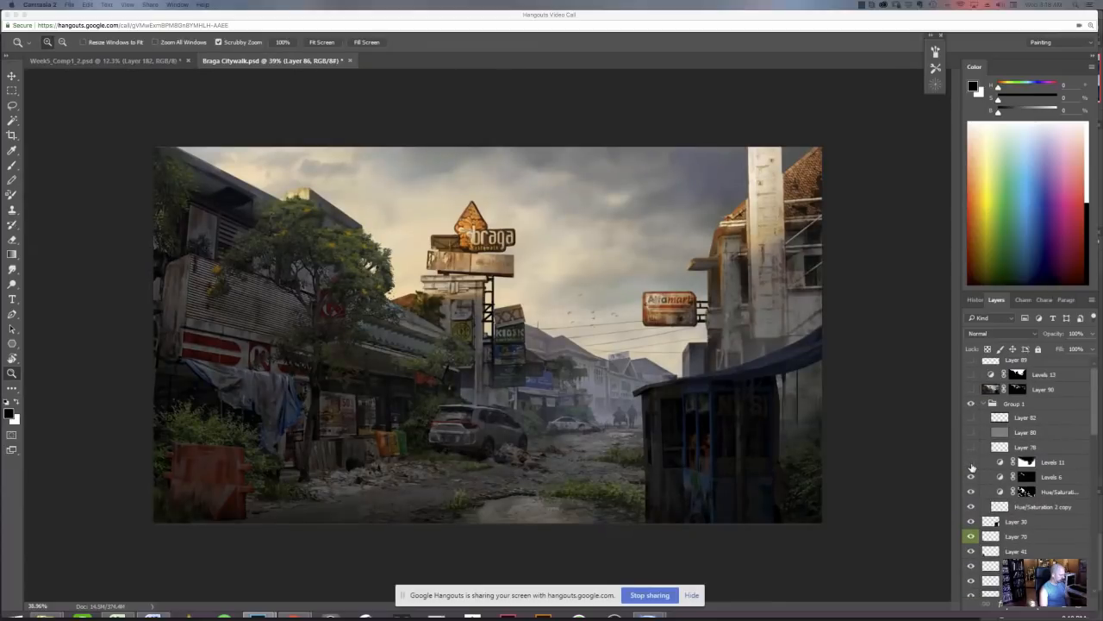
click(971, 507)
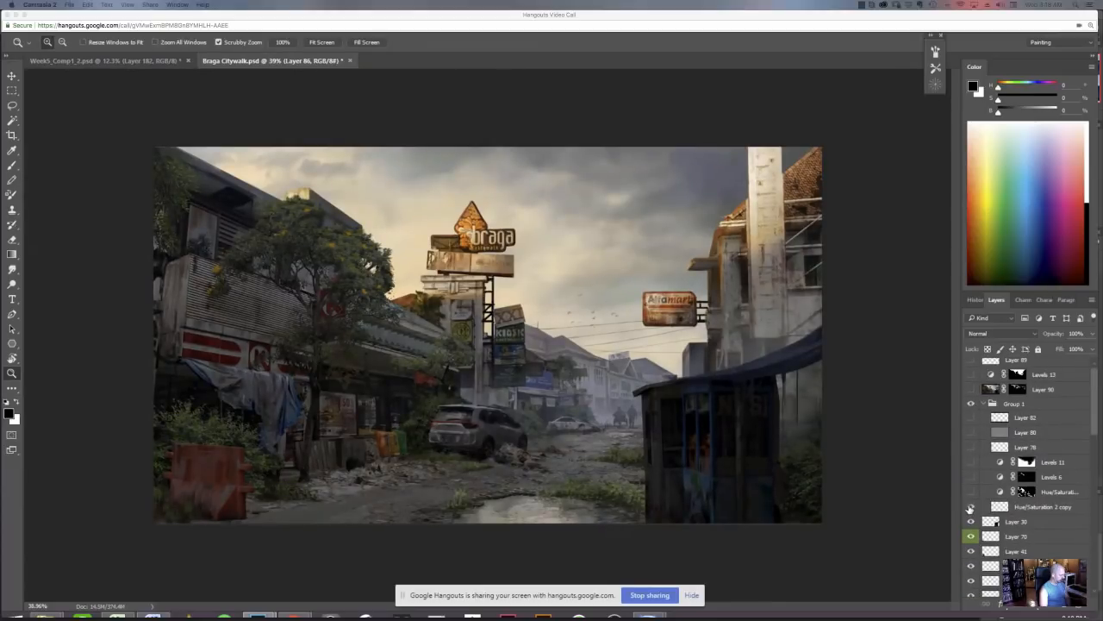
click(971, 506)
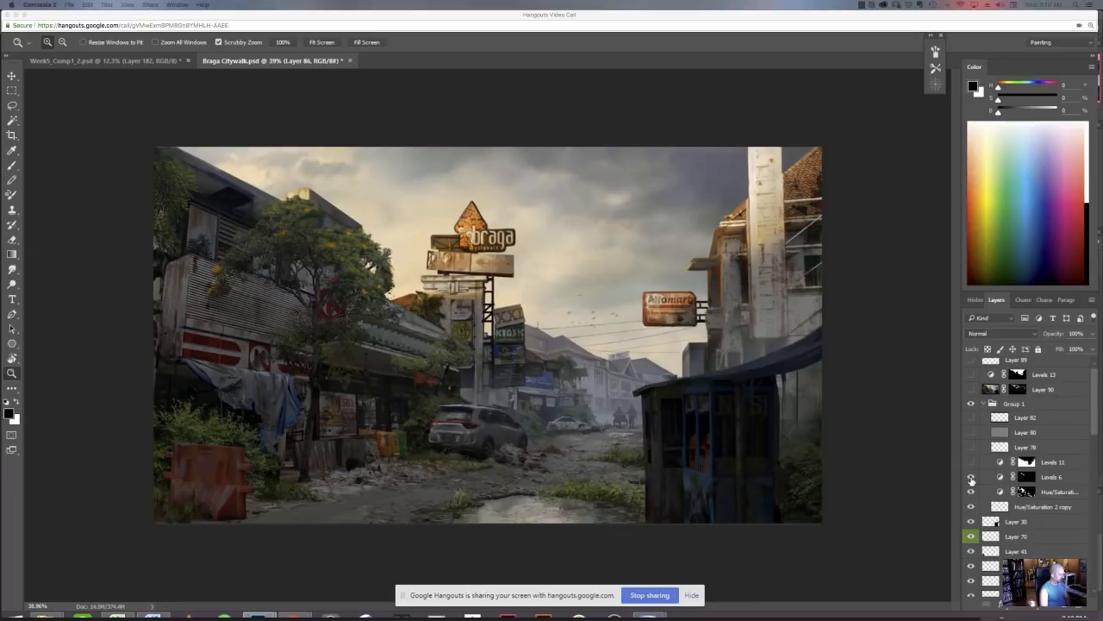
mouse_move(973, 483)
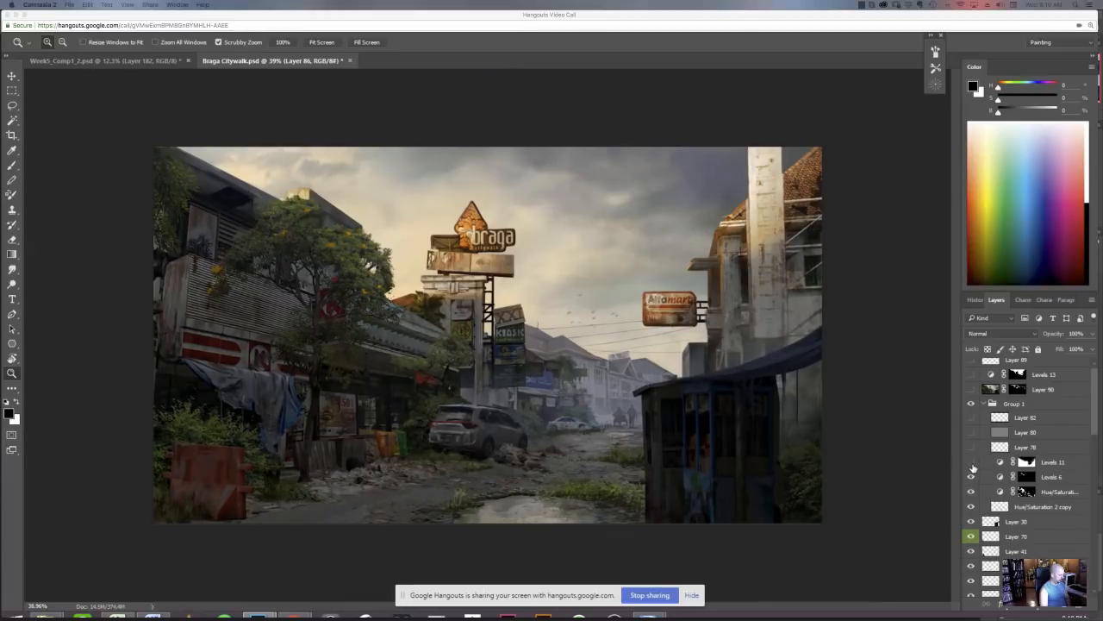
mouse_move(973, 461)
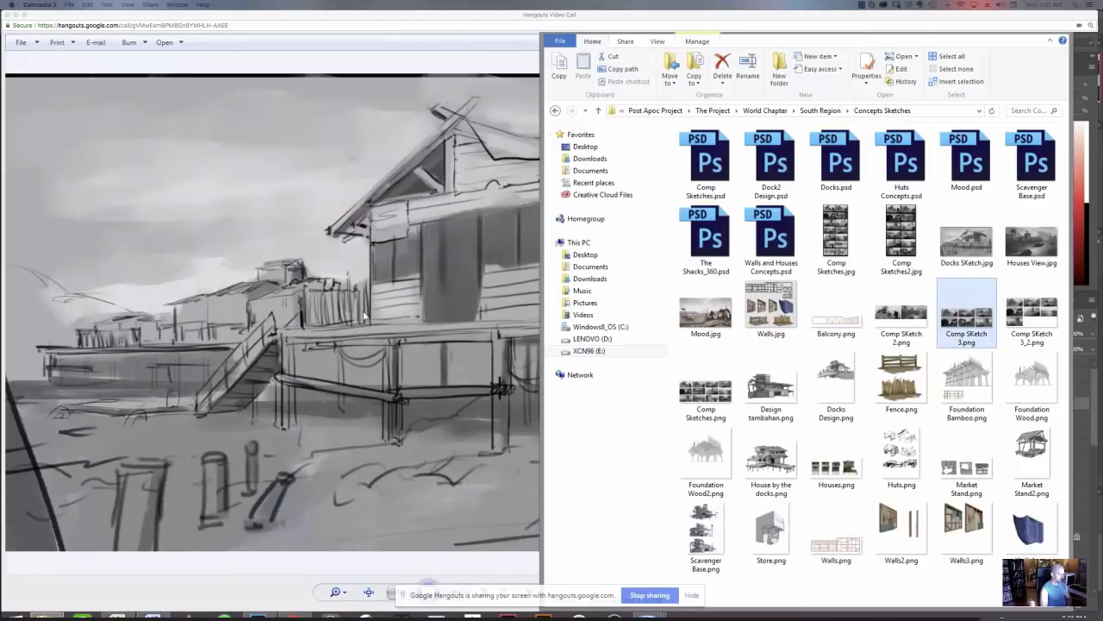
Return to the South Region folder via the breadcrumb and select Dock View.psd.
click(836, 386)
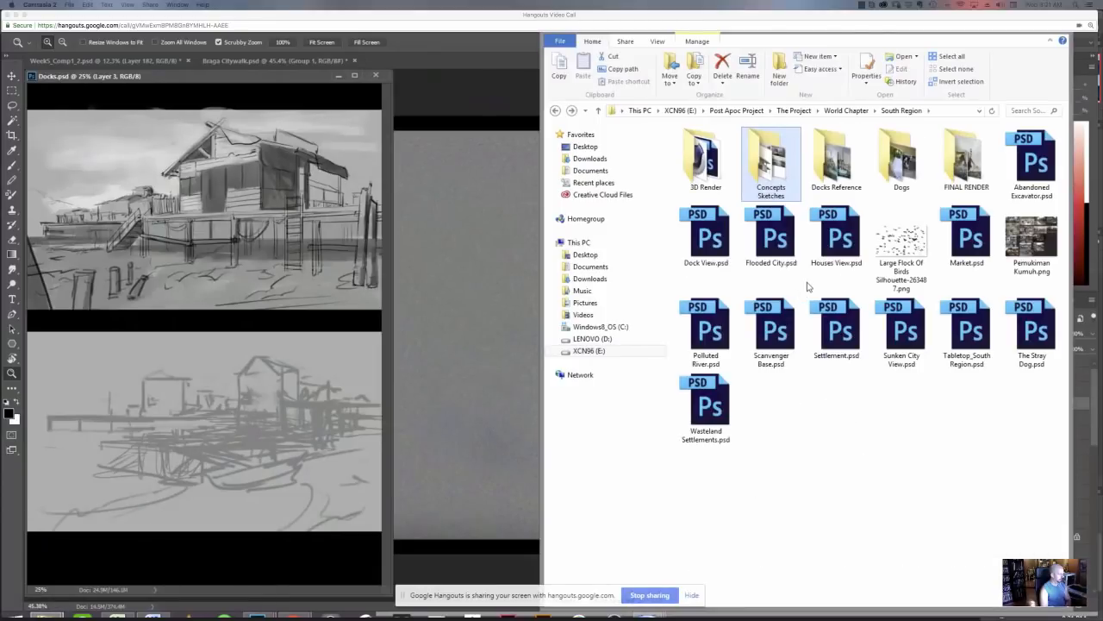
click(706, 237)
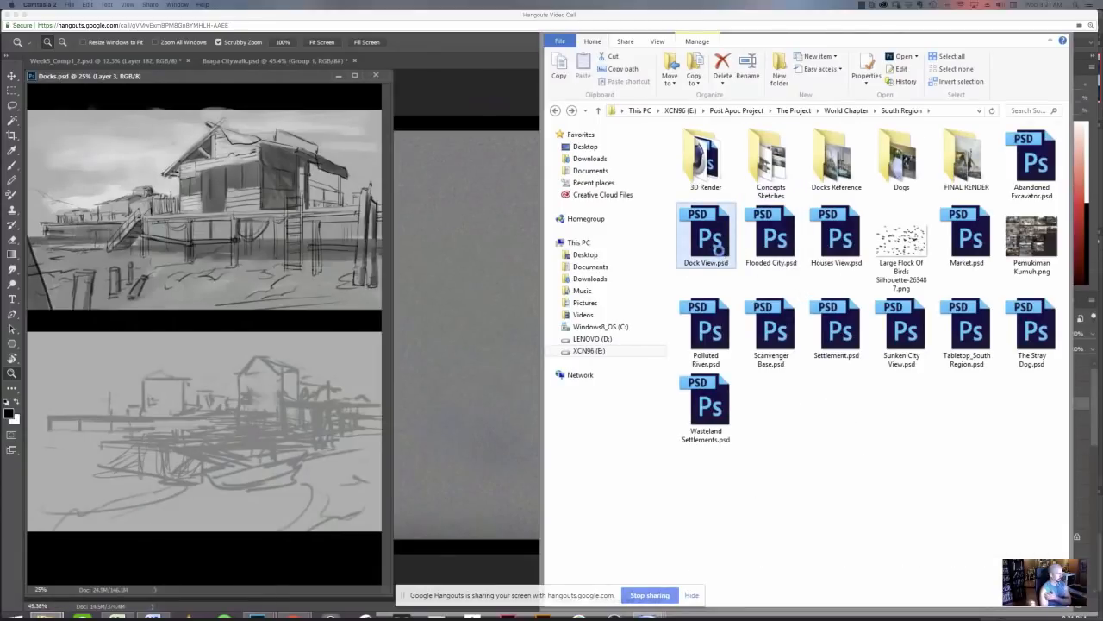
Open Dock View.psd and reveal the stilt houses, pier, boat and figure layers.
double_click(706, 236)
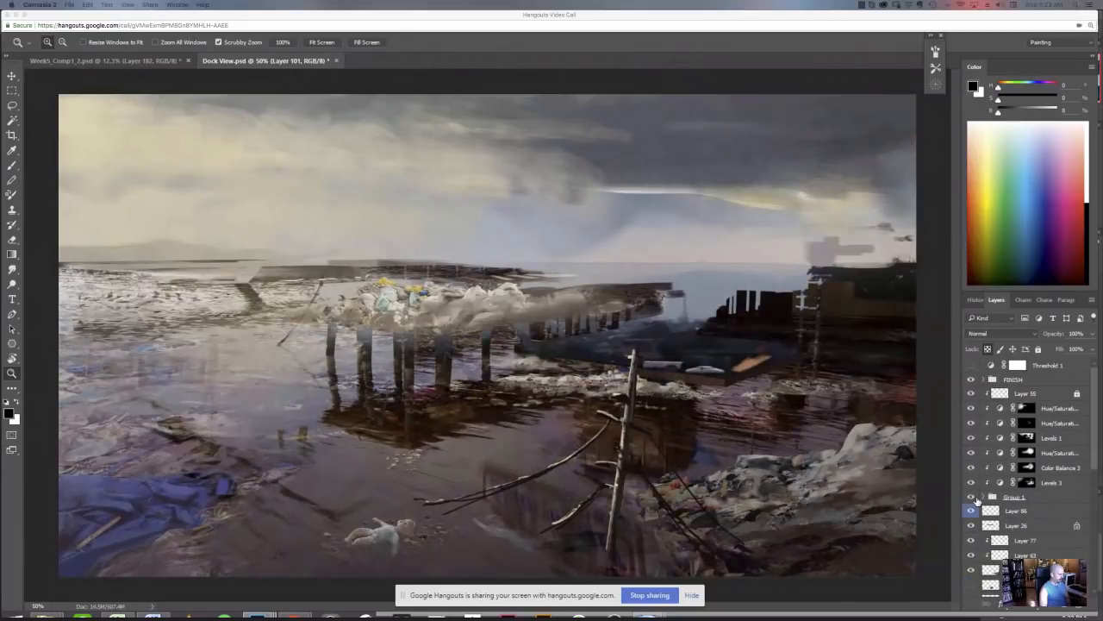
click(971, 497)
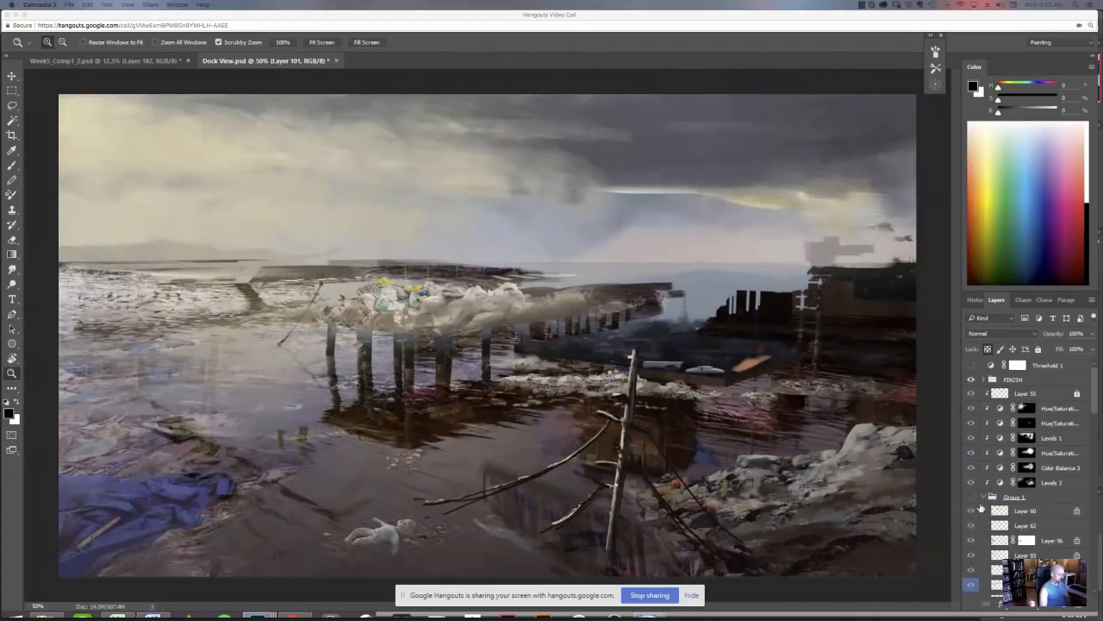
click(970, 497)
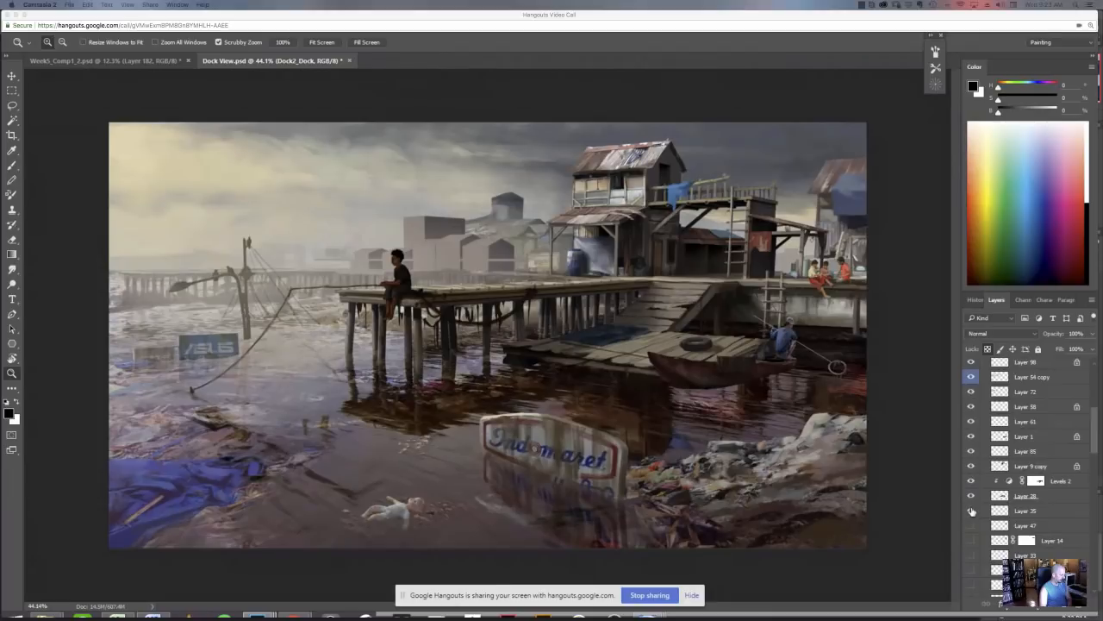
Hide the house, boat and figure layers of Dock View to expose the rough early stage.
click(1002, 333)
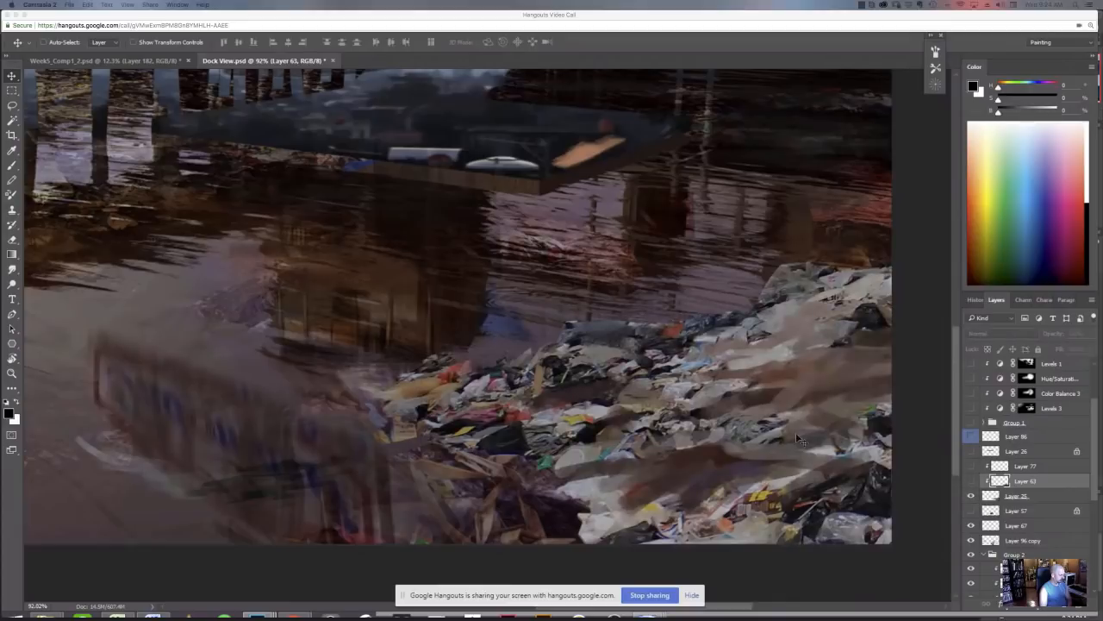
mouse_move(820, 412)
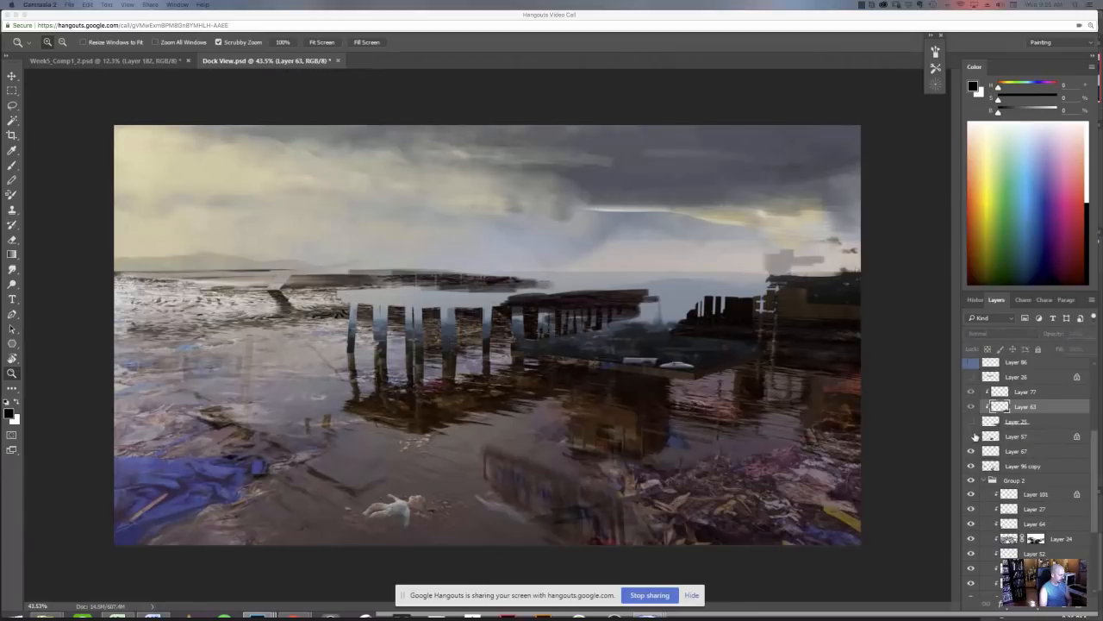
mouse_move(971, 441)
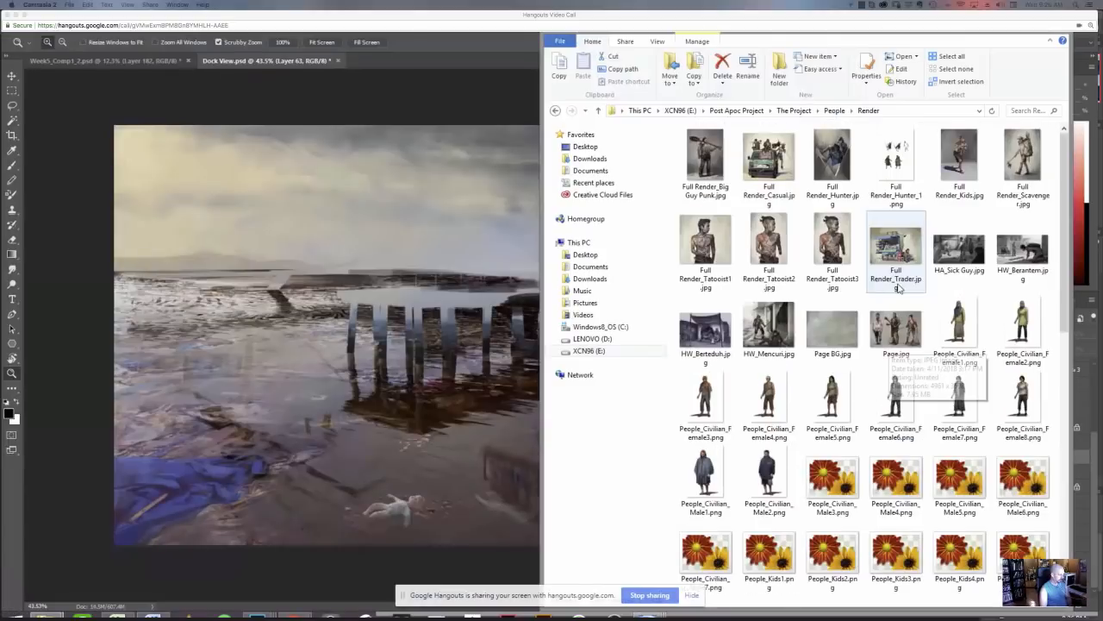
Select Page.jpg in The Project > People > Render and scroll through the renders.
click(896, 328)
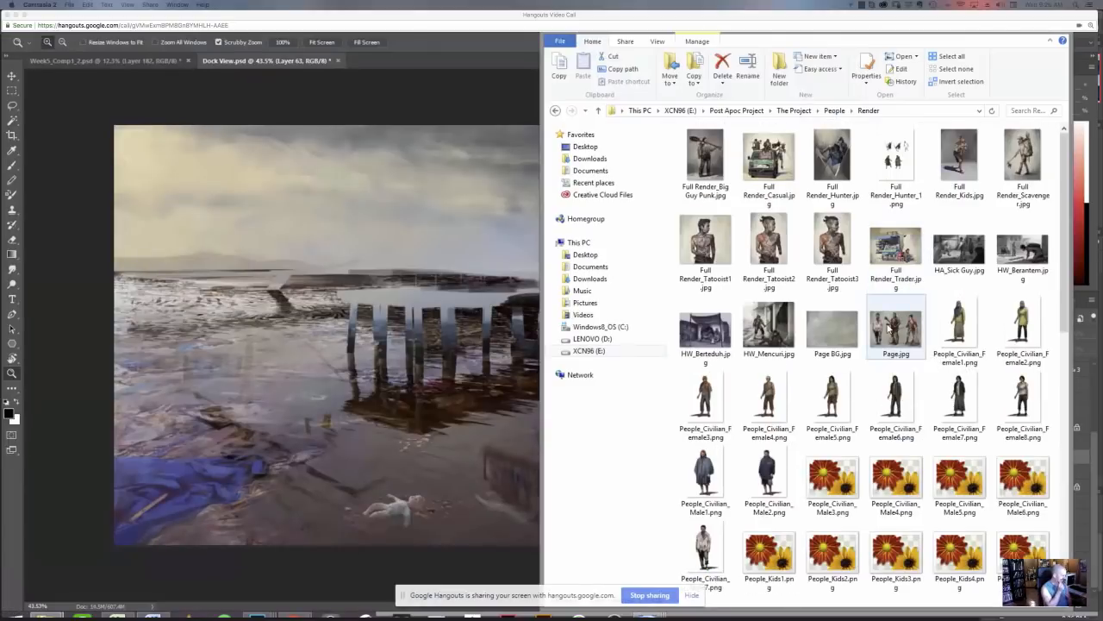
scroll(down, 3)
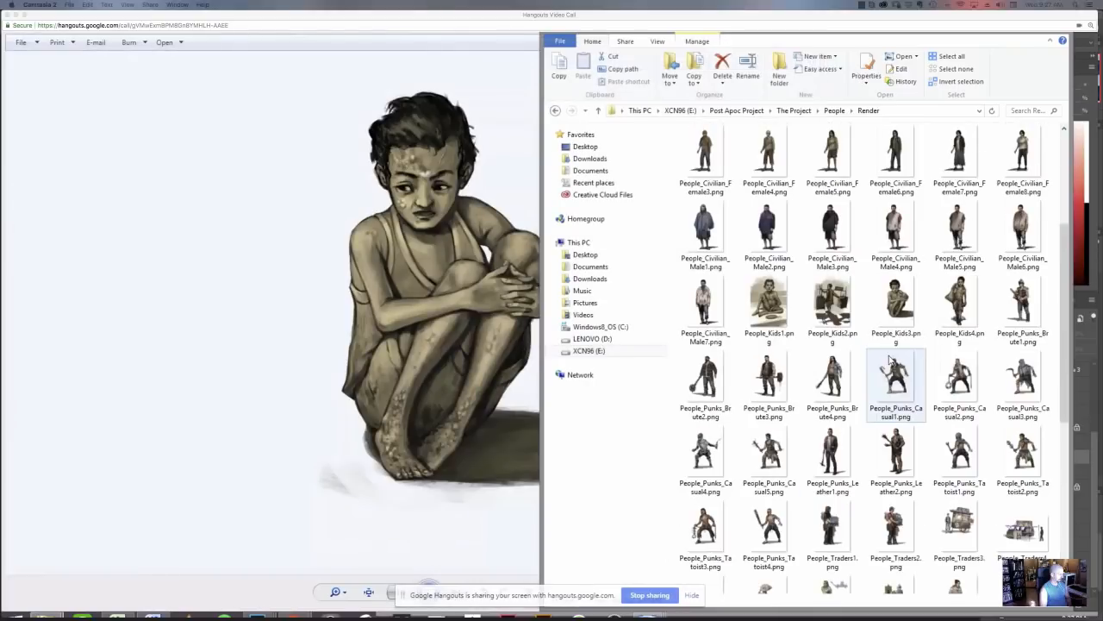
Bring the crouching child render viewer in front of the People Render listing.
click(896, 232)
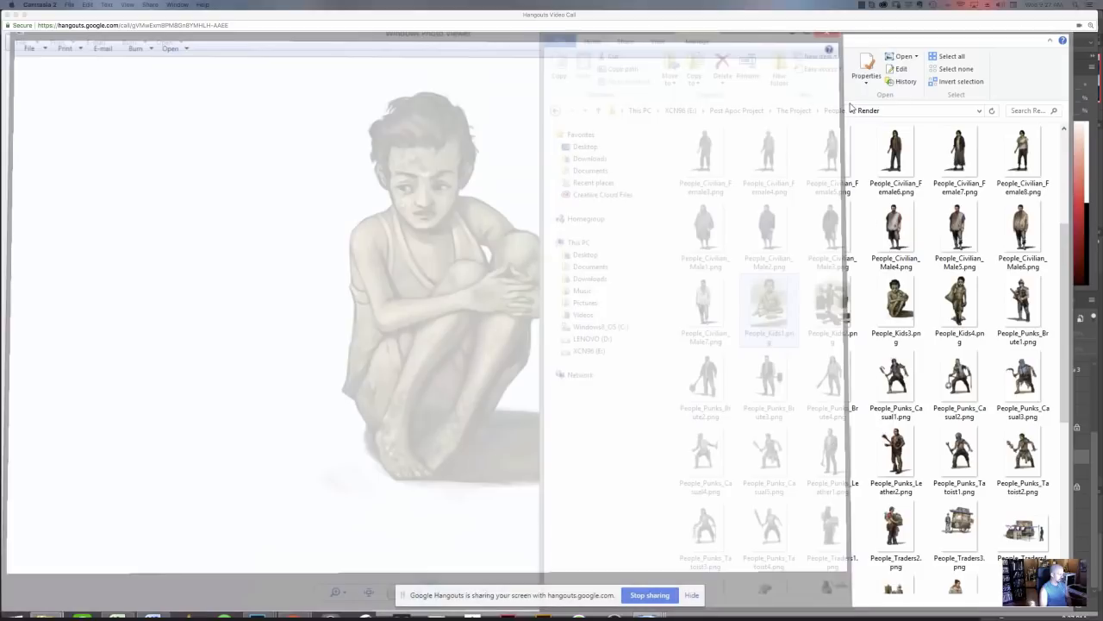
Review the Wastelander and Traders renders, then go up to The Project and open a chapter folder.
scroll(down, 3)
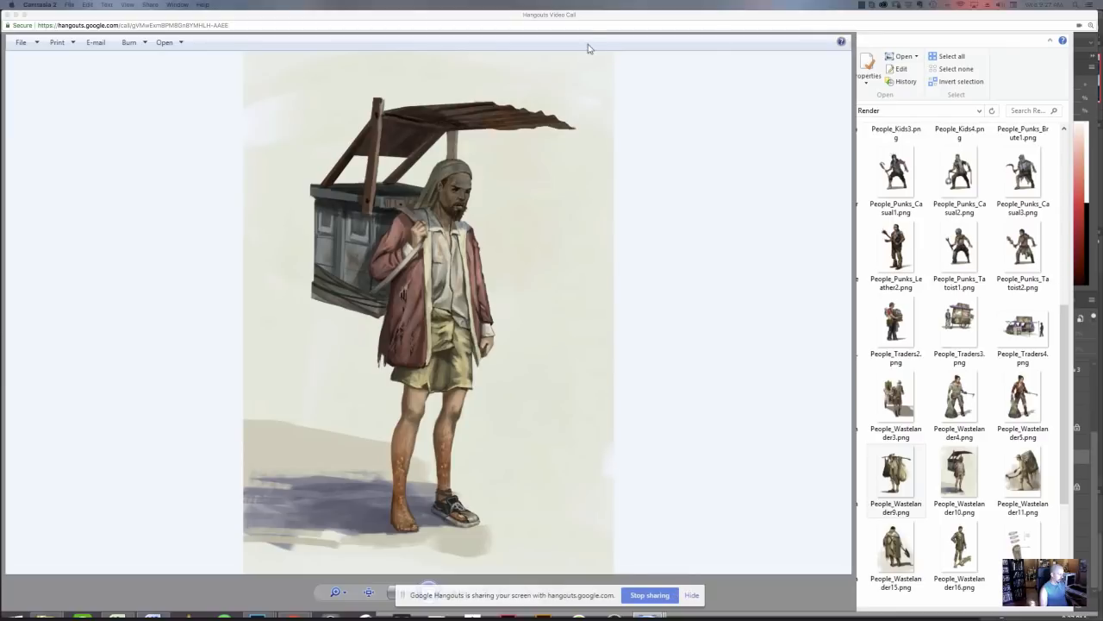
mouse_move(590, 48)
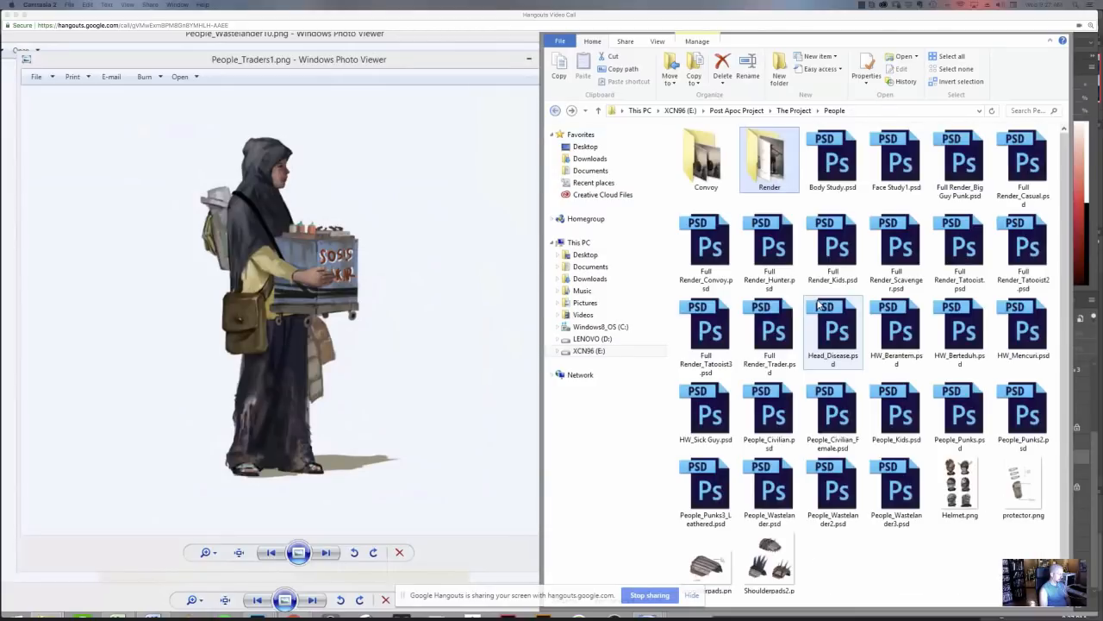
click(556, 111)
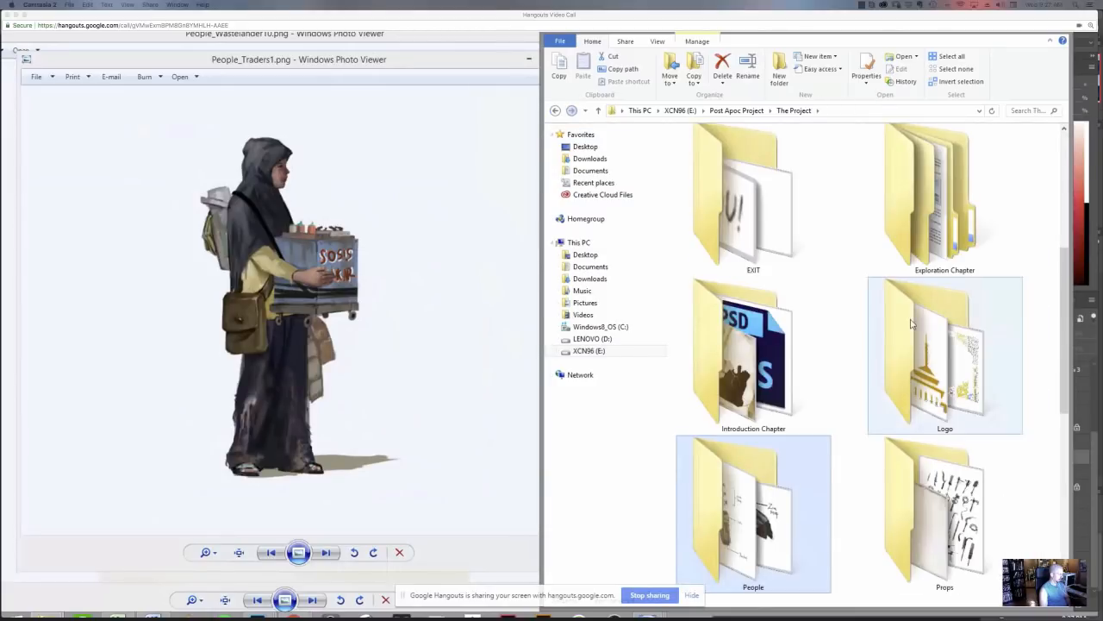
double_click(944, 509)
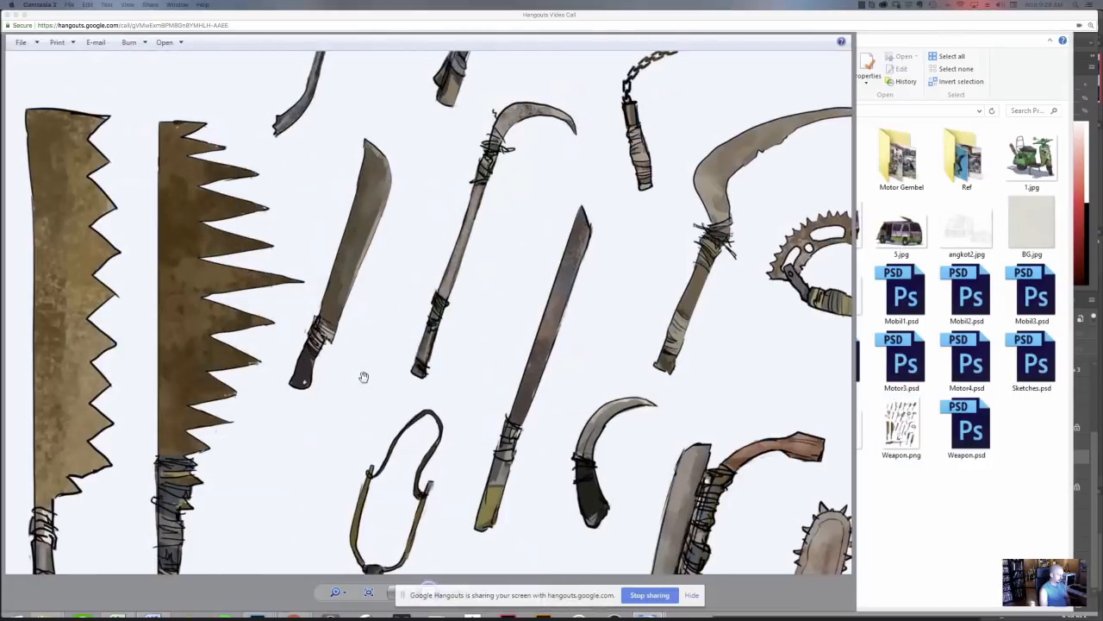
Show the Props folder beside the weapon sheet and select the Motor Gembel folder.
scroll(down, 3)
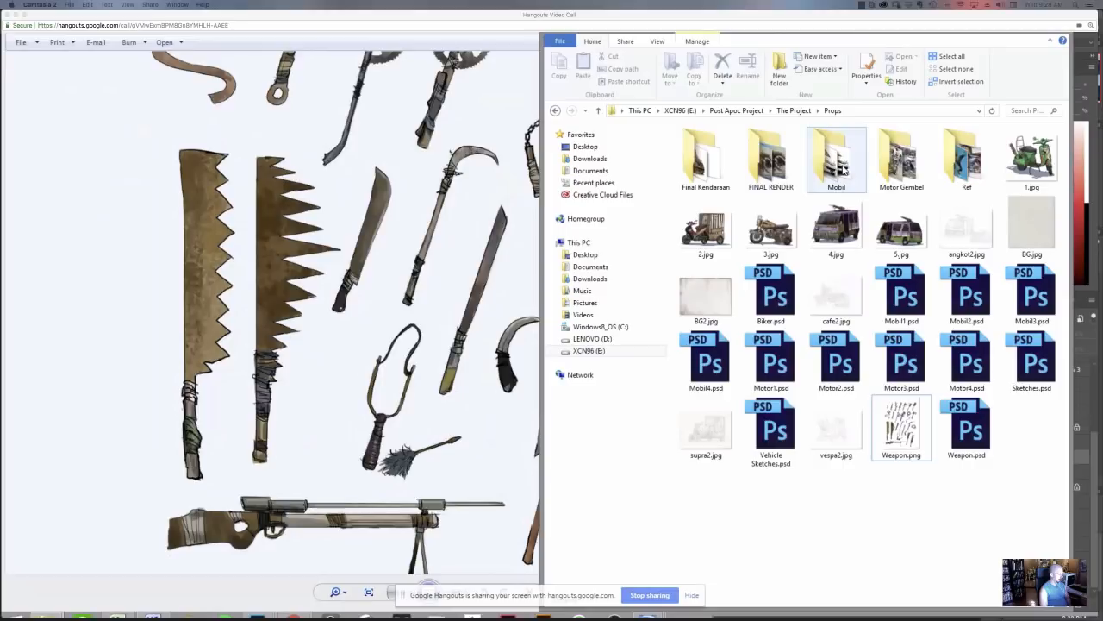
click(901, 159)
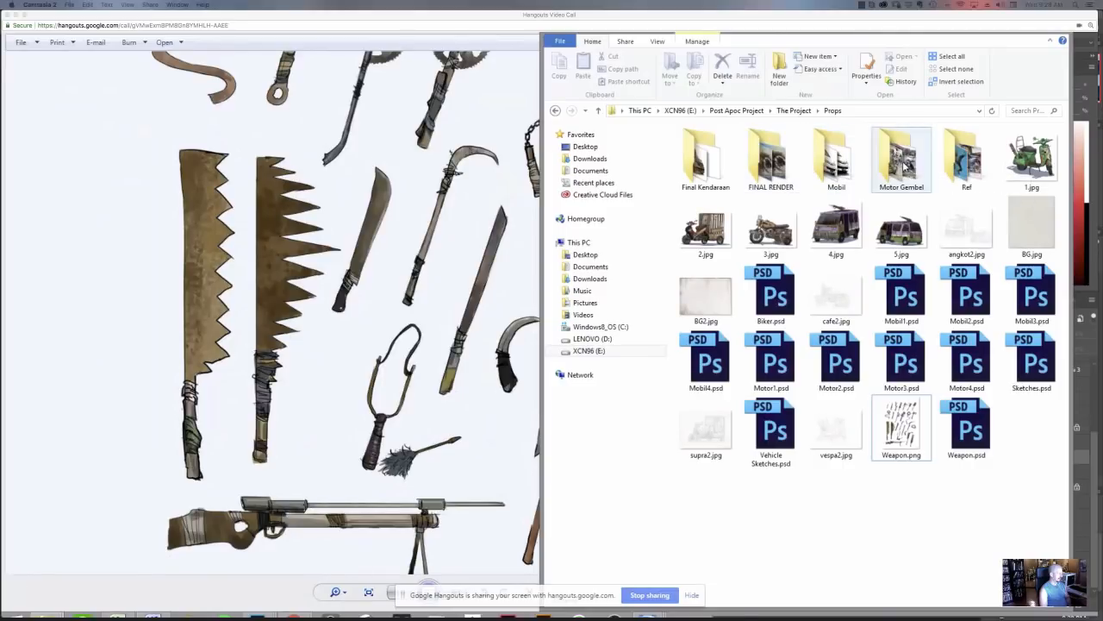
double_click(966, 160)
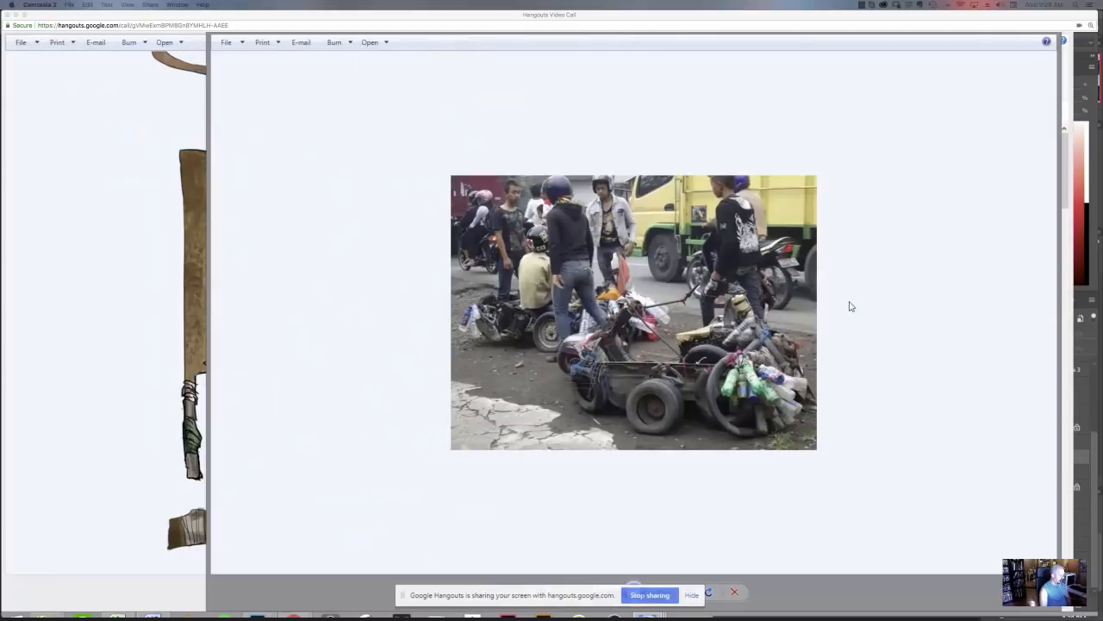
mouse_move(721, 489)
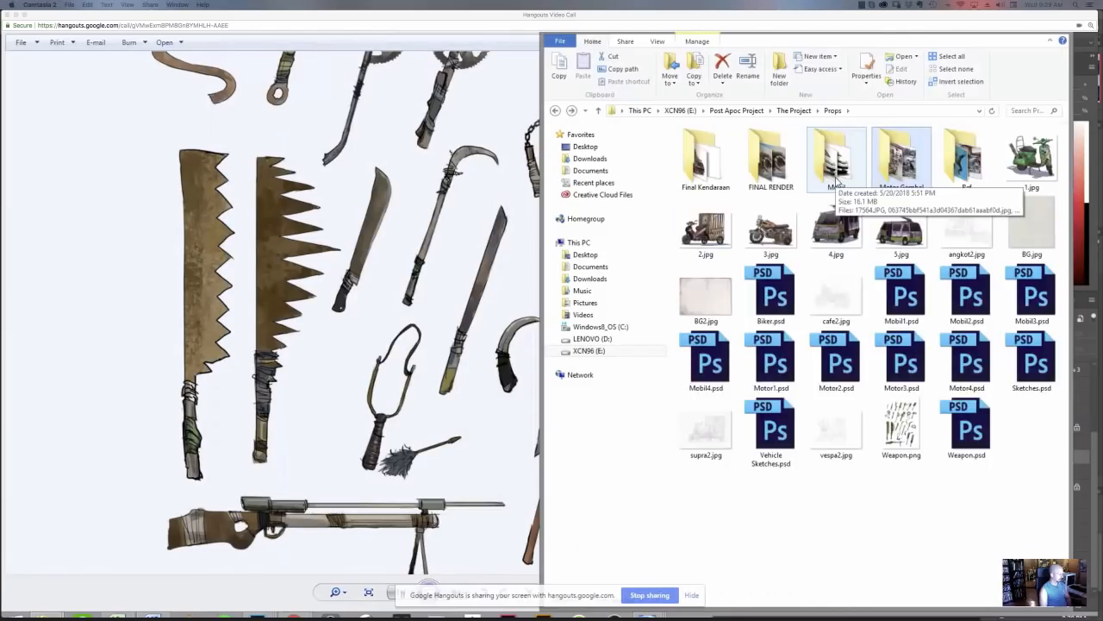
Browse the Mobil vehicle references and select a finished vehicle image in Final Kendaraan.
double_click(836, 159)
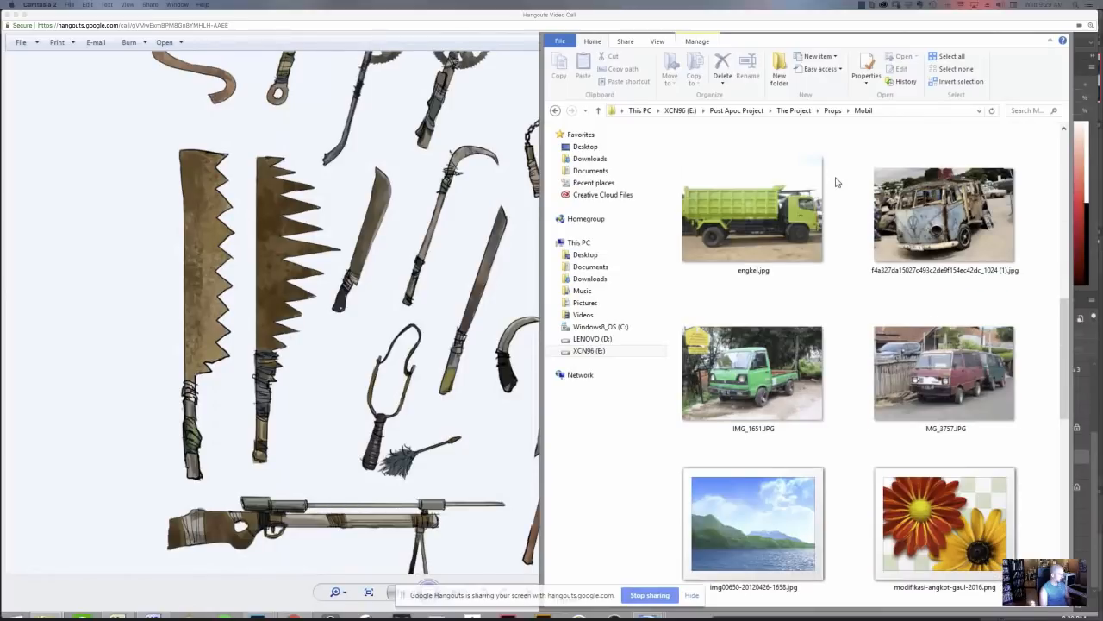
scroll(down, 3)
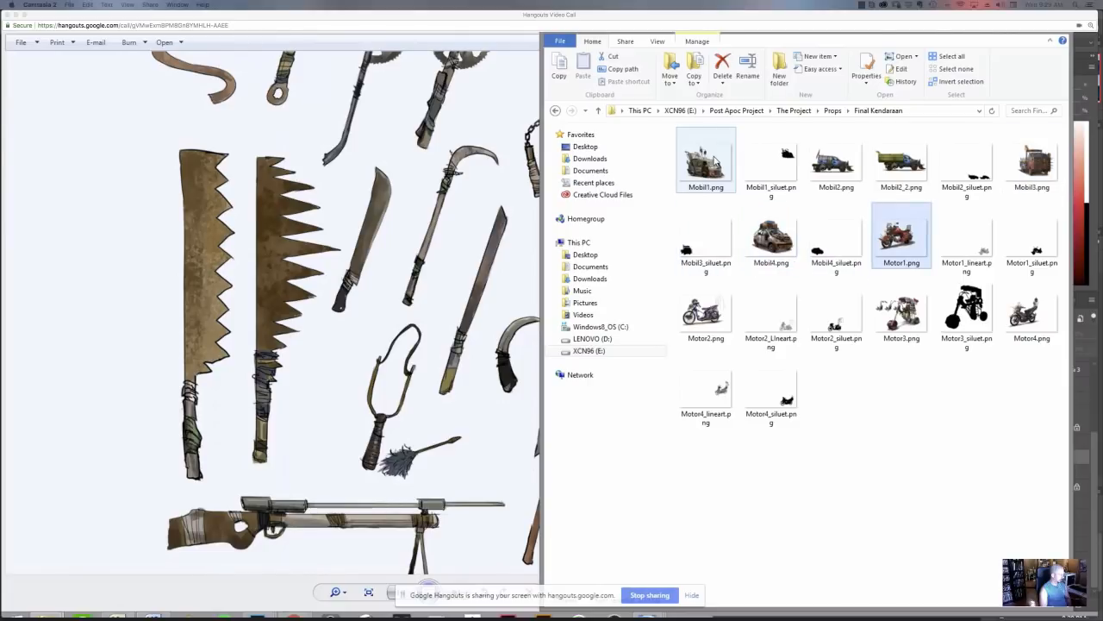
click(901, 310)
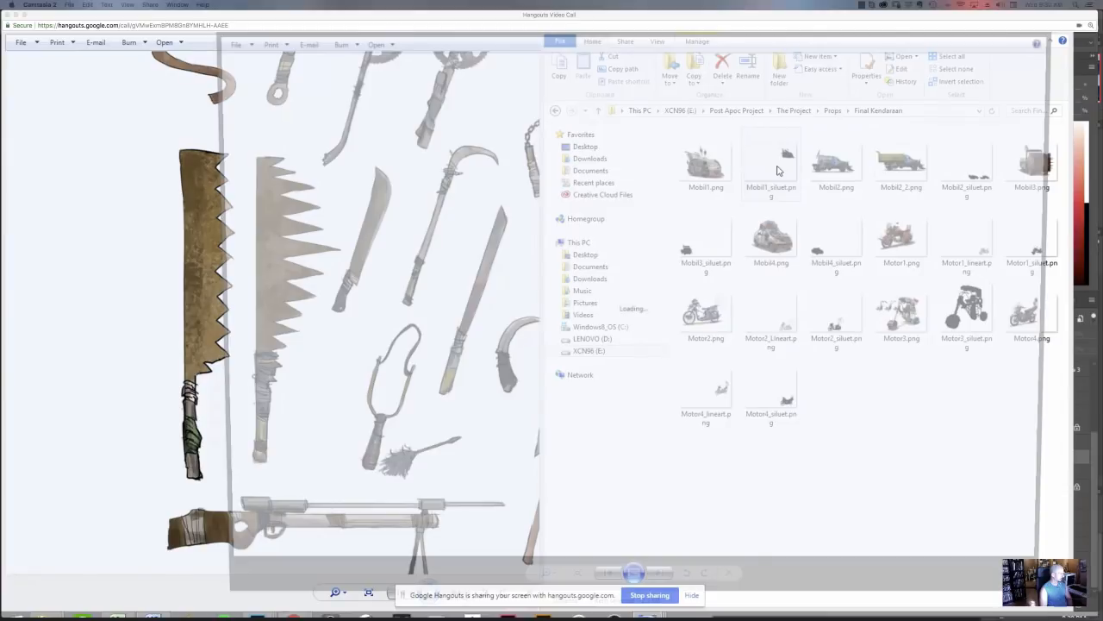
View Mobil1_siluet.png, then return to Props and open the Mobil1.png van render.
double_click(771, 160)
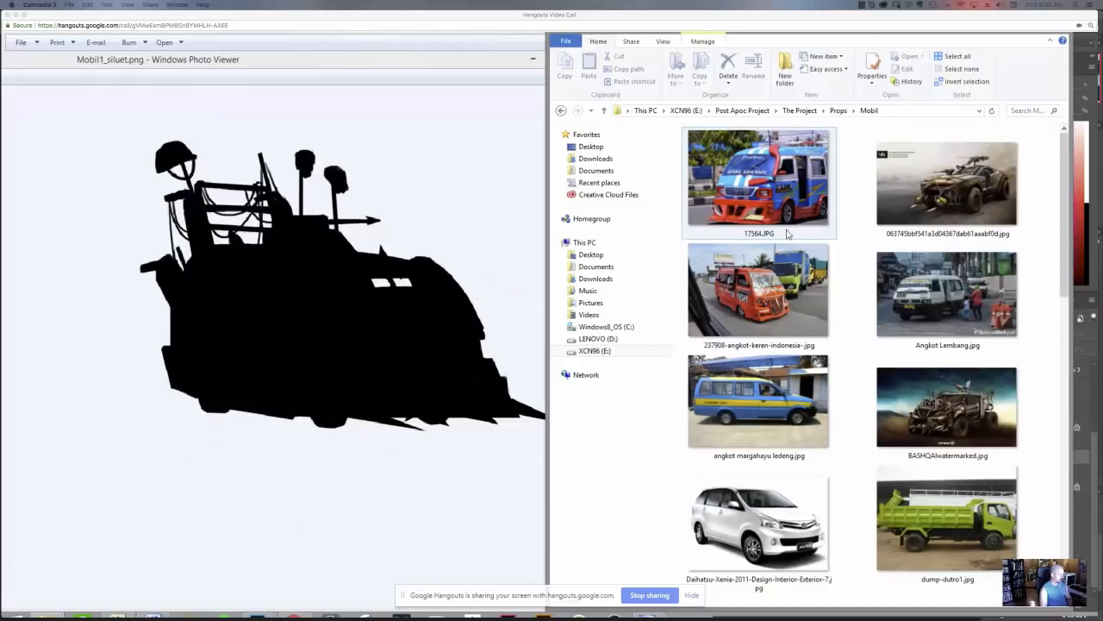
double_click(759, 181)
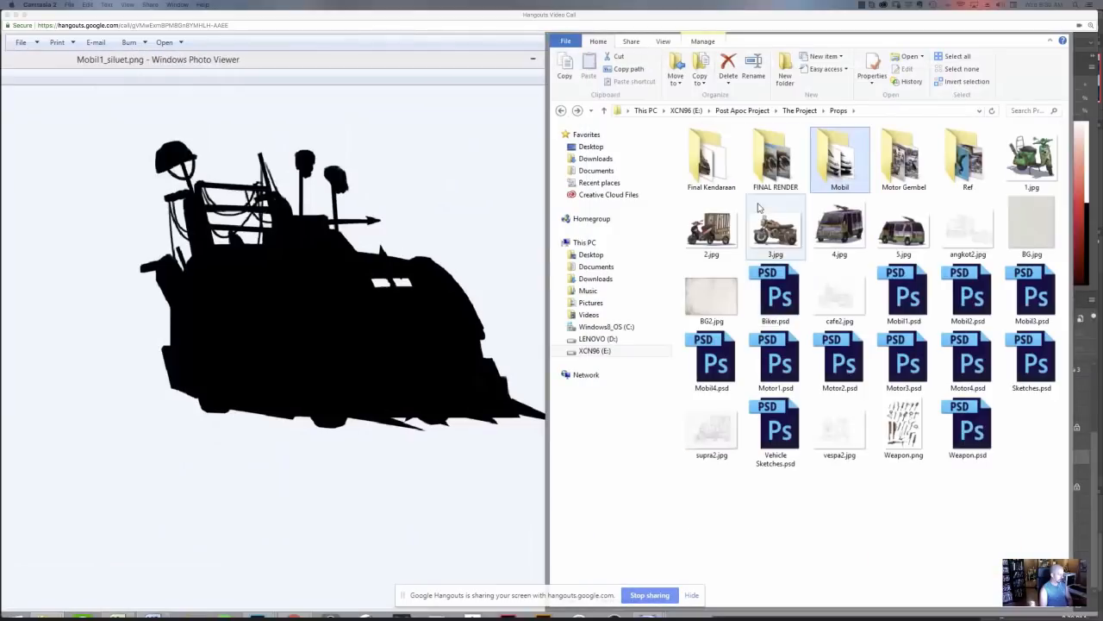
double_click(711, 155)
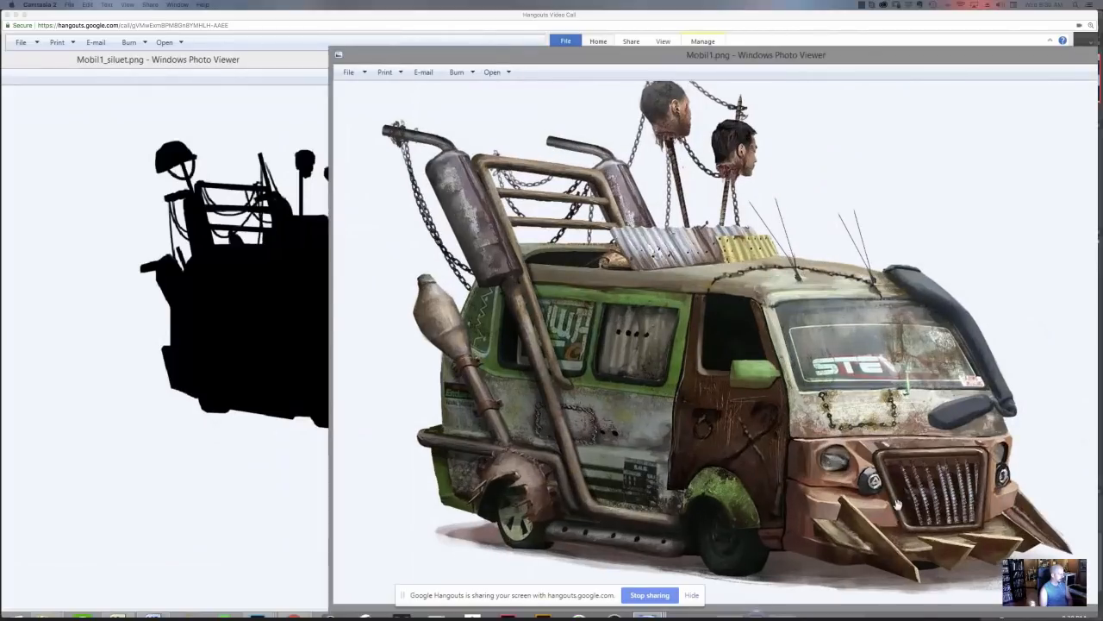
mouse_move(937, 59)
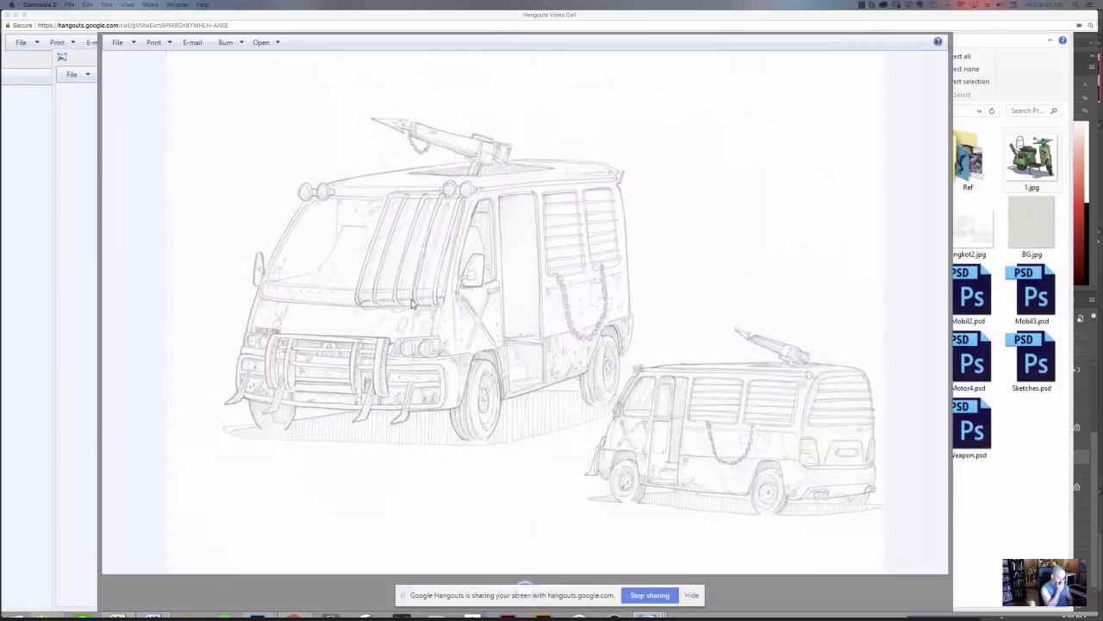
mouse_move(552, 298)
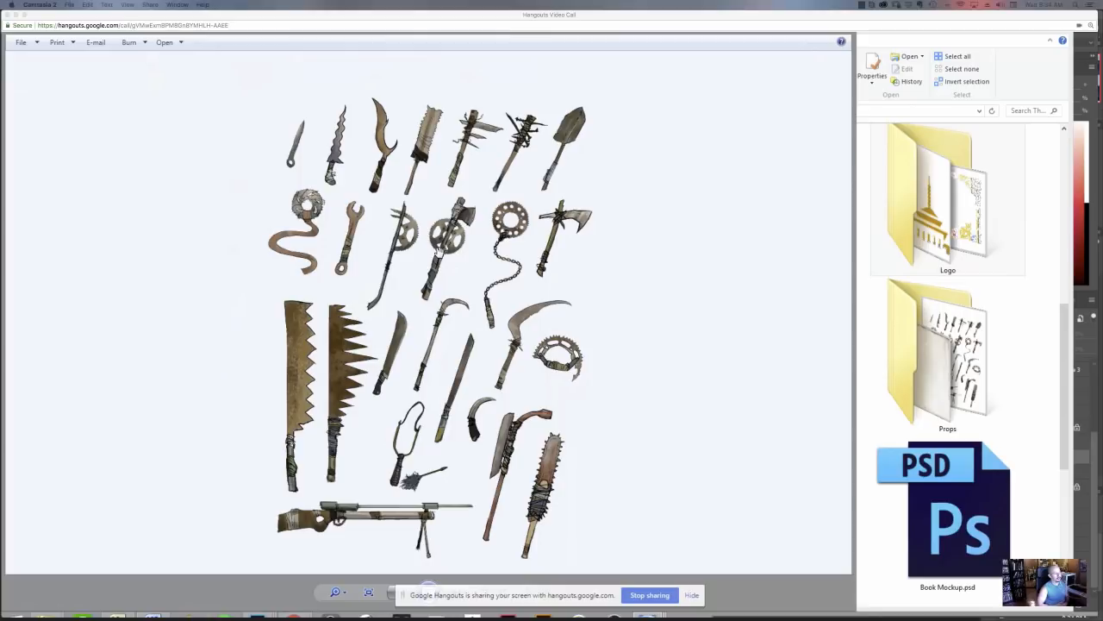
mouse_move(299, 541)
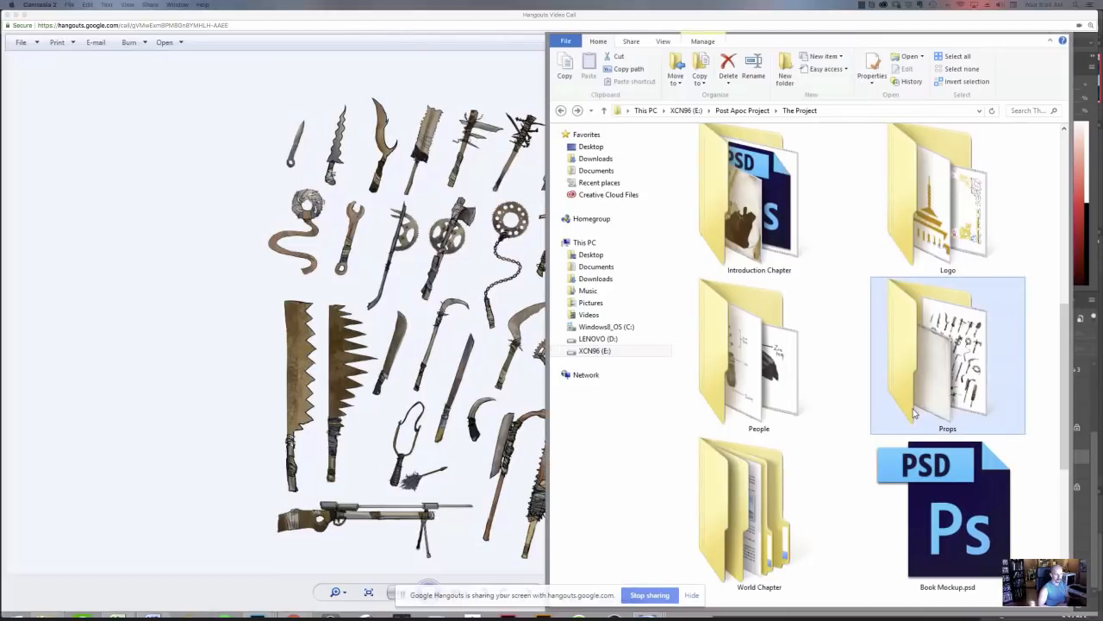
Scroll through The Project folder and open the World Chapter folder.
scroll(down, 3)
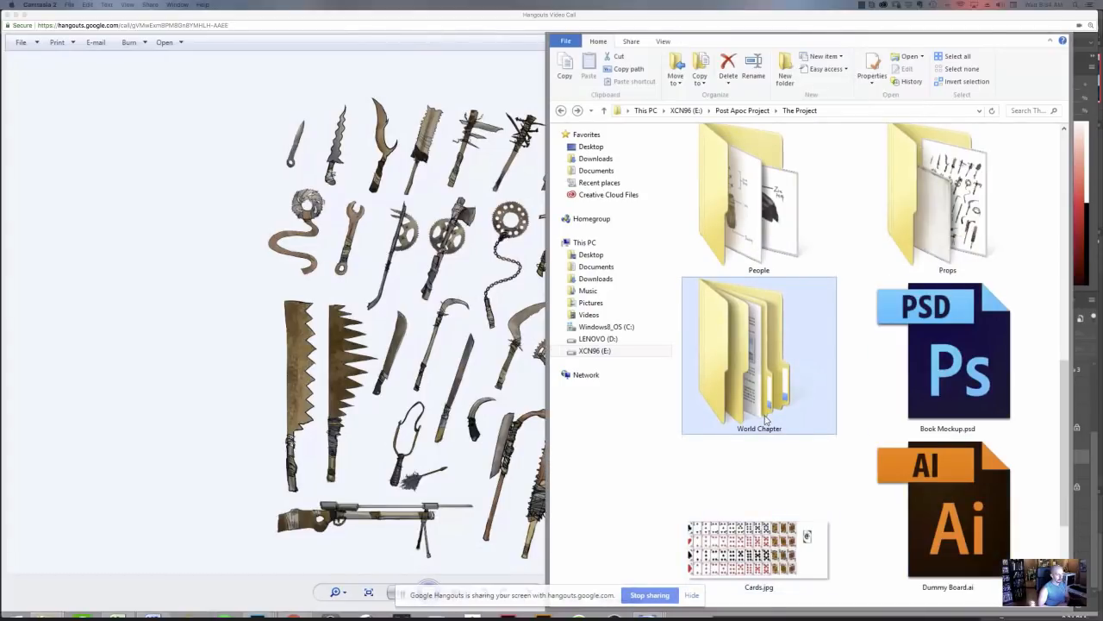
double_click(759, 356)
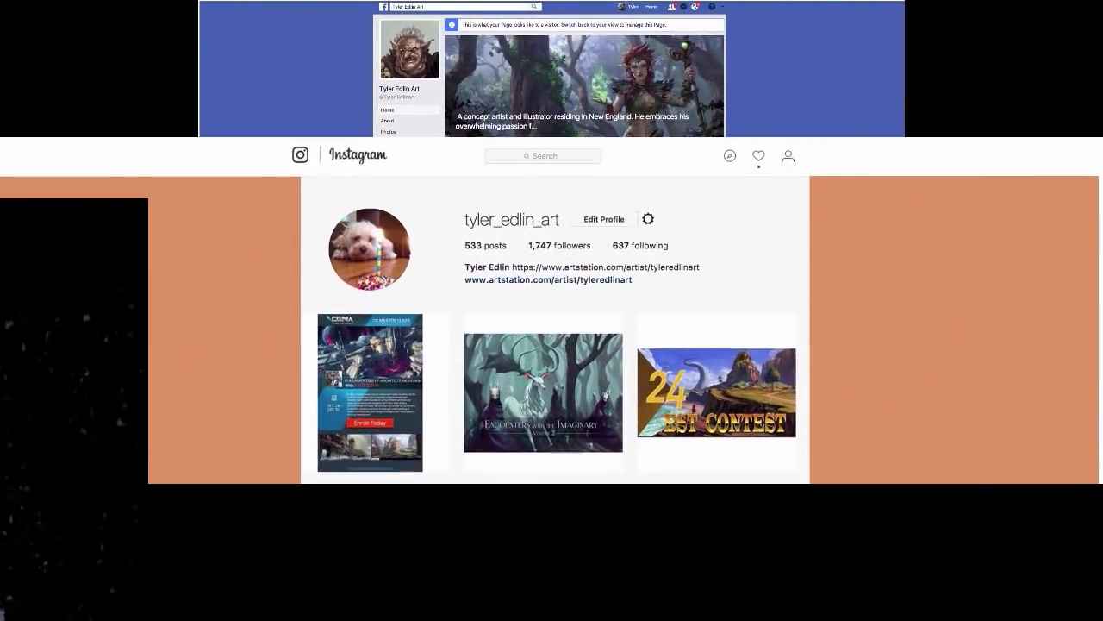
Scroll the artist's social pages, then open and scroll the site's mentorship page.
scroll(down, 3)
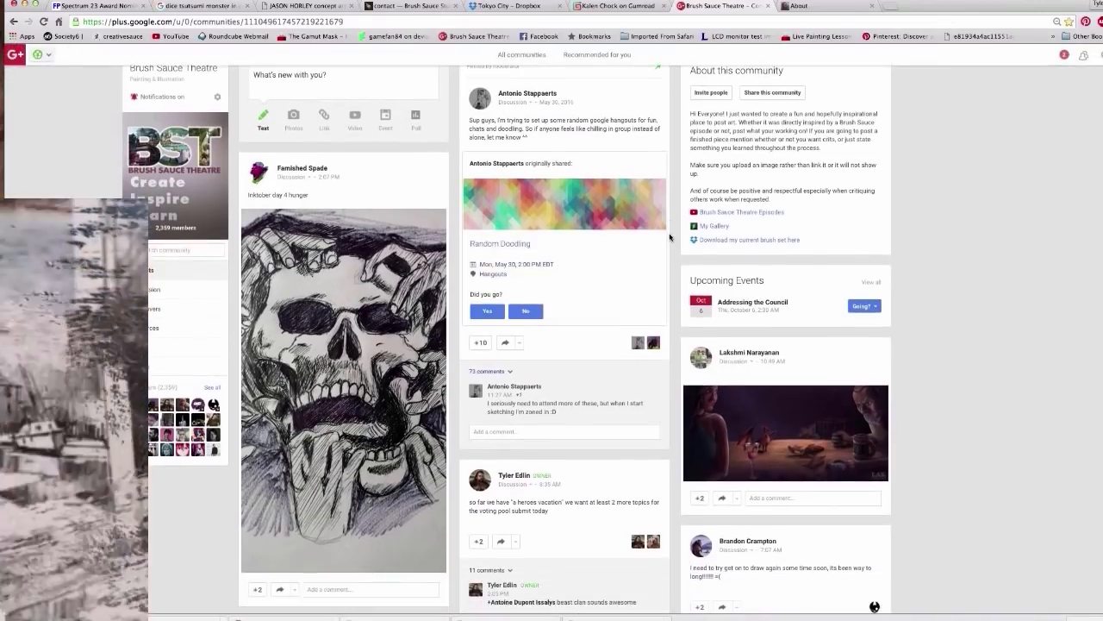
scroll(down, 3)
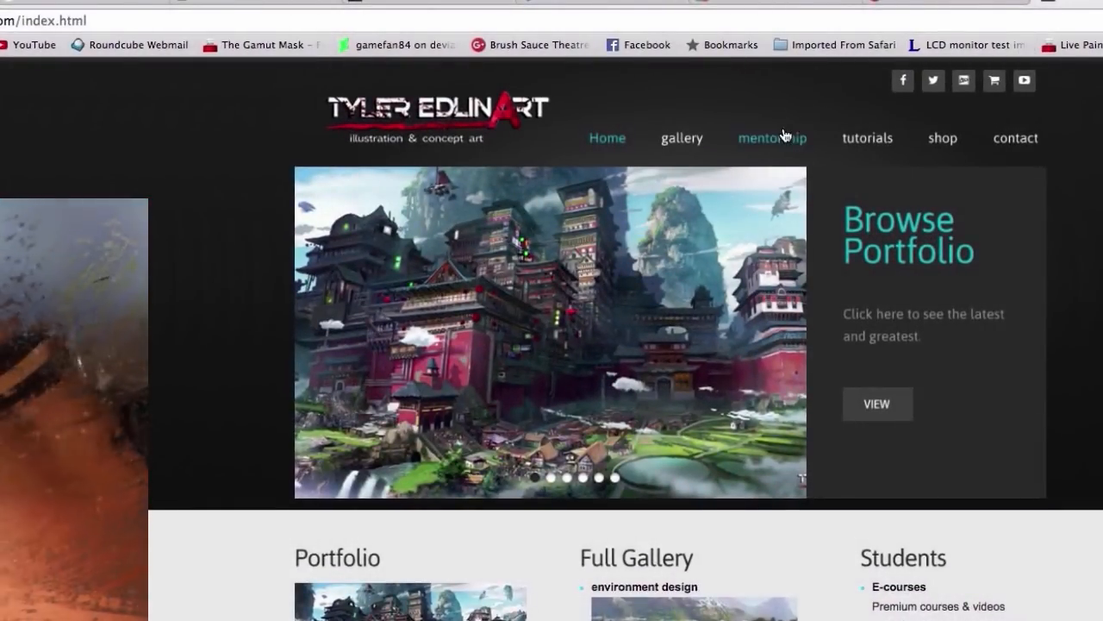
click(772, 138)
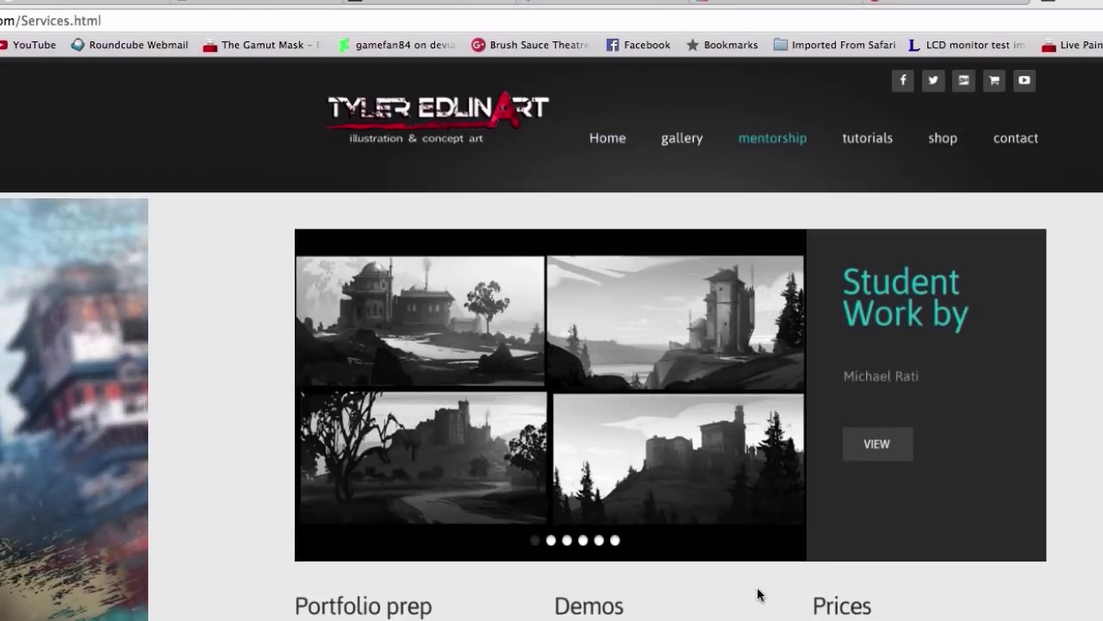
scroll(down, 3)
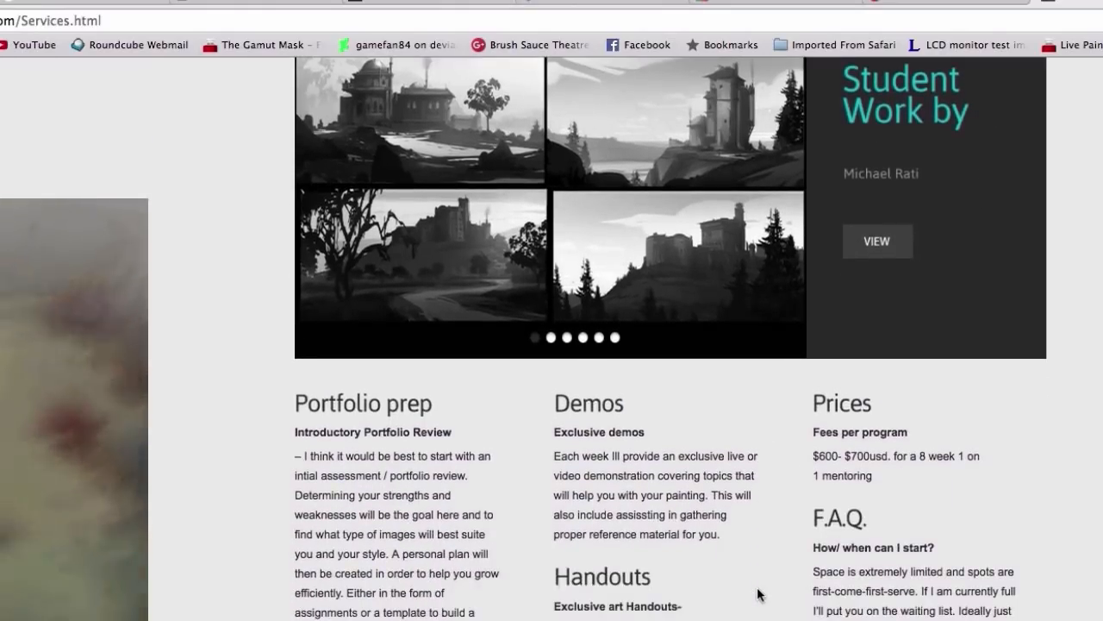